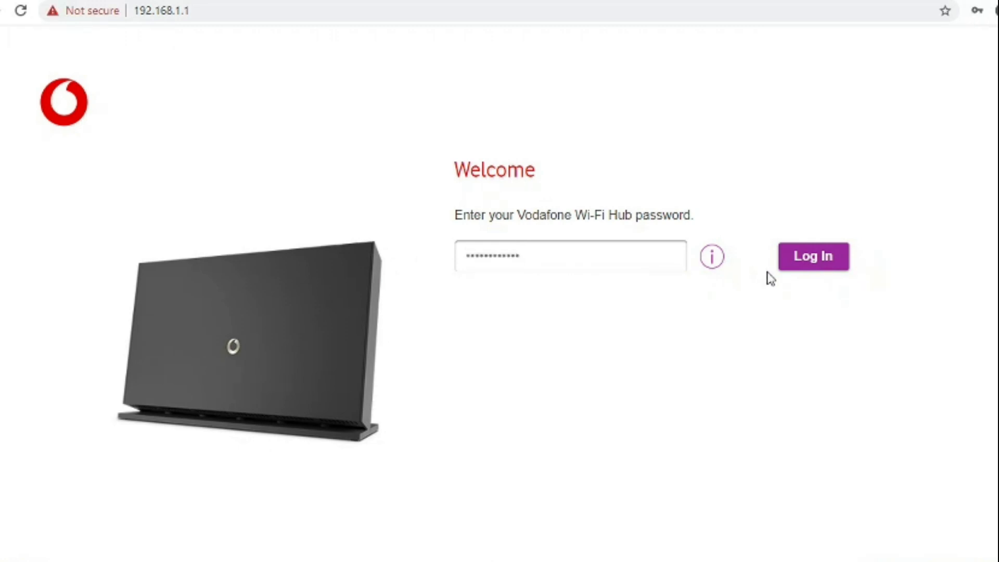
Log in as admin, checking the password help and retrying with the corrected password.
left_click(813, 256)
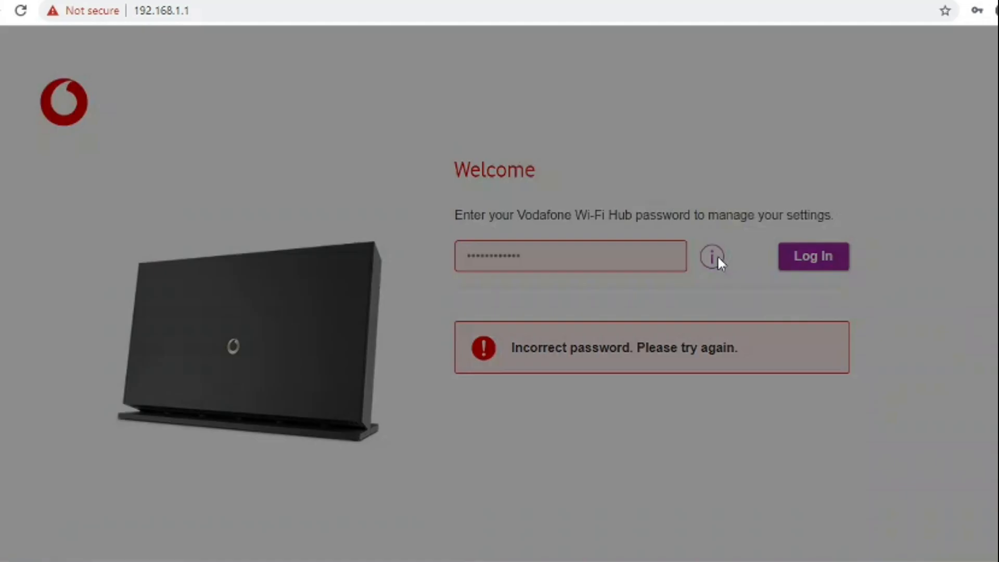
left_click(711, 256)
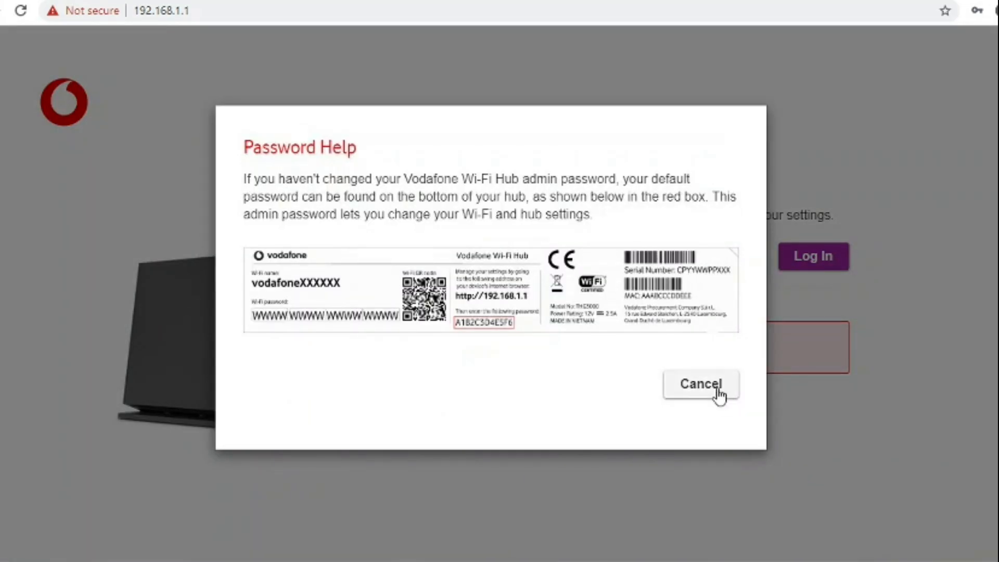
left_click(701, 384)
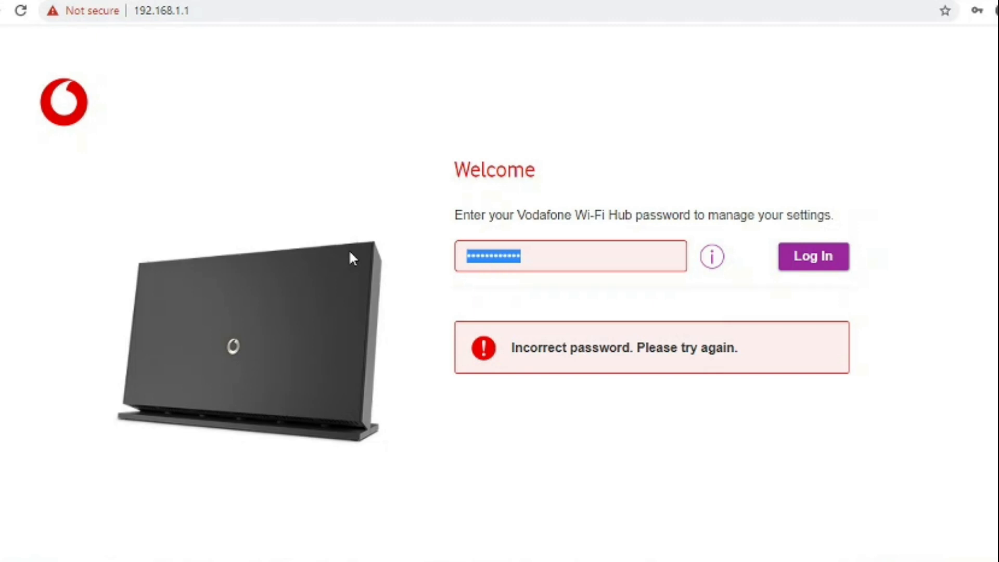
left_click(569, 256)
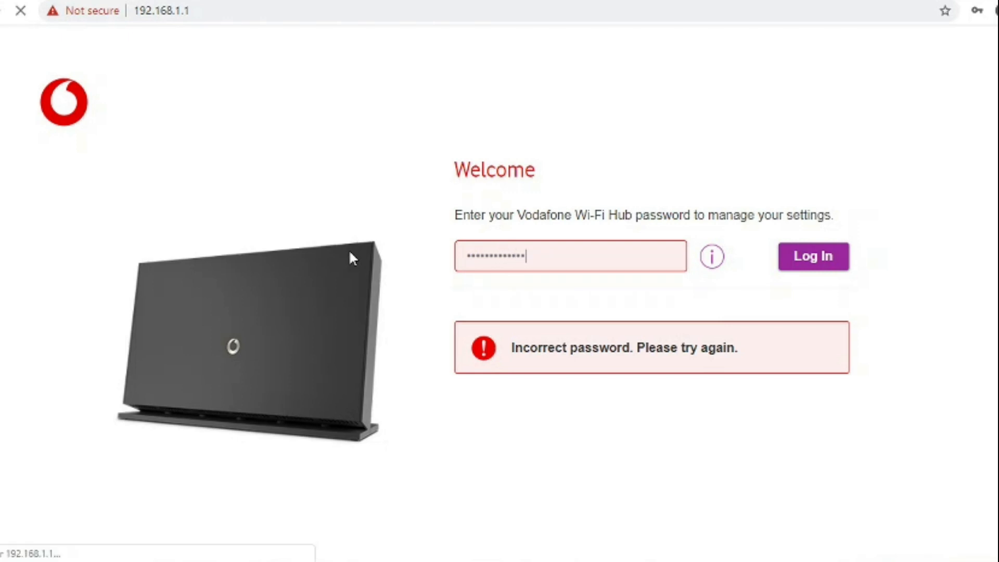
left_click(813, 256)
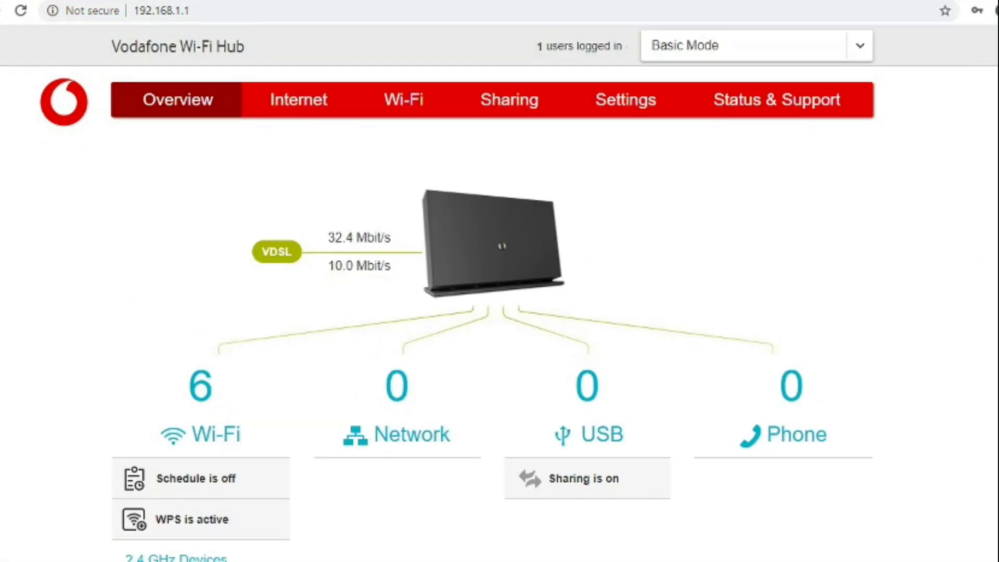
scroll("down", 3)
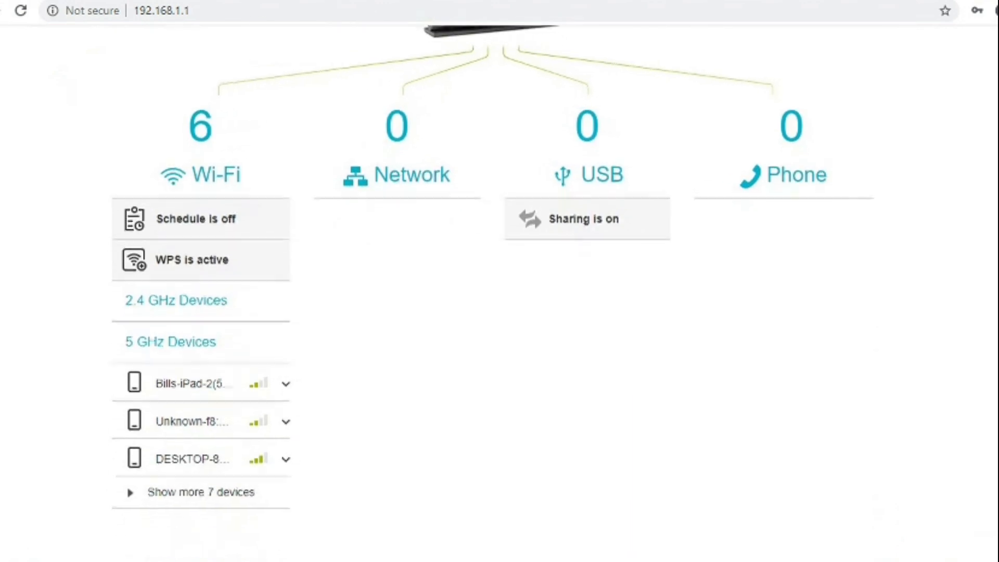
scroll("down", 3)
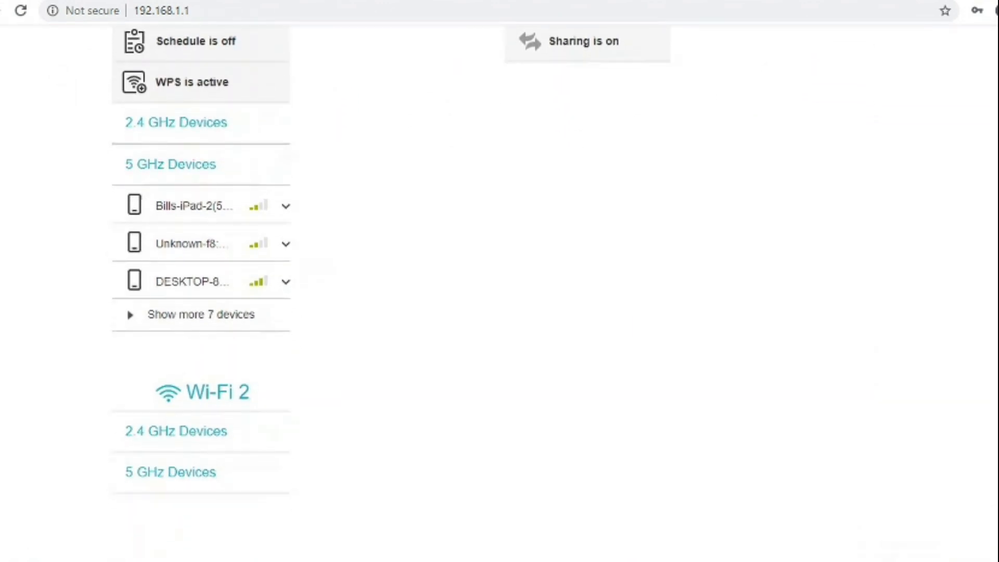
scroll("up", 3)
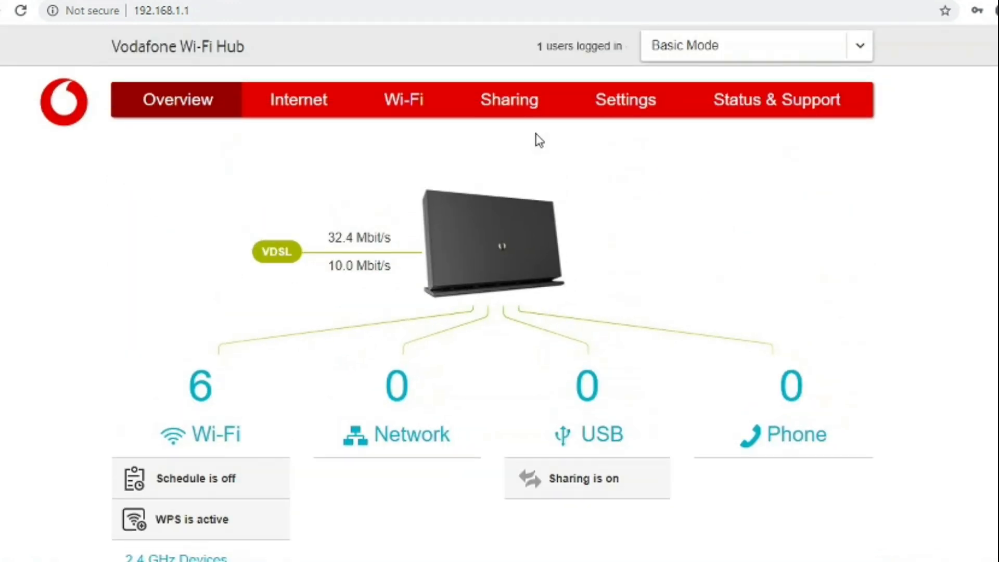
Review the Wi-Fi General settings page and switch the interface to Expert Mode.
left_click(402, 100)
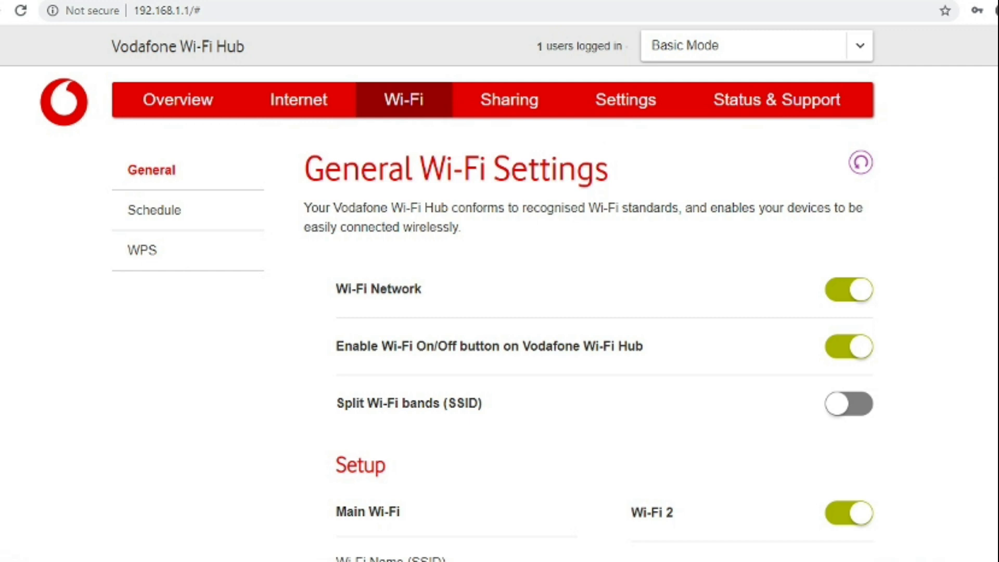
scroll("down", 3)
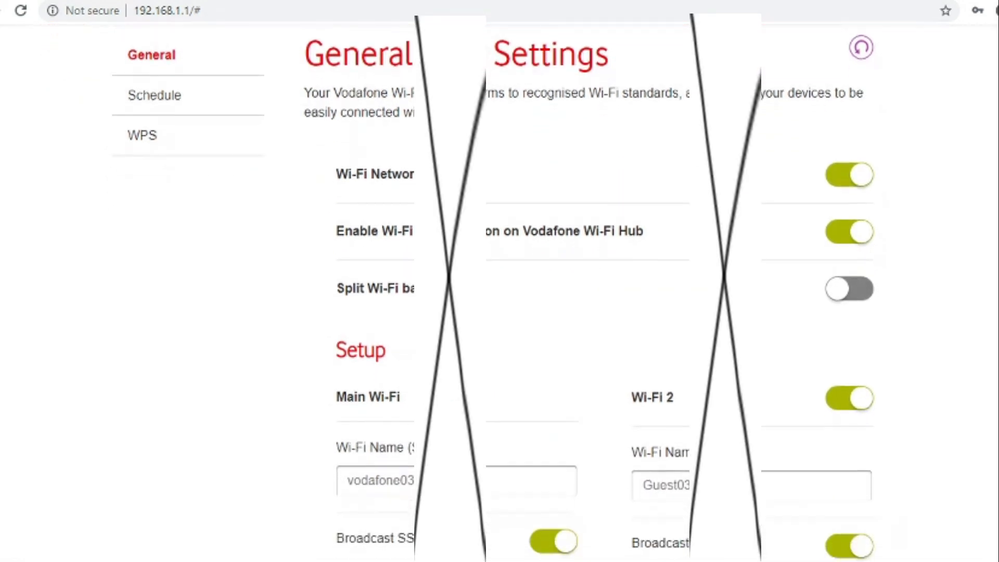
scroll("down", 3)
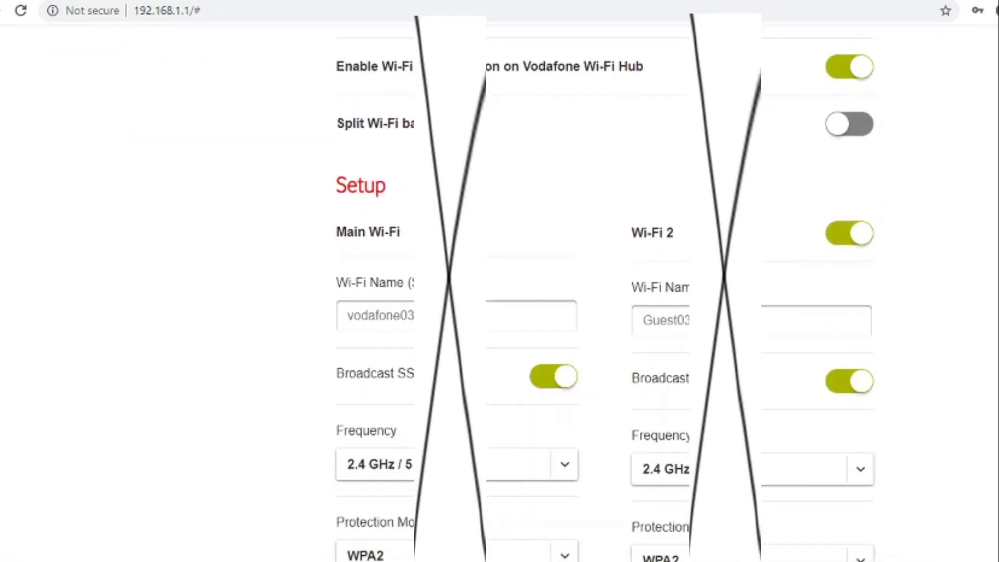
scroll("down", 3)
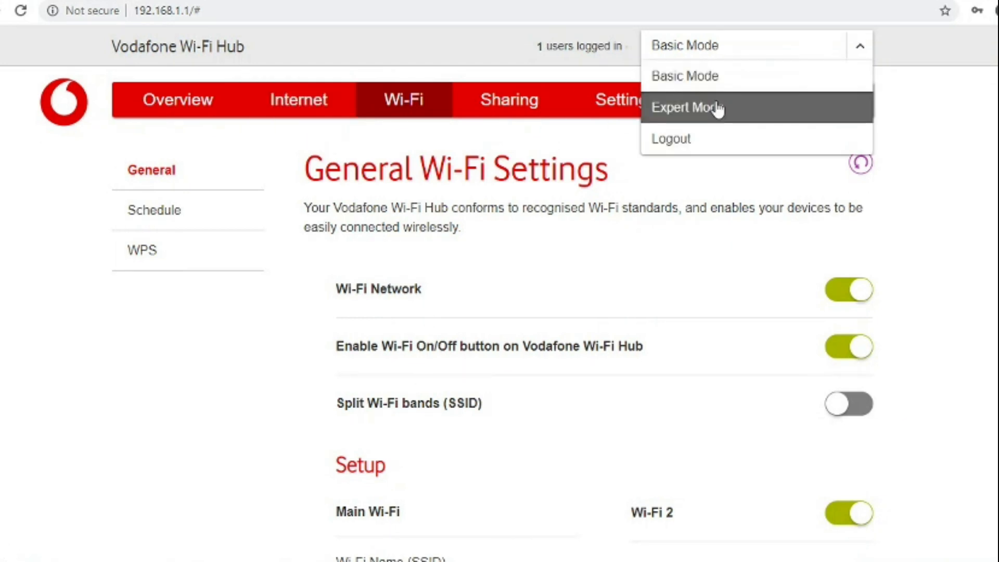
left_click(687, 107)
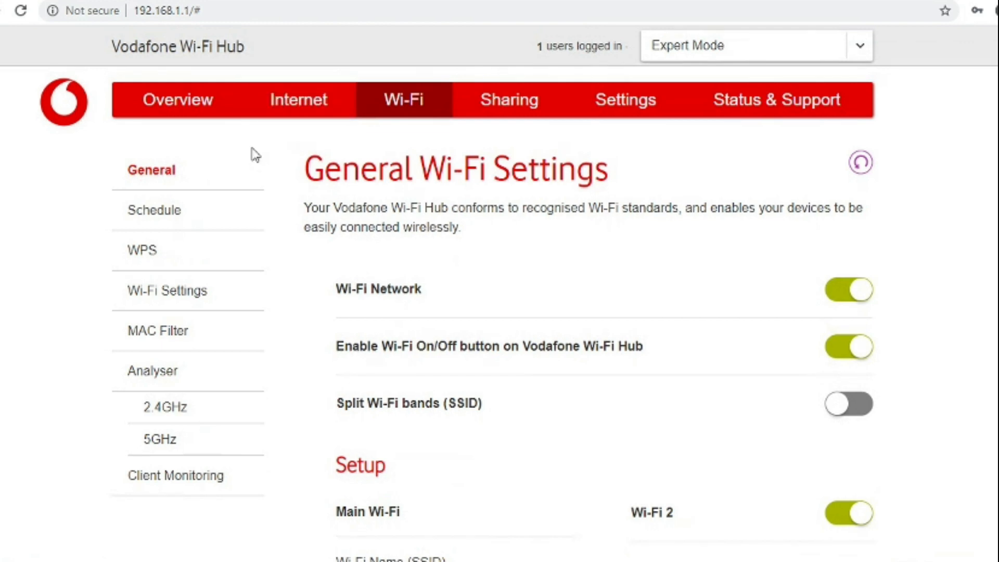
mouse_move(172, 222)
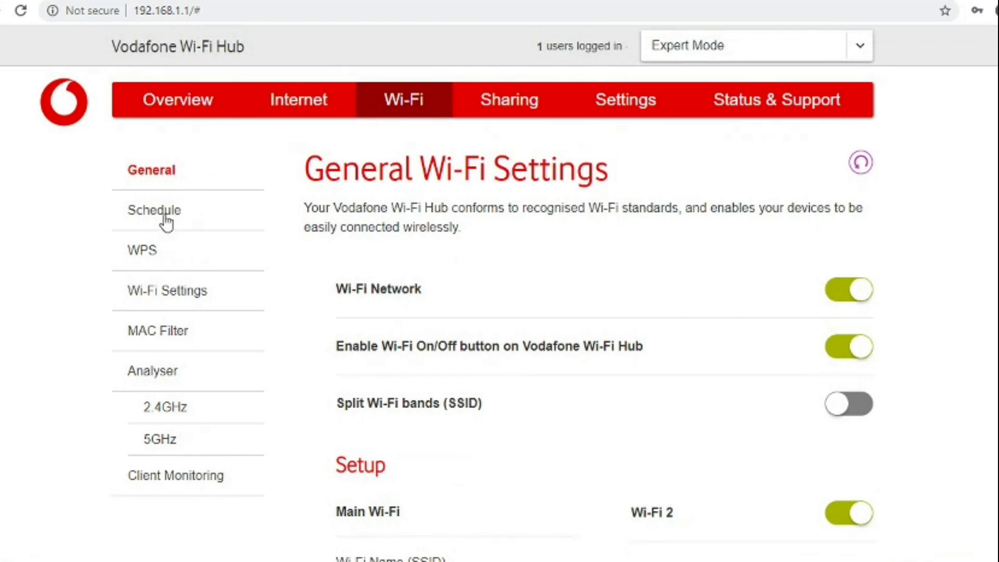
mouse_move(156, 236)
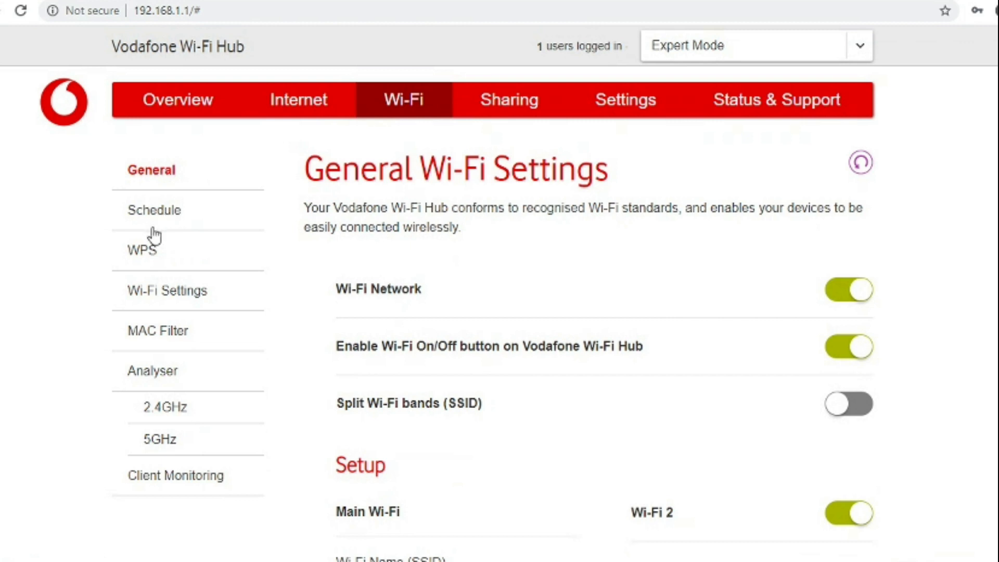
mouse_move(150, 223)
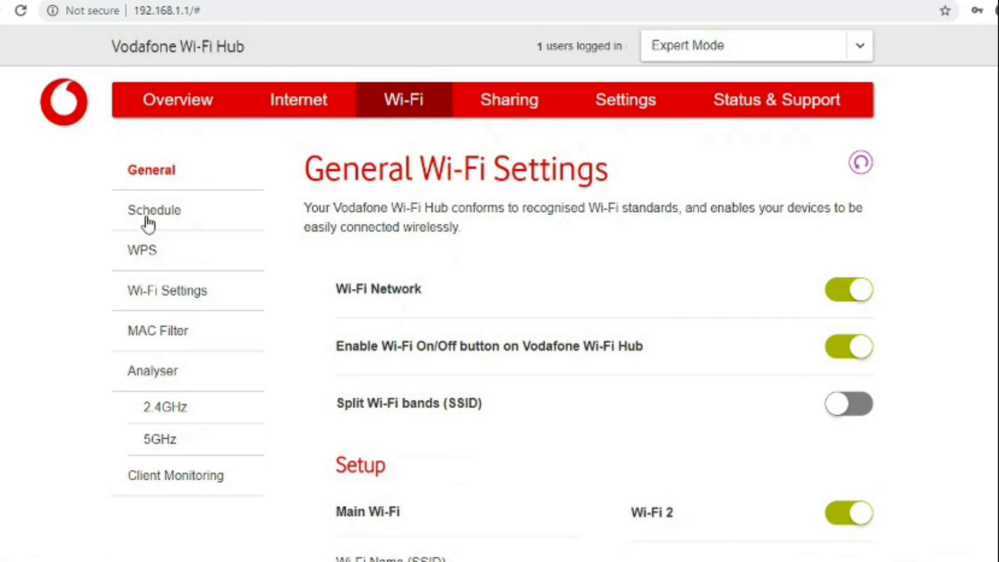
Turn on the Wi-Fi Schedule Function and cancel out of adding a new schedule.
left_click(154, 209)
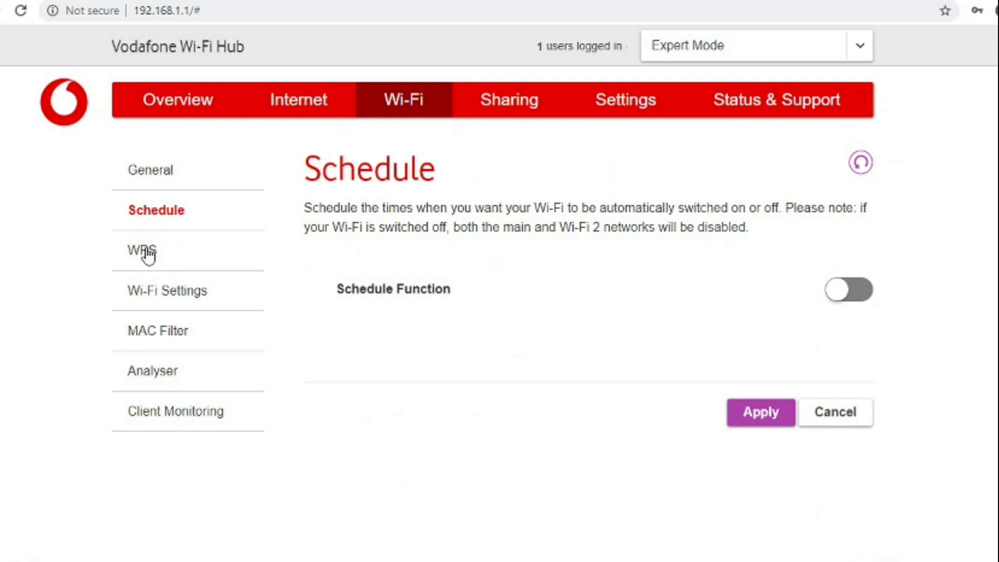
left_click(848, 290)
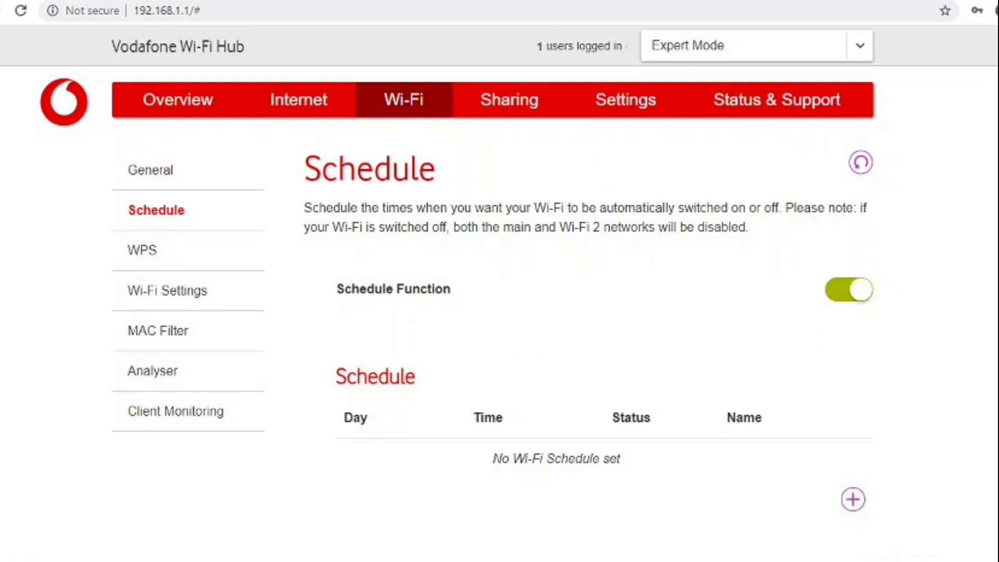
scroll("down", 3)
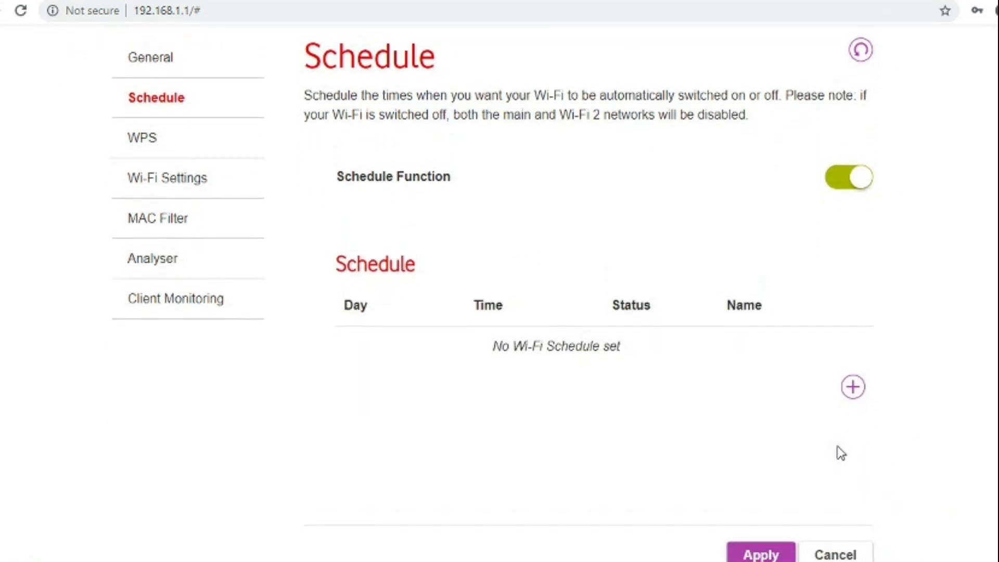
left_click(852, 387)
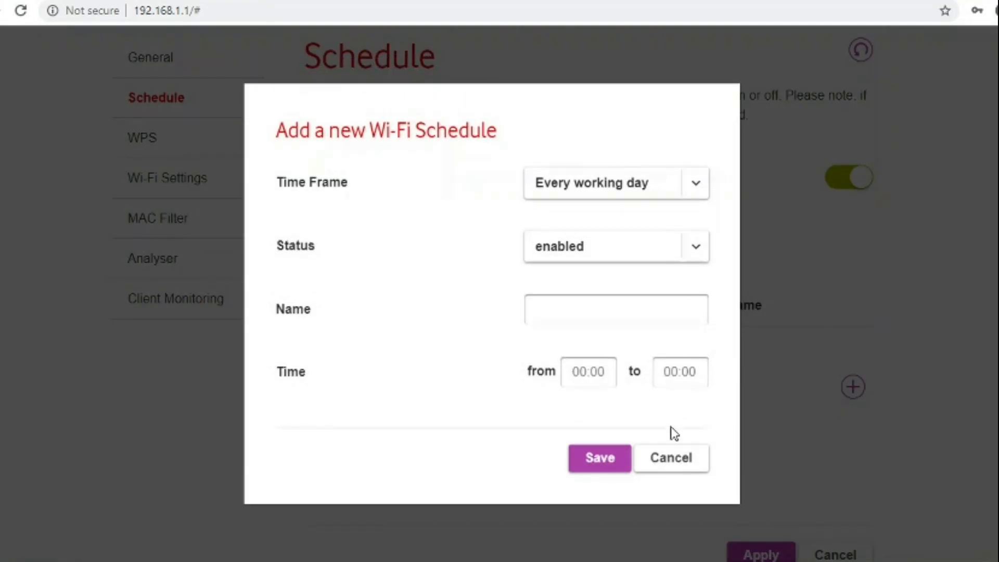
left_click(670, 458)
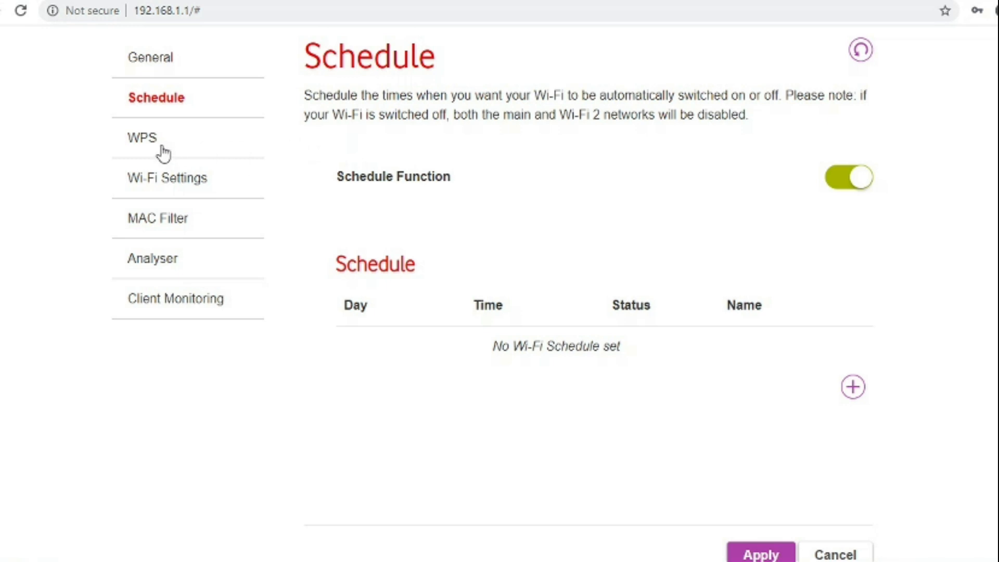
Review the WPS pairing page, then show Wi-Fi Settings for both bands.
left_click(140, 137)
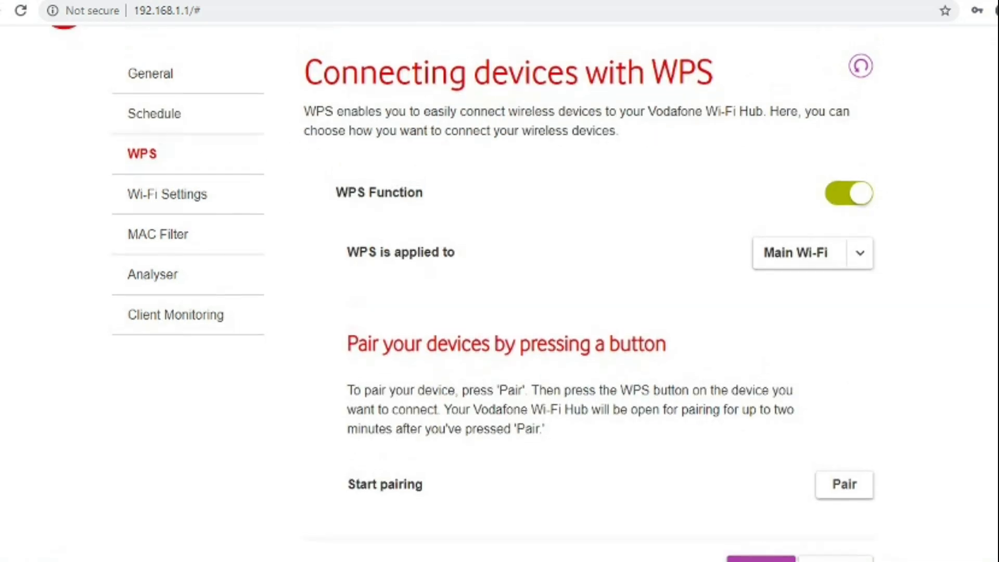
mouse_move(279, 166)
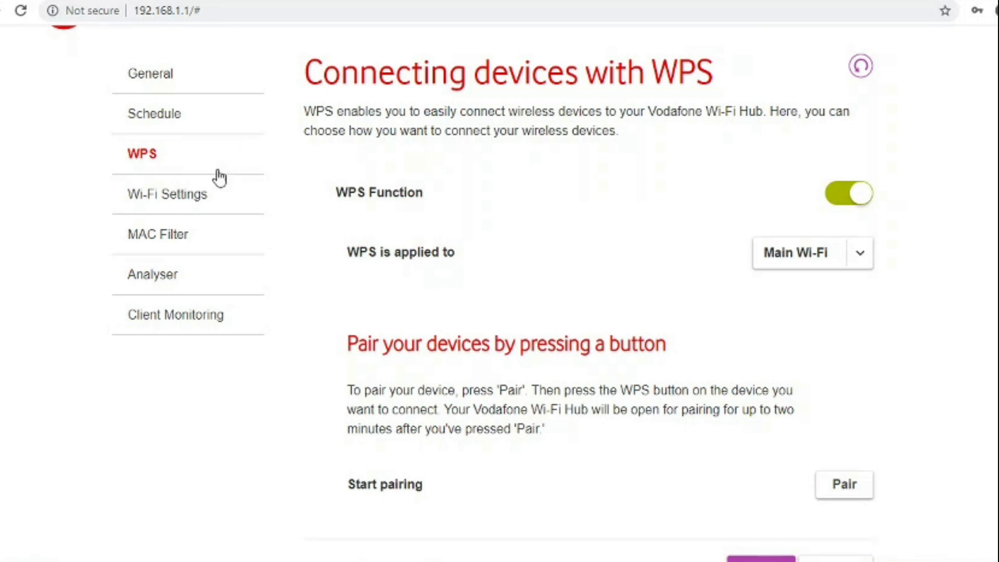
mouse_move(176, 197)
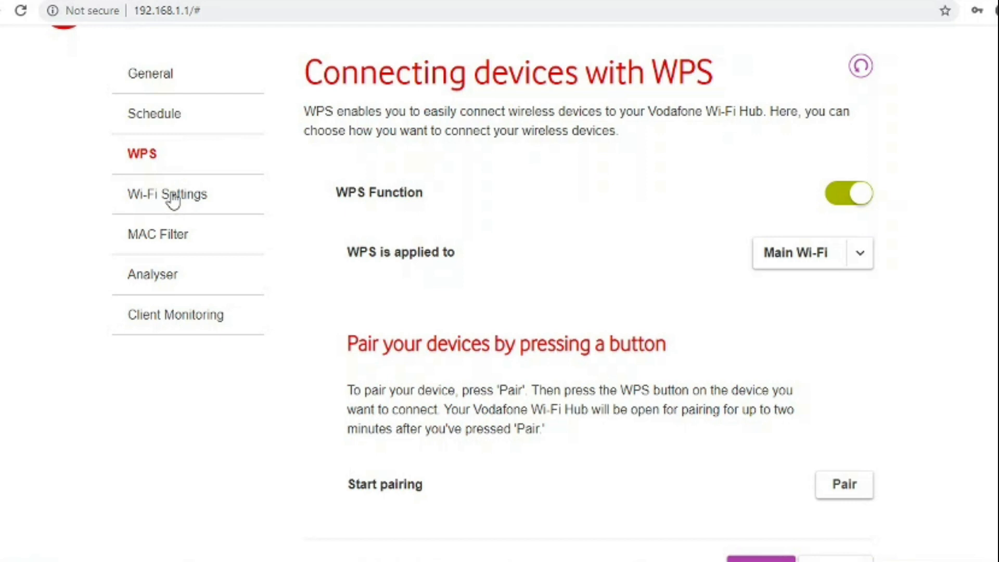
left_click(169, 195)
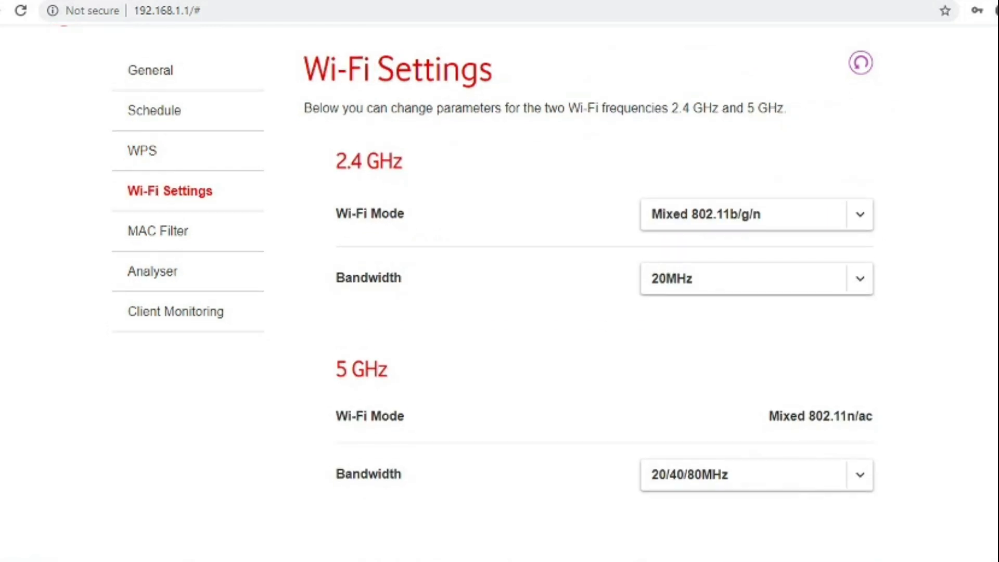
Toggle Main Wi-Fi MAC Filtering on without saving, leaving it off, and go to the Analyser section.
scroll("down", 3)
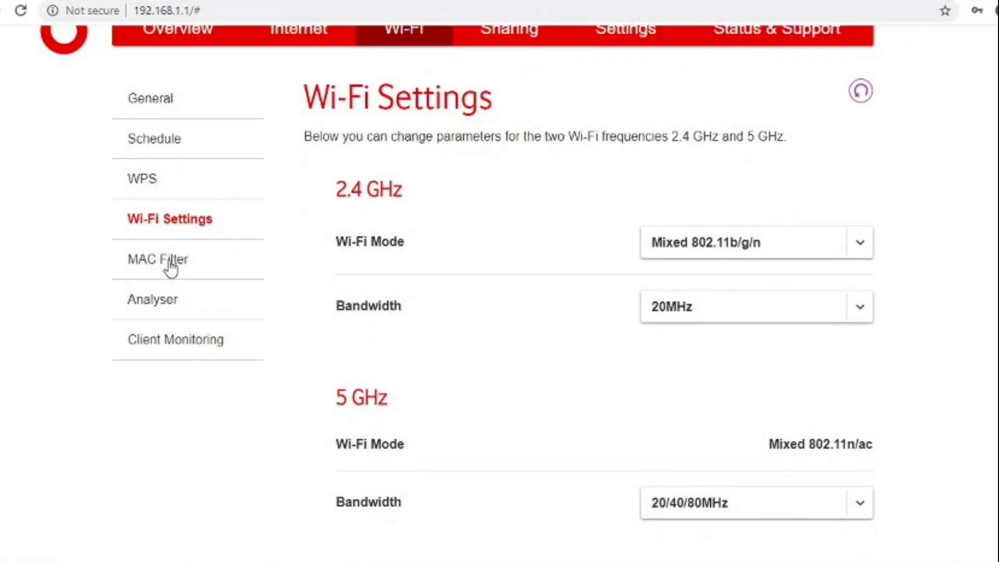
left_click(158, 259)
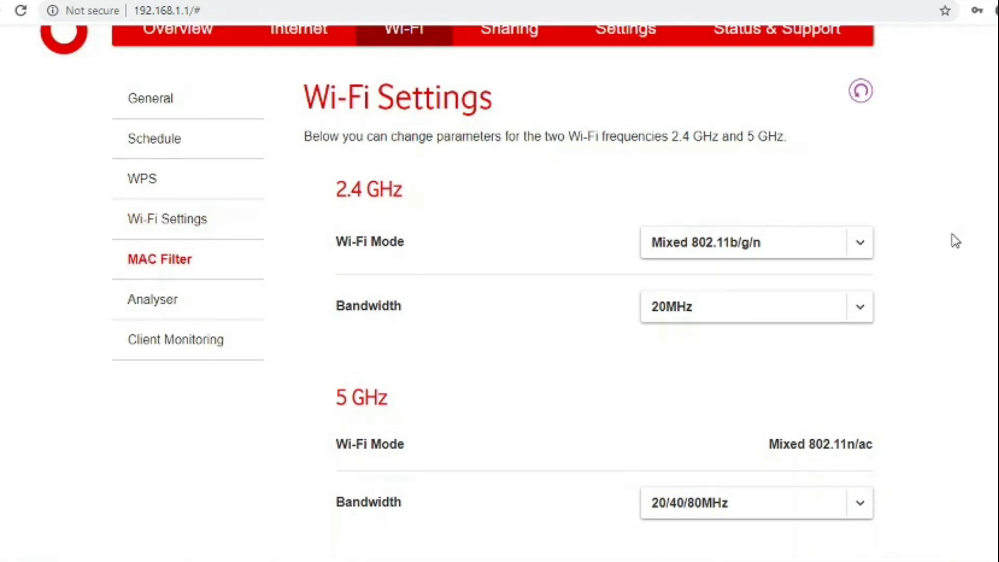
left_click(159, 259)
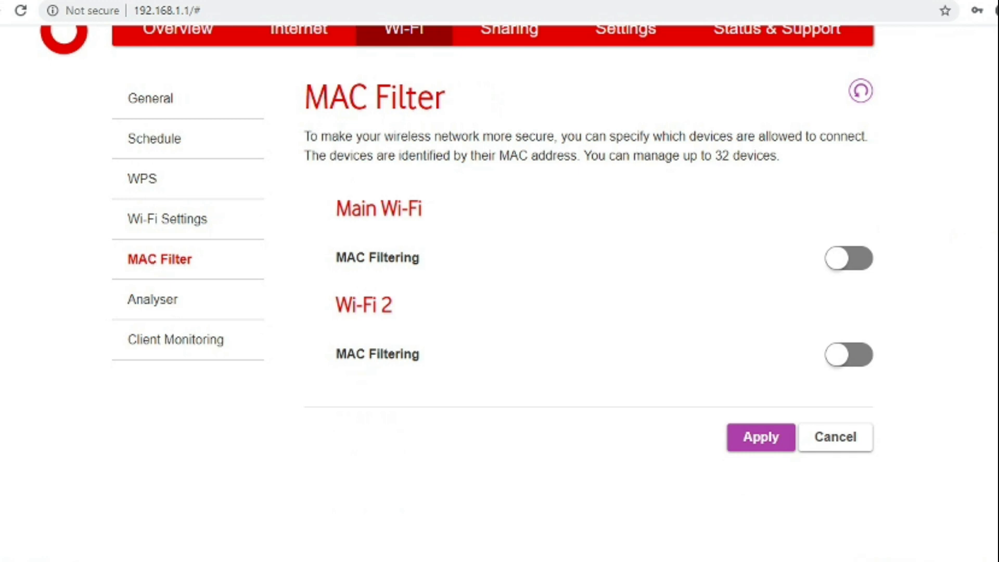
left_click(848, 257)
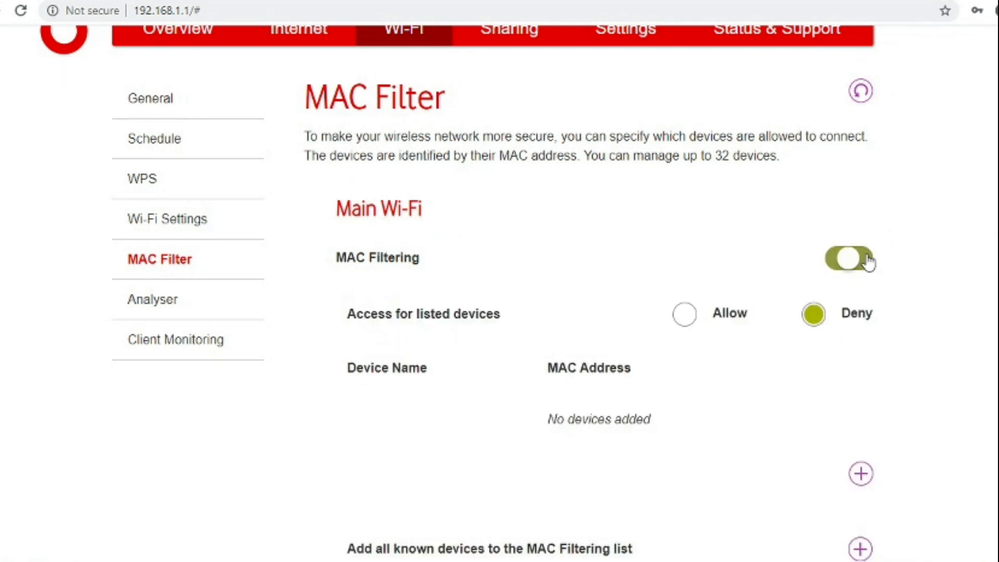
scroll("down", 3)
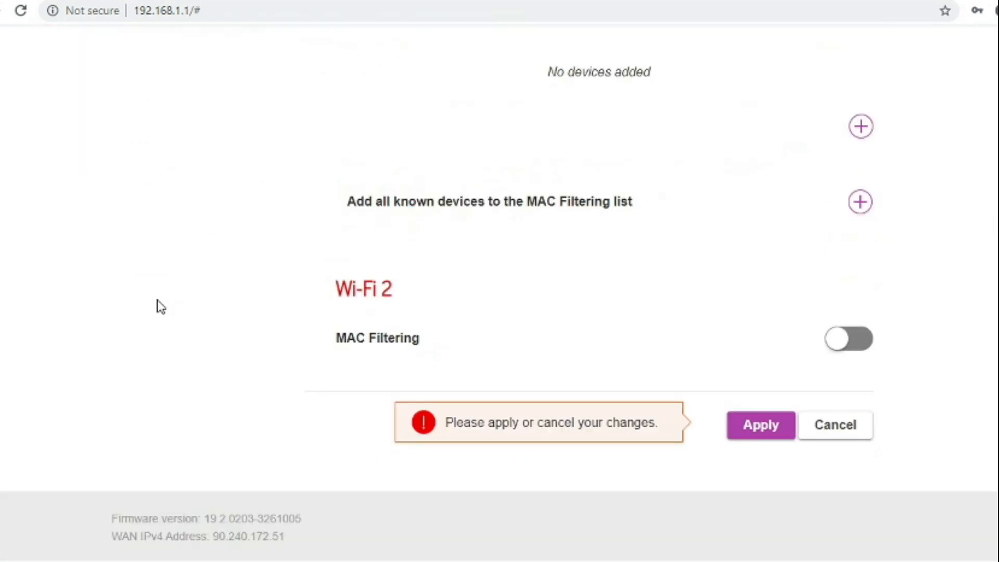
mouse_move(865, 408)
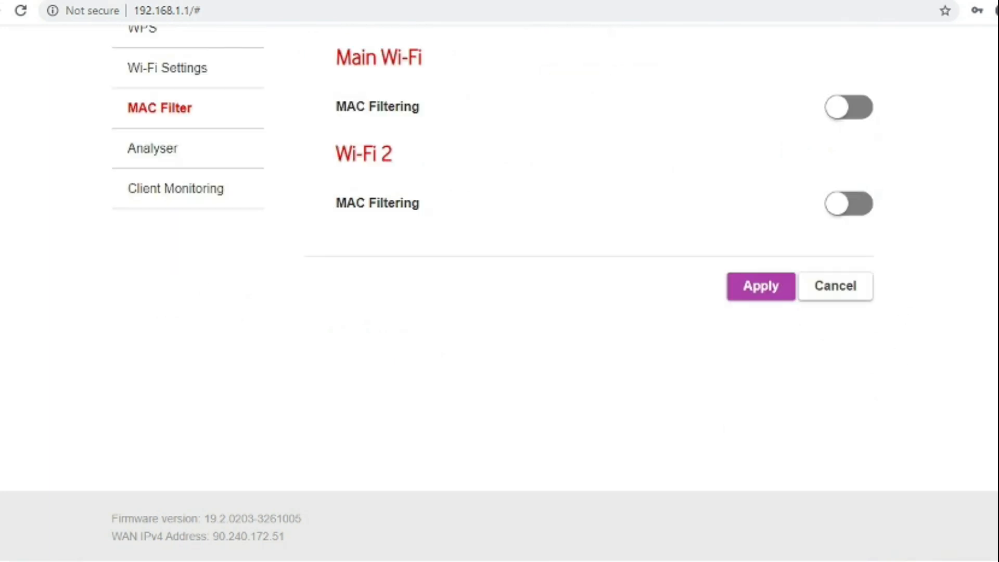
mouse_move(262, 177)
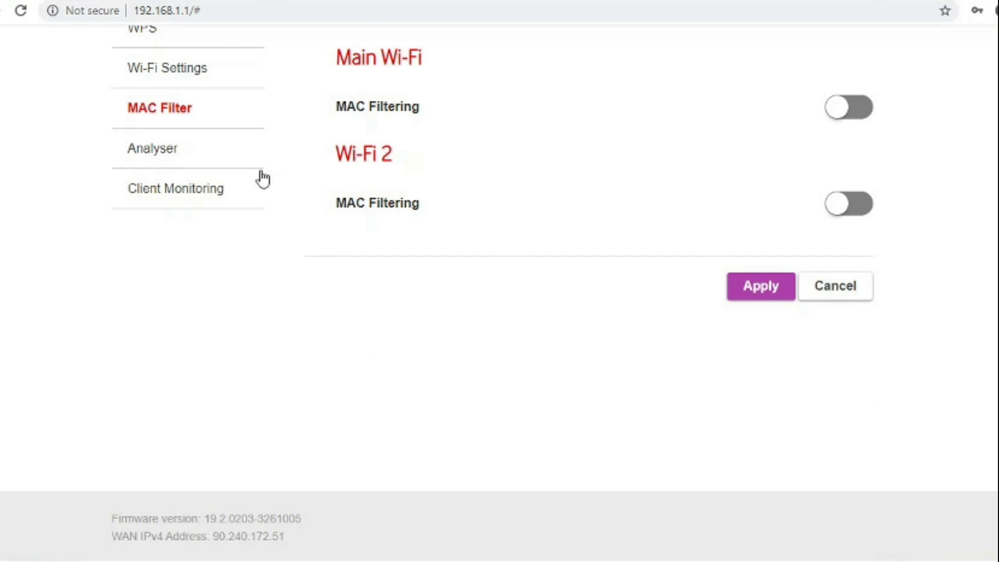
left_click(151, 148)
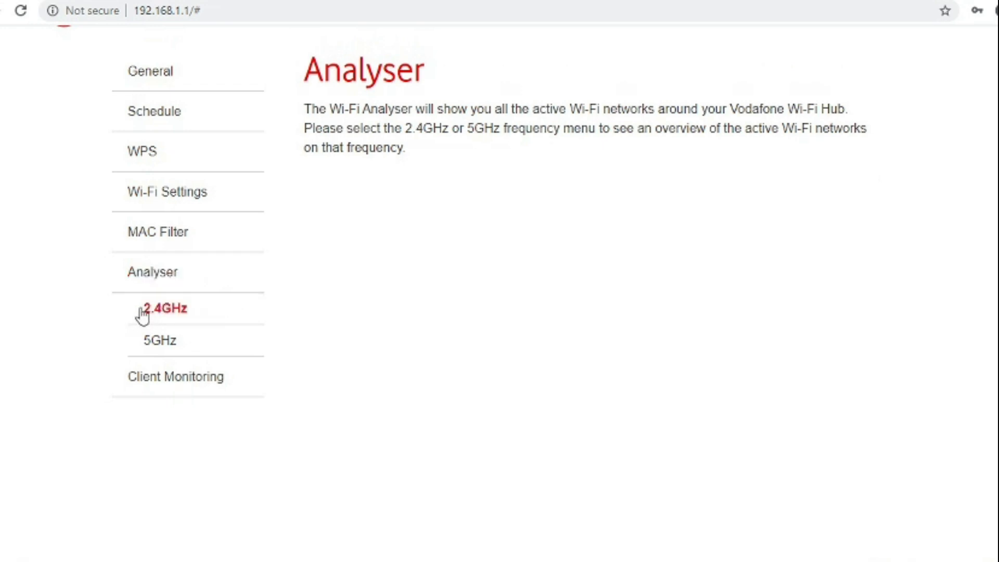
View the 2.4GHz and 5GHz Analyser scan charts, then go to Client Monitoring.
left_click(163, 308)
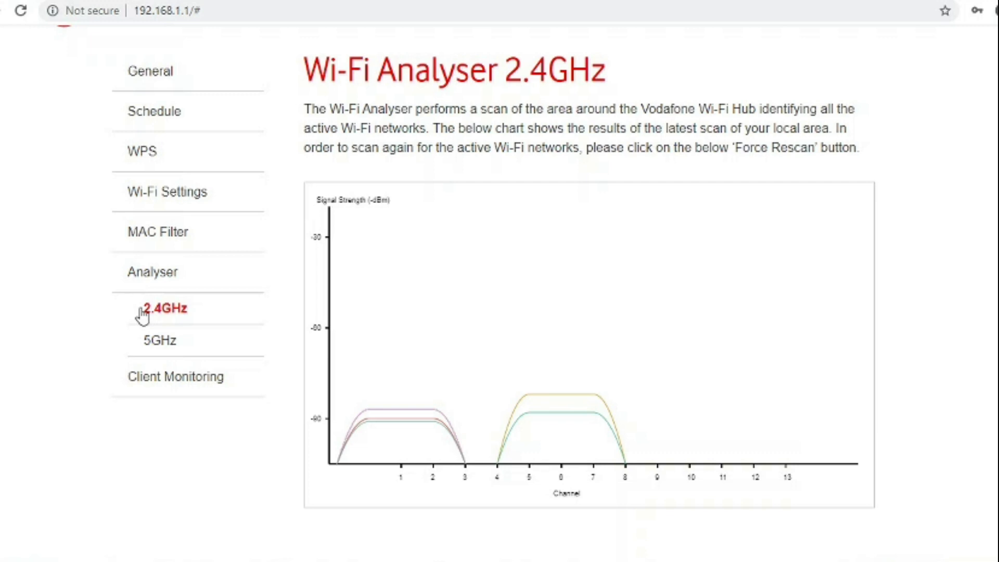
mouse_move(171, 343)
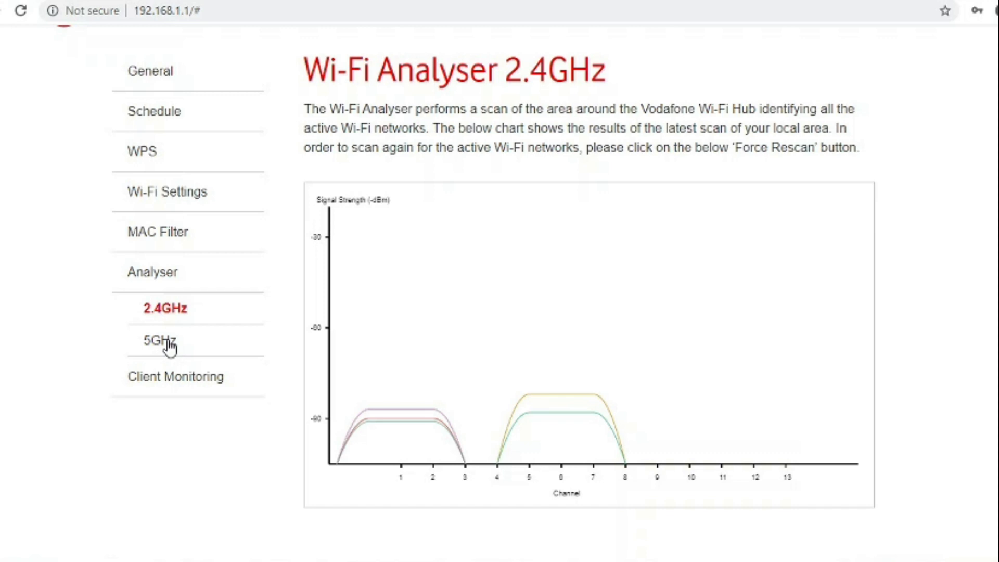
left_click(162, 340)
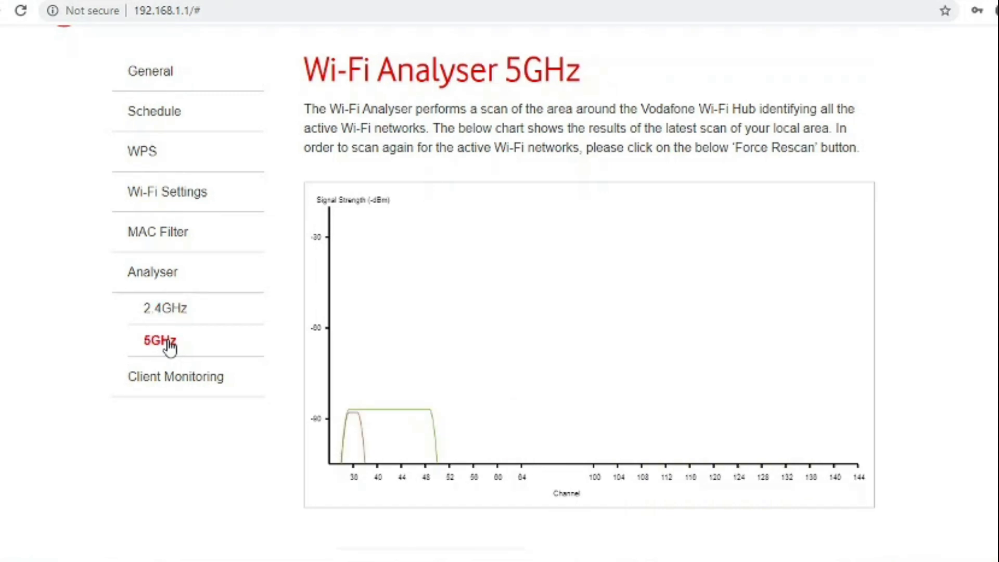
mouse_move(185, 384)
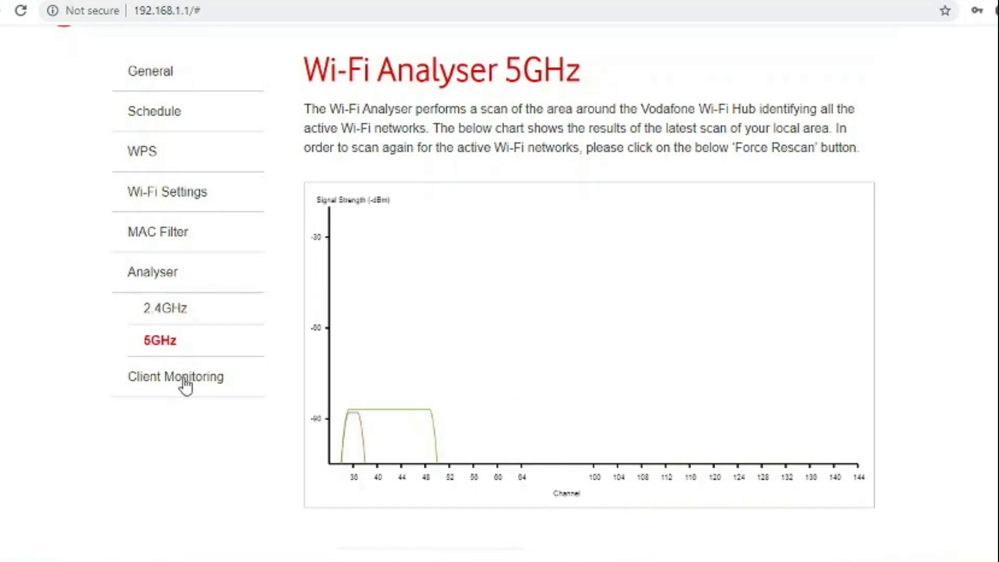
left_click(176, 376)
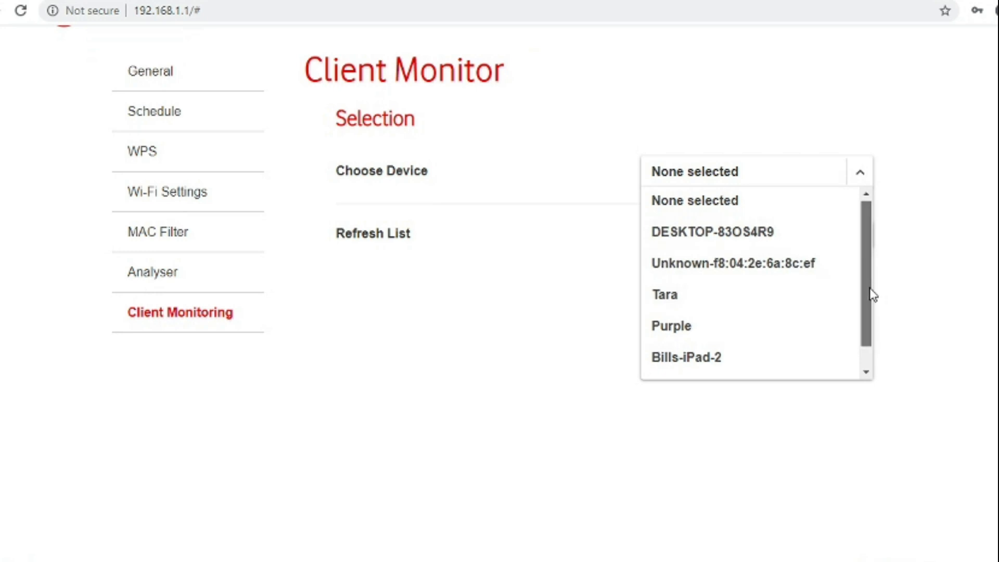
Load and review Client Monitor details for DESKTOP-83OS4R9, then return to General Wi-Fi Settings.
left_click(712, 231)
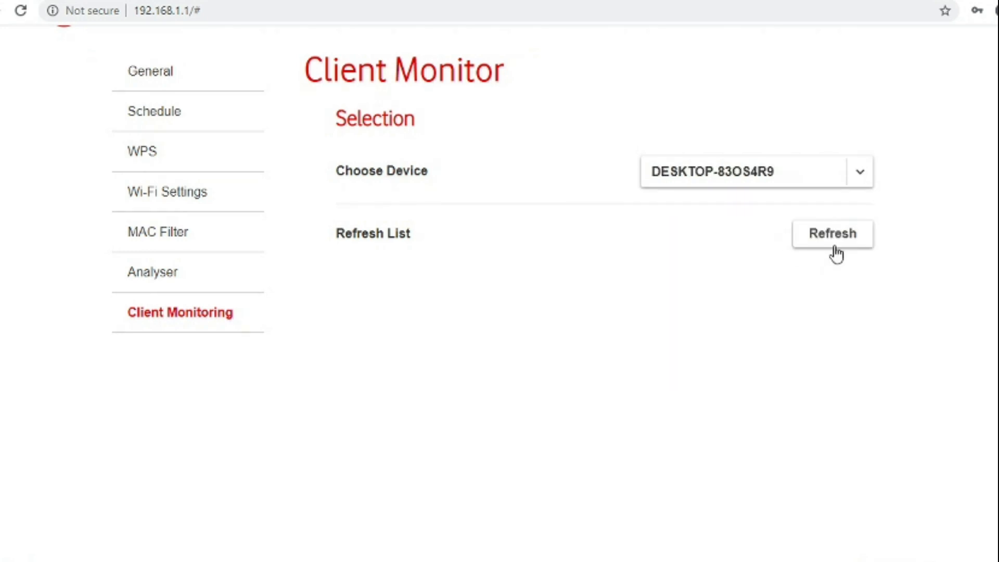
left_click(831, 233)
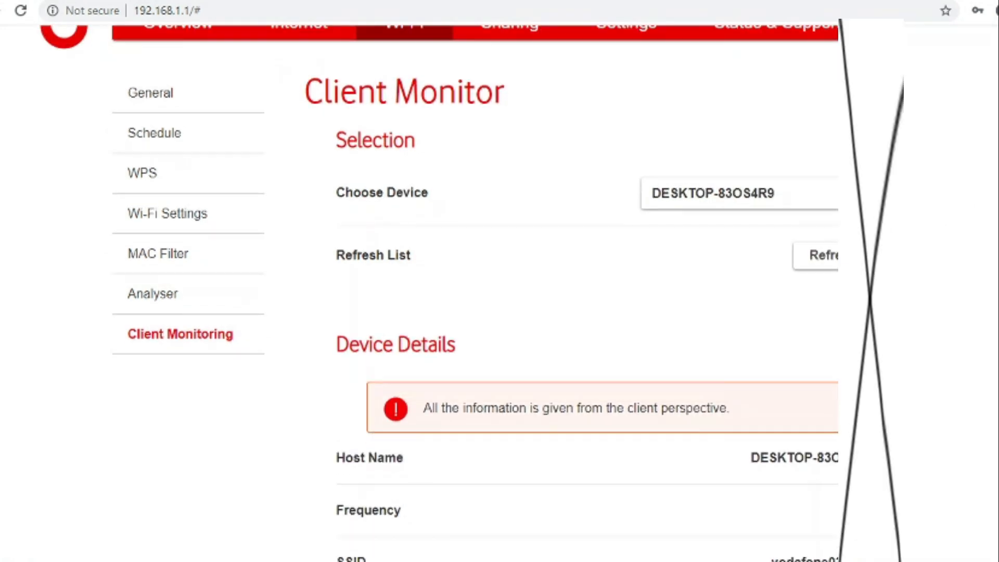
scroll("down", 3)
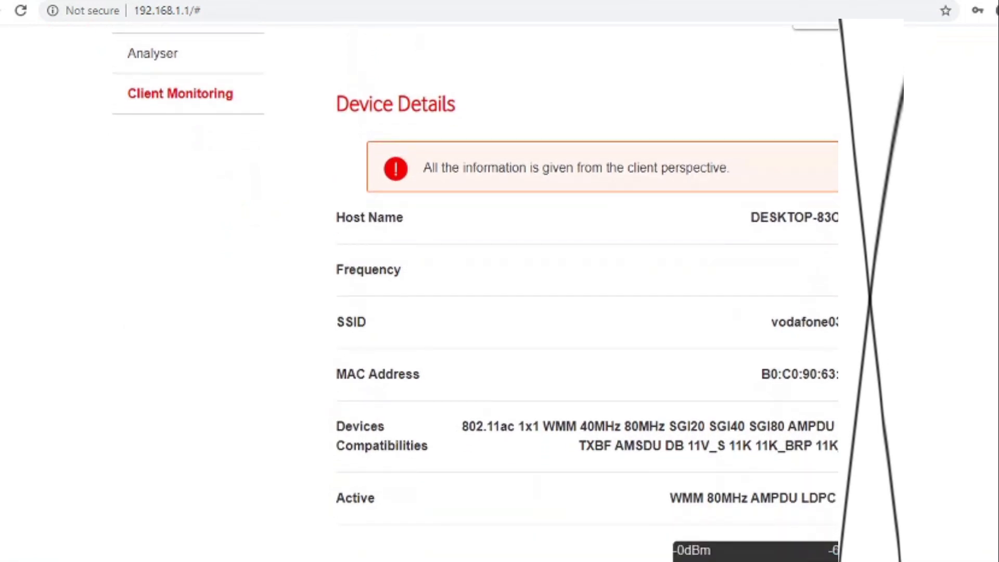
scroll("down", 3)
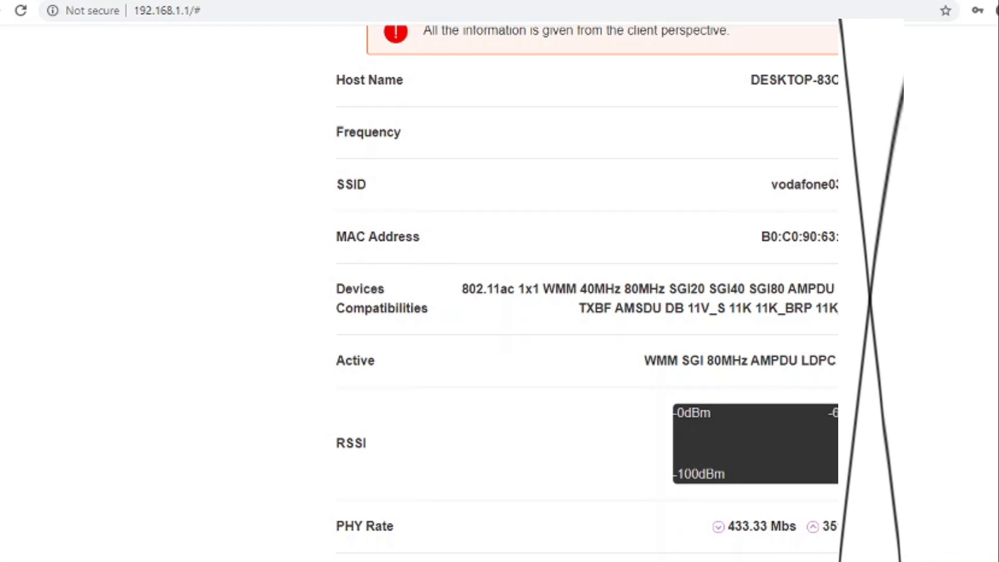
scroll("down", 3)
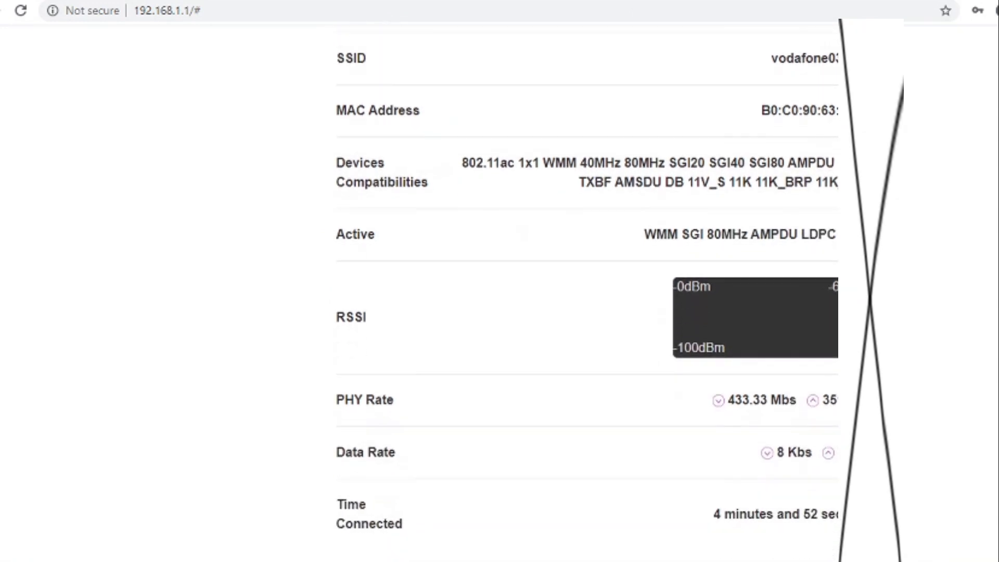
scroll("down", 3)
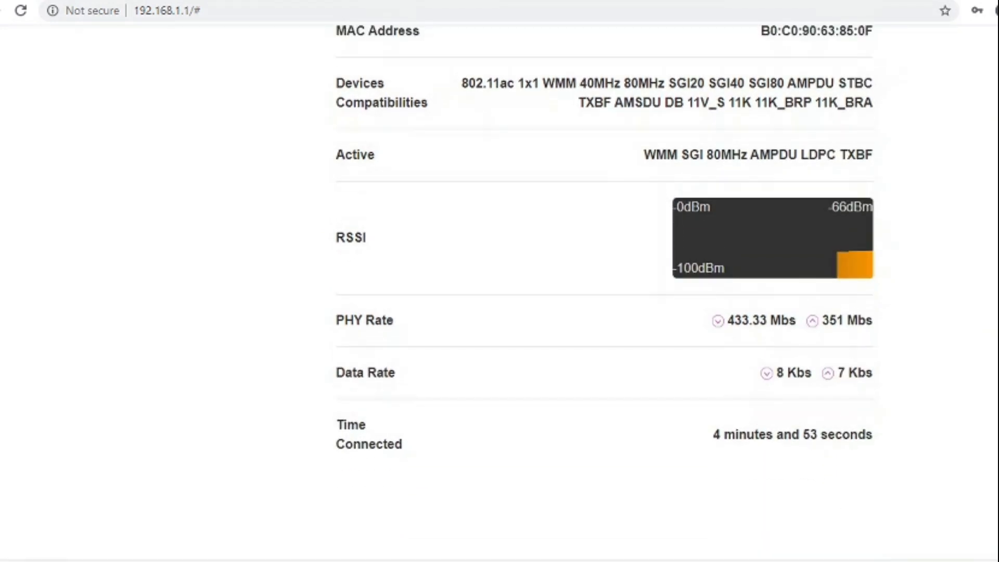
scroll("down", 3)
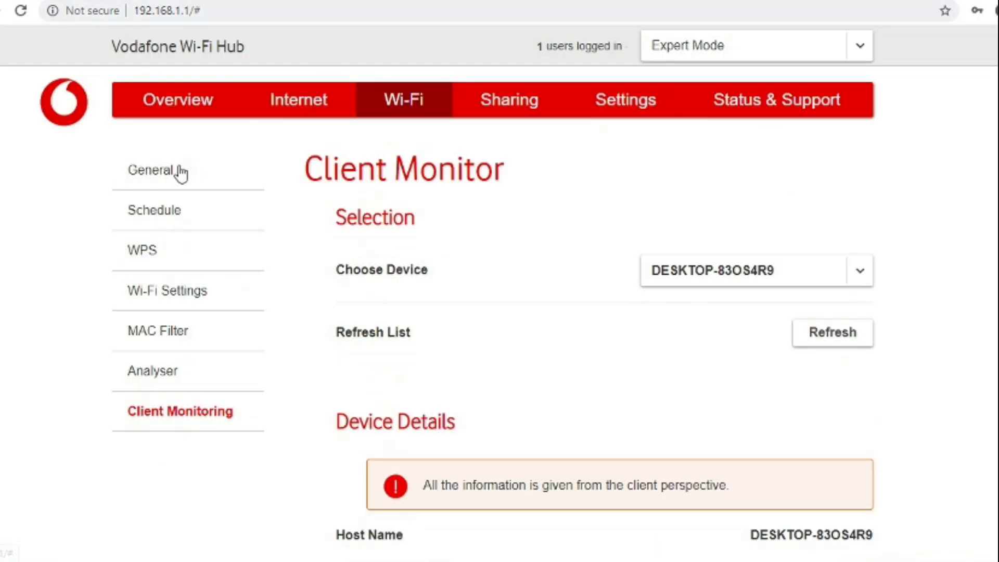
left_click(151, 170)
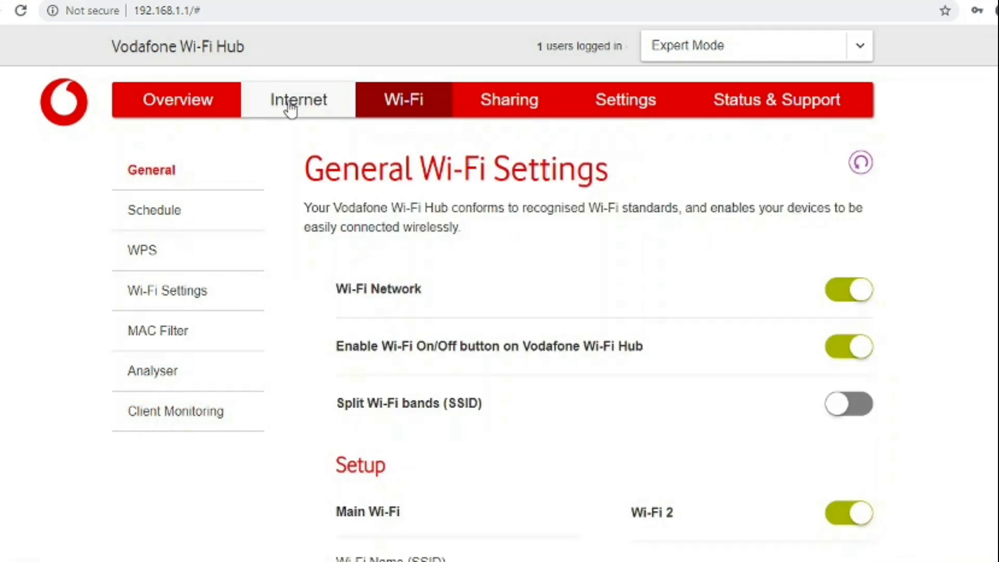
Allow ping to the WAN interface on the Internet Firewall page, apply it, and show IPv4 Port Mapping.
left_click(298, 100)
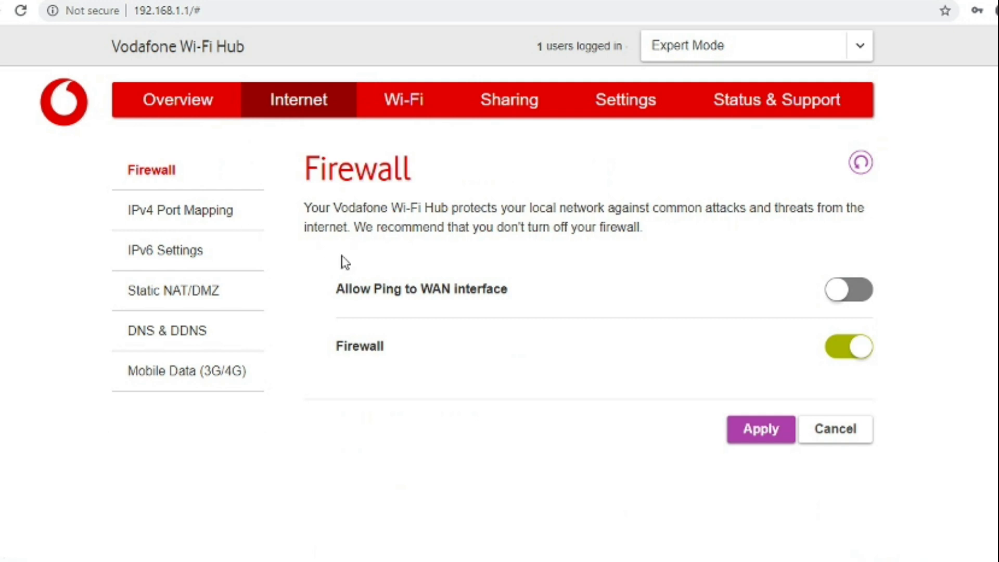
mouse_move(844, 291)
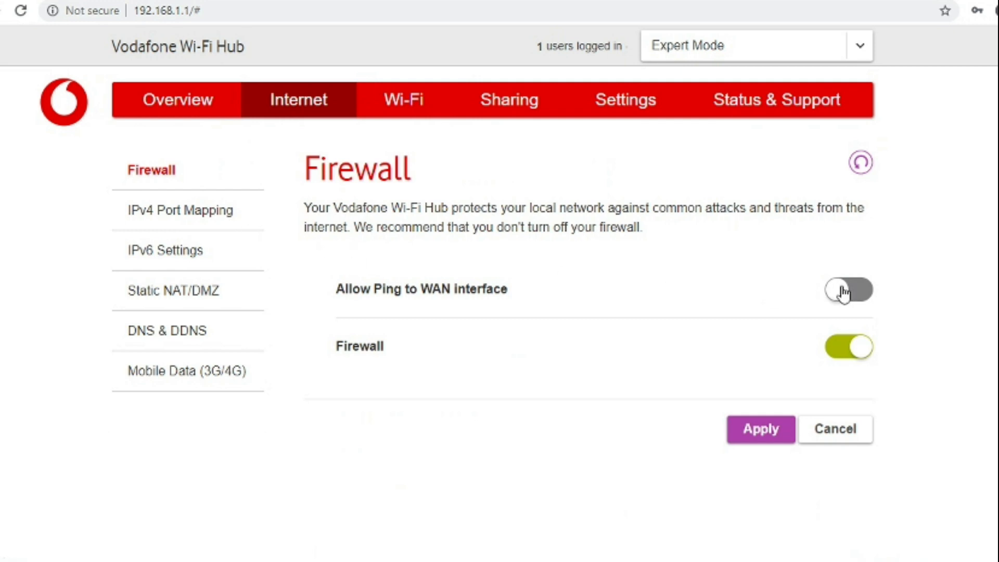
left_click(848, 291)
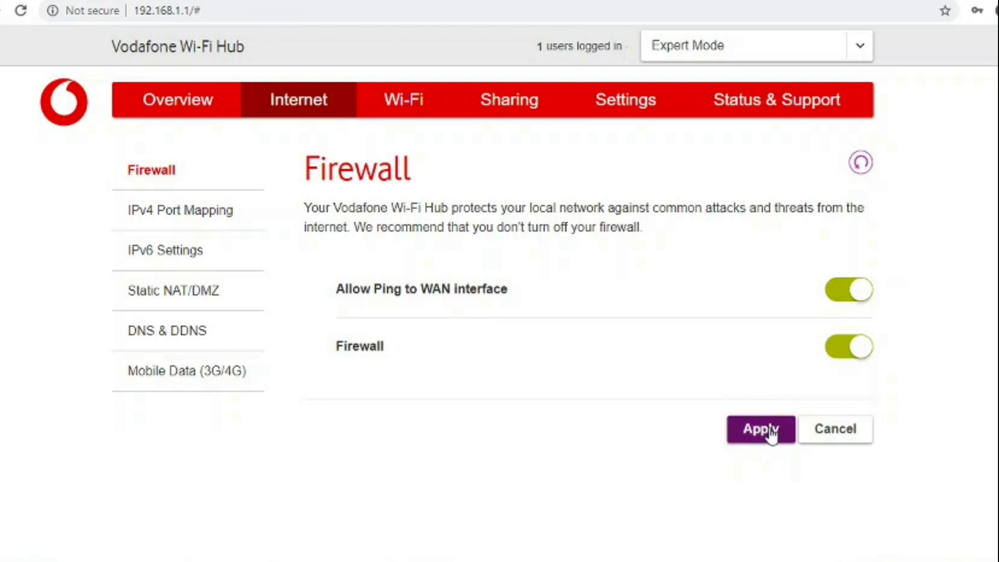
left_click(759, 428)
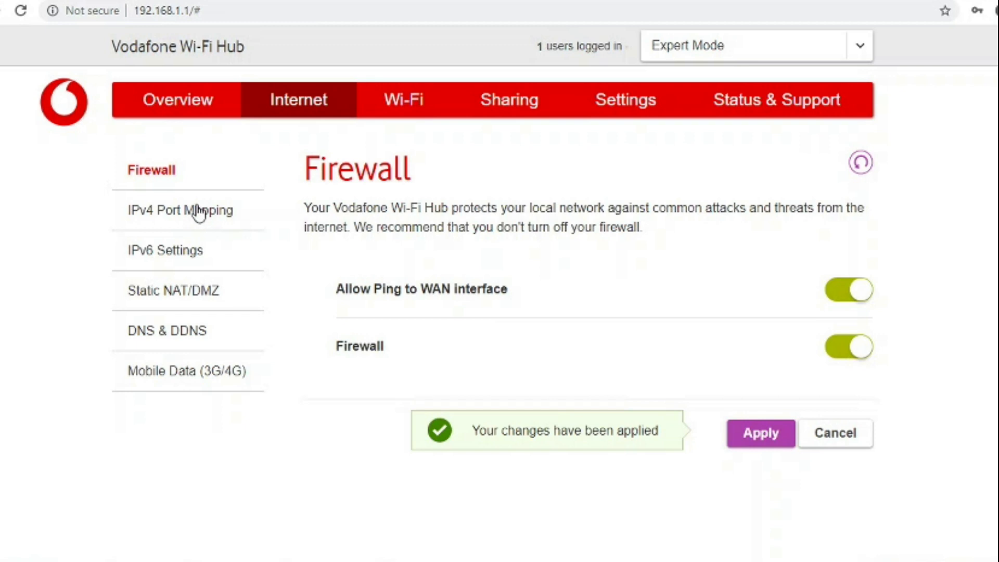
left_click(183, 210)
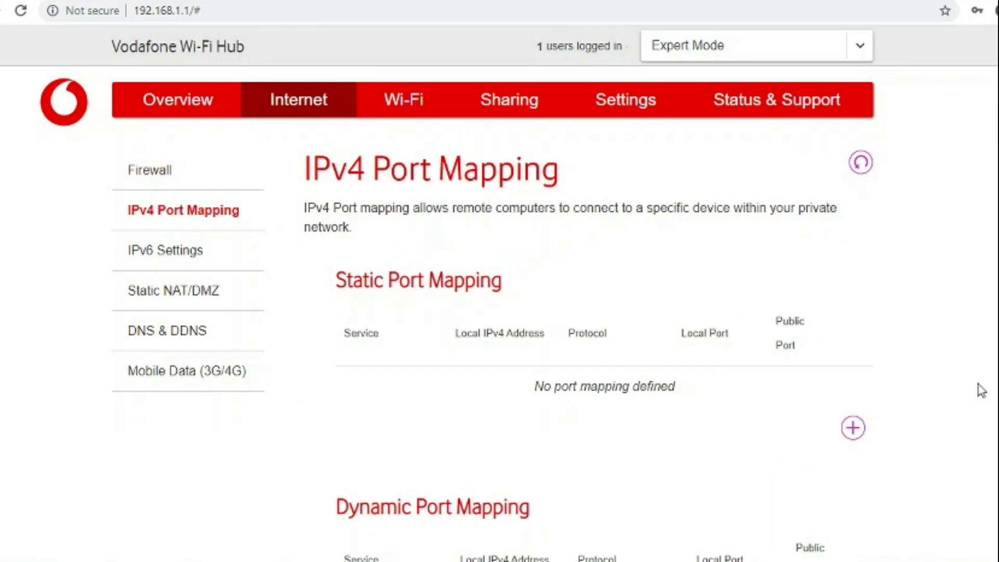
left_click(852, 427)
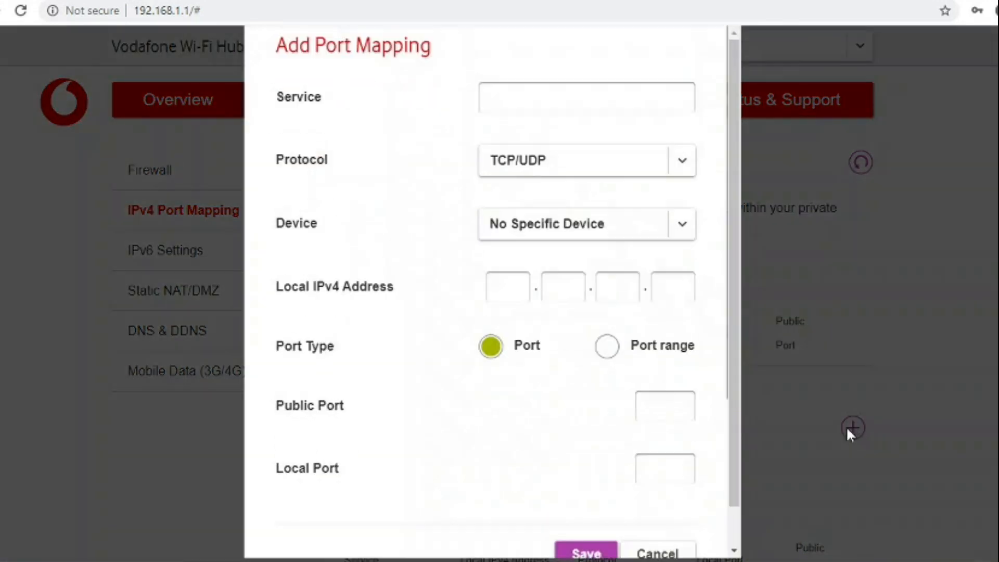
mouse_move(716, 197)
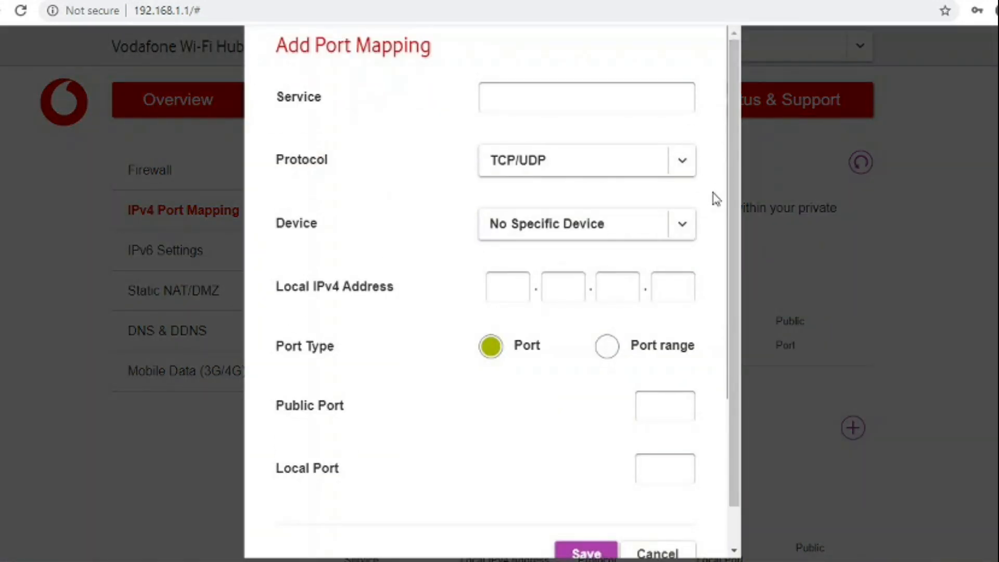
mouse_move(683, 217)
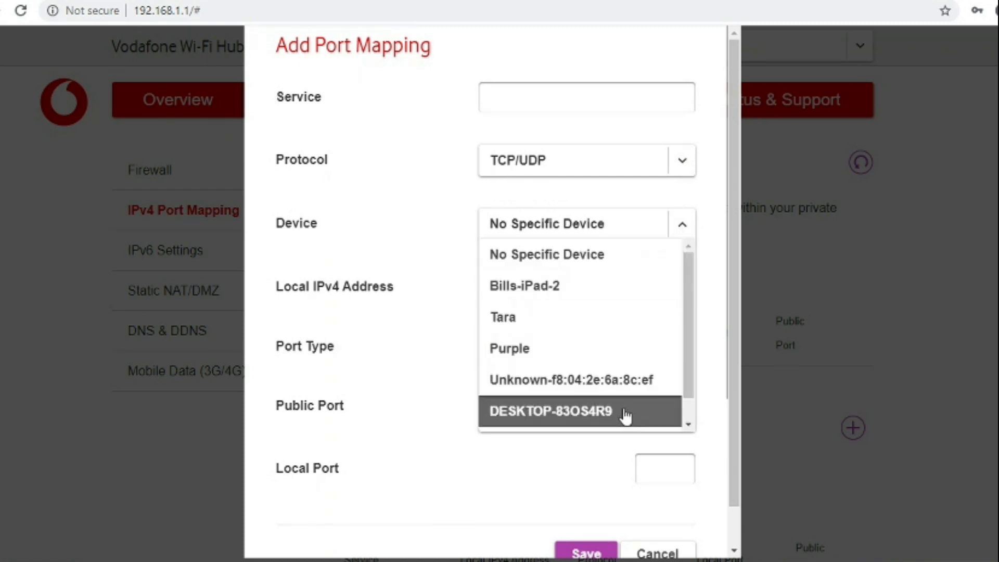
left_click(550, 410)
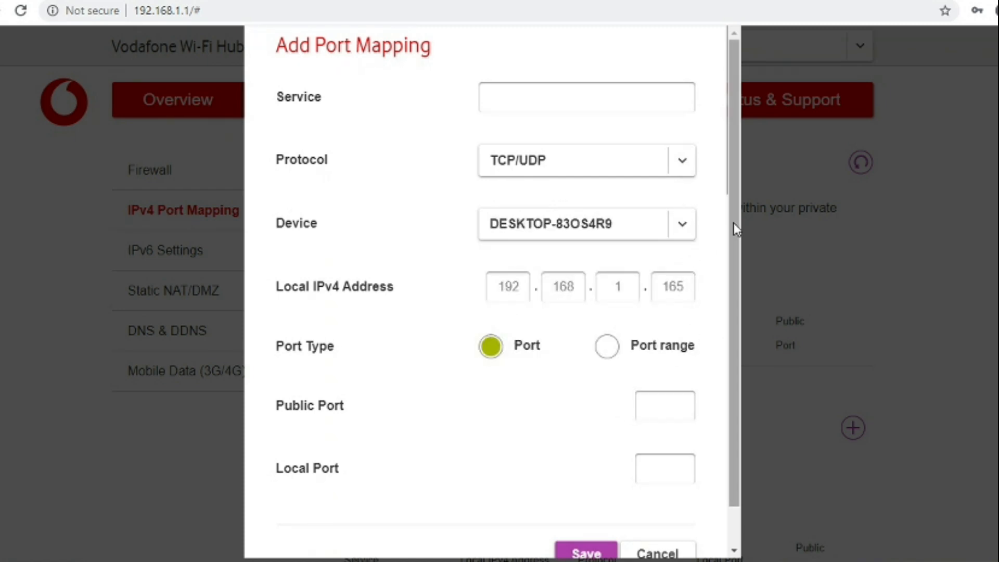
scroll("down", 3)
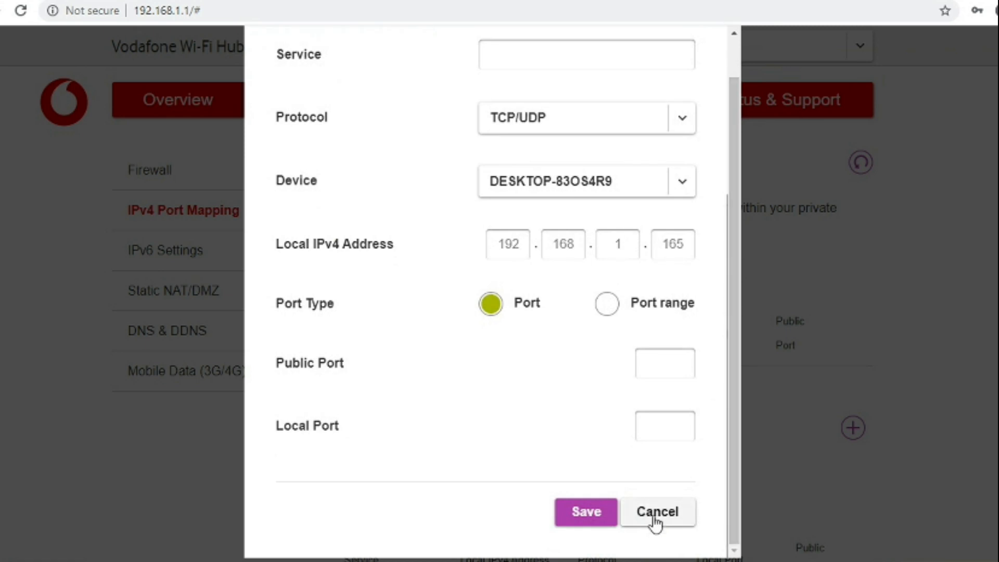
left_click(656, 512)
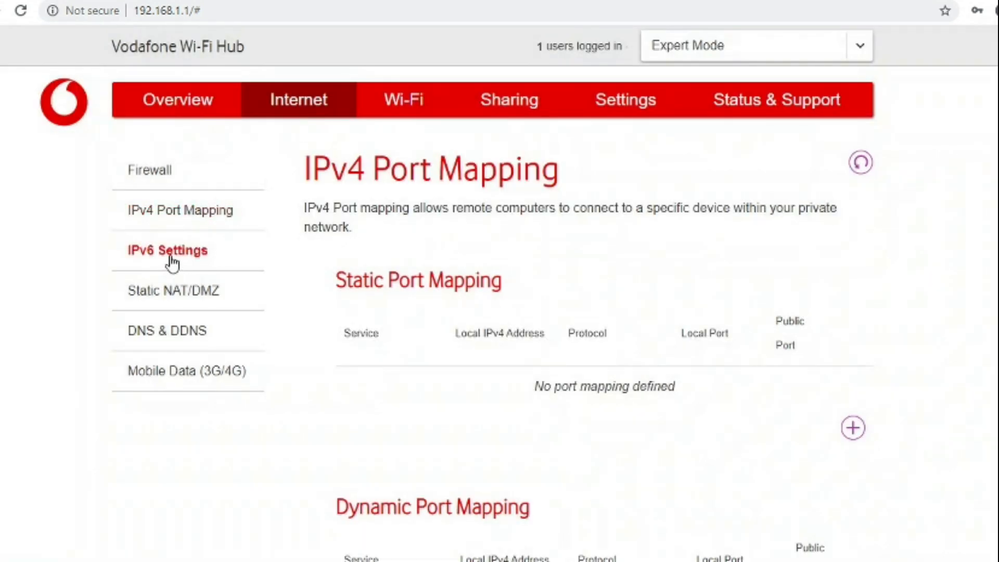
View the IPv6 Settings page, then the Static NAT/DMZ/Exposed Host page.
left_click(167, 250)
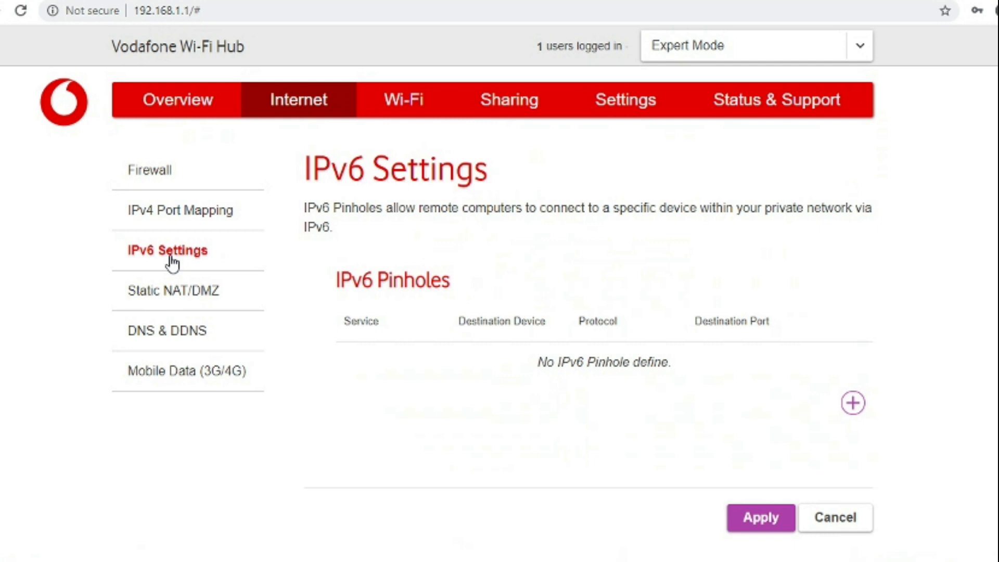
mouse_move(204, 299)
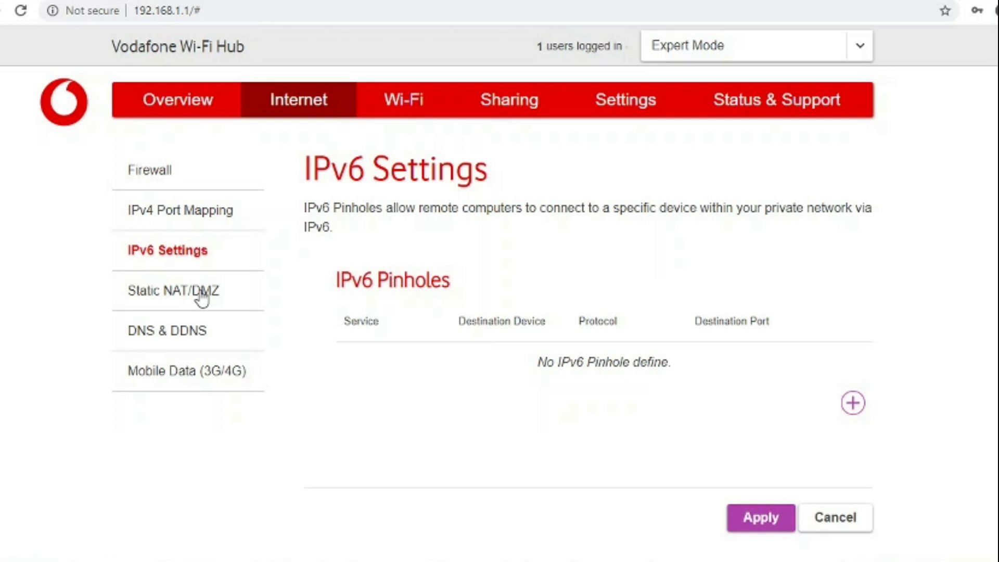
left_click(174, 291)
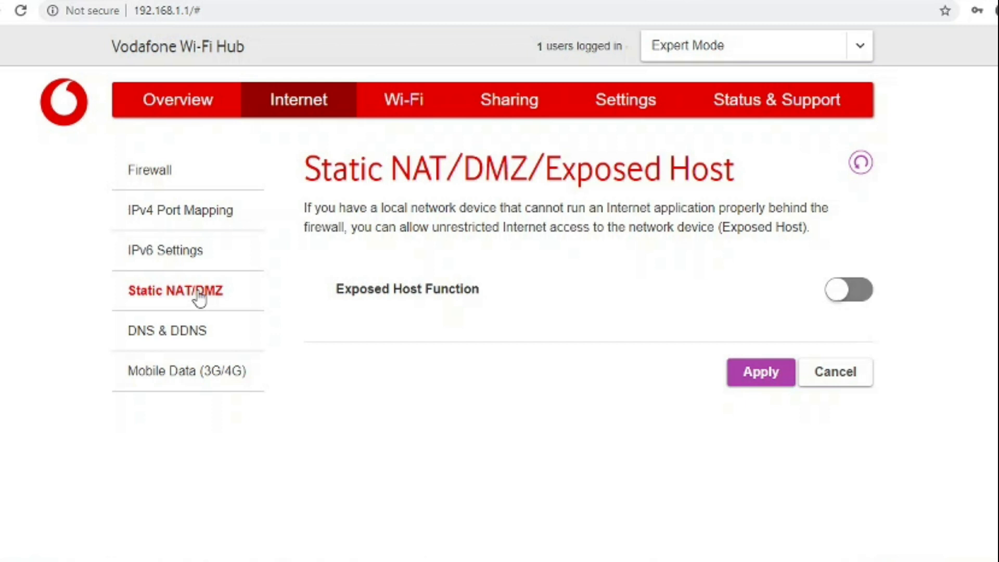
mouse_move(178, 336)
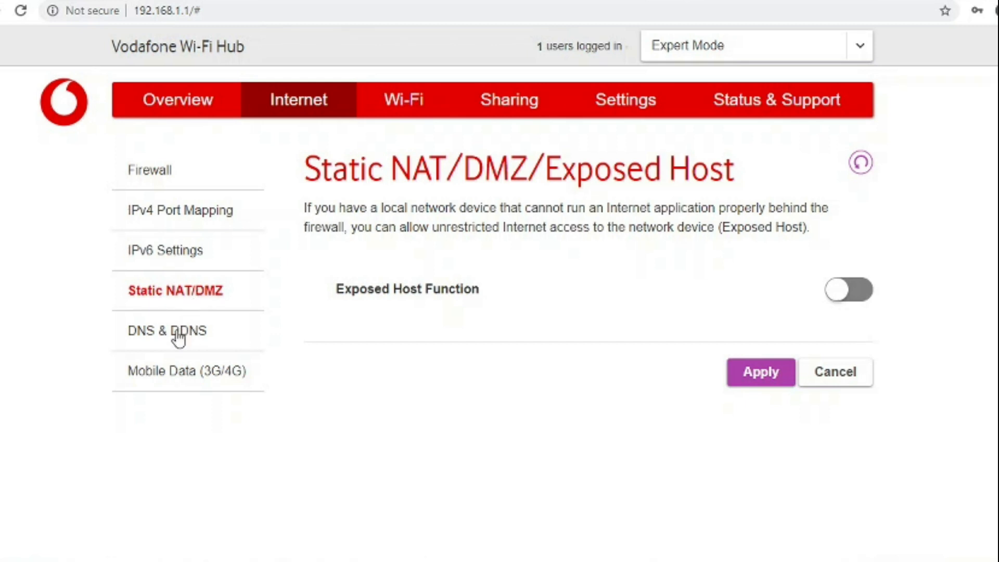
On DNS & DDNS, briefly enable Dynamic DNS to browse the provider list, leaving it off.
left_click(167, 330)
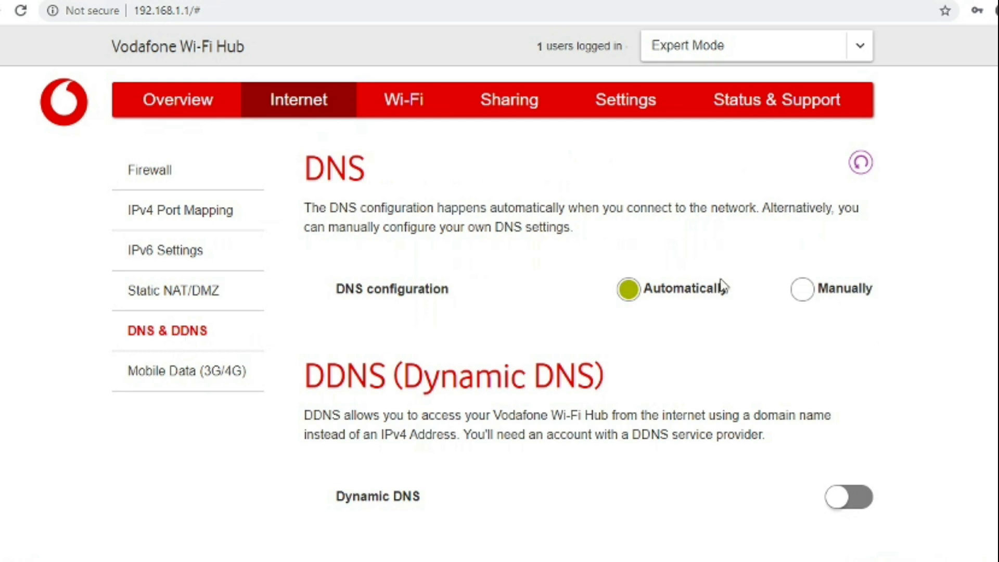
scroll("down", 3)
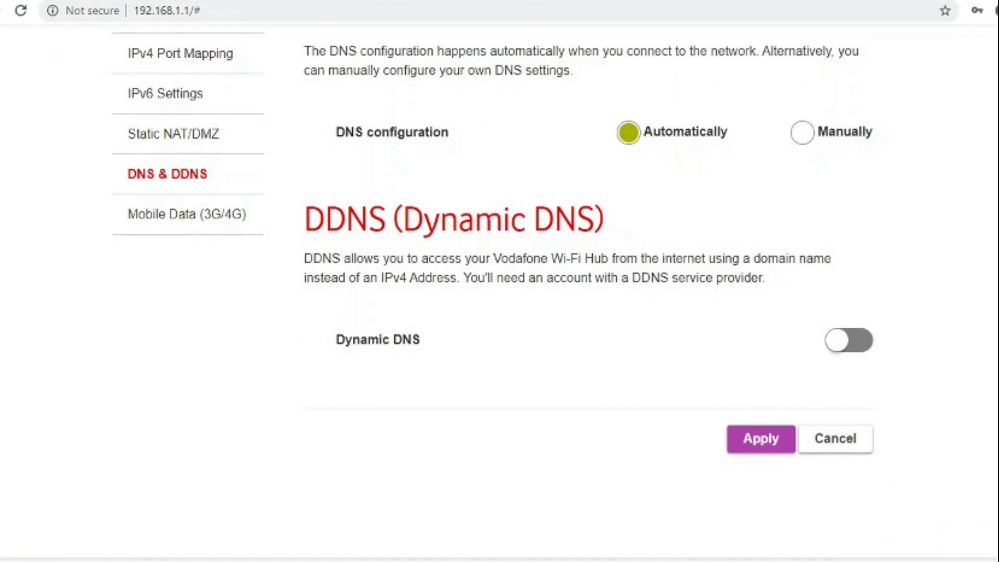
left_click(849, 340)
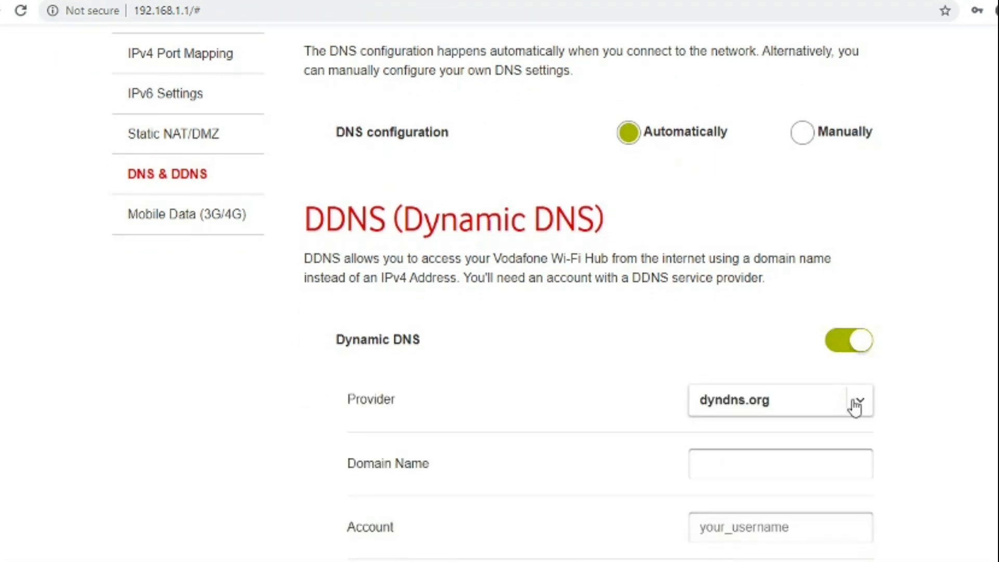
left_click(855, 400)
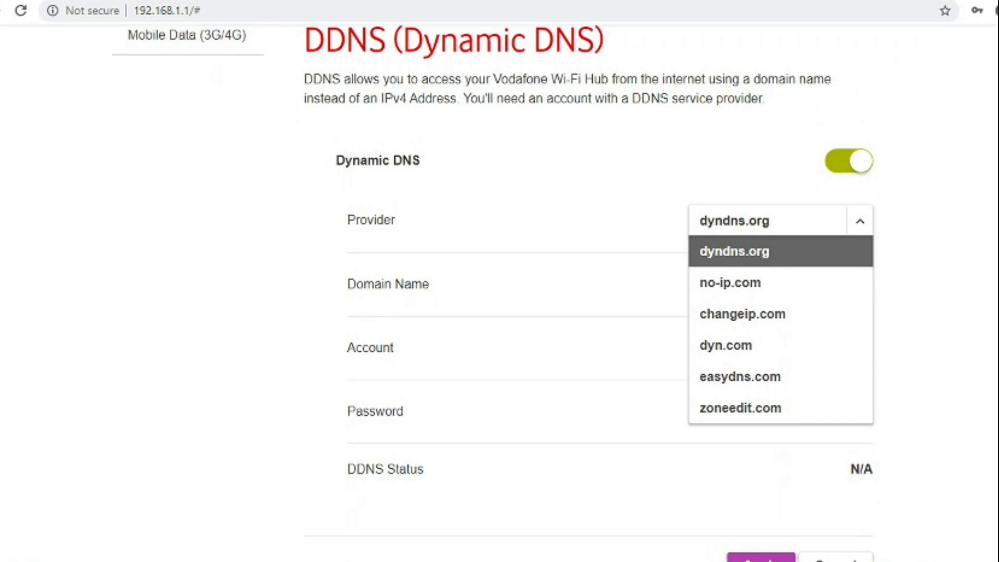
scroll("down", 3)
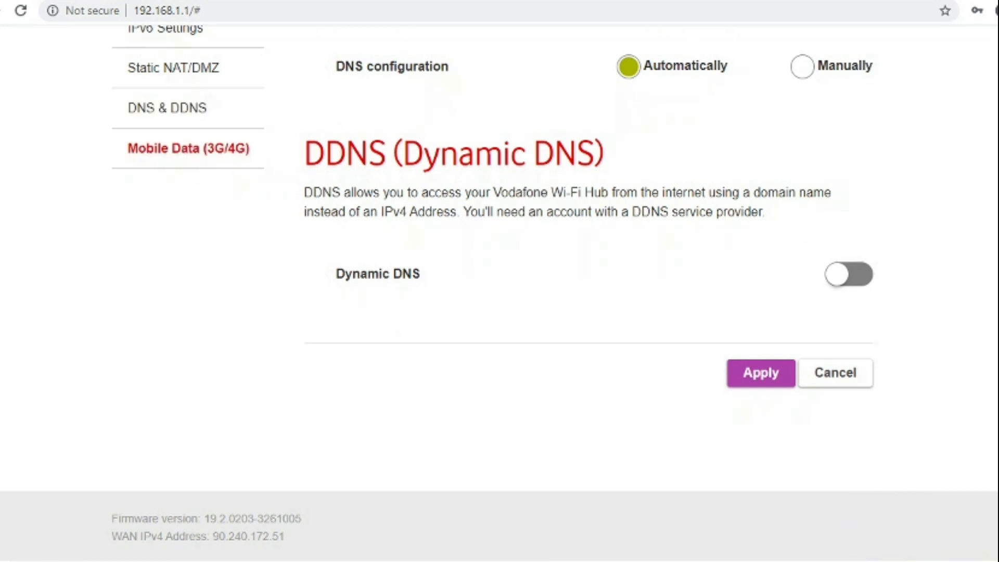
Review the Mobile Data (3G/4G) page showing mobile enabled with the Contract APN.
left_click(187, 149)
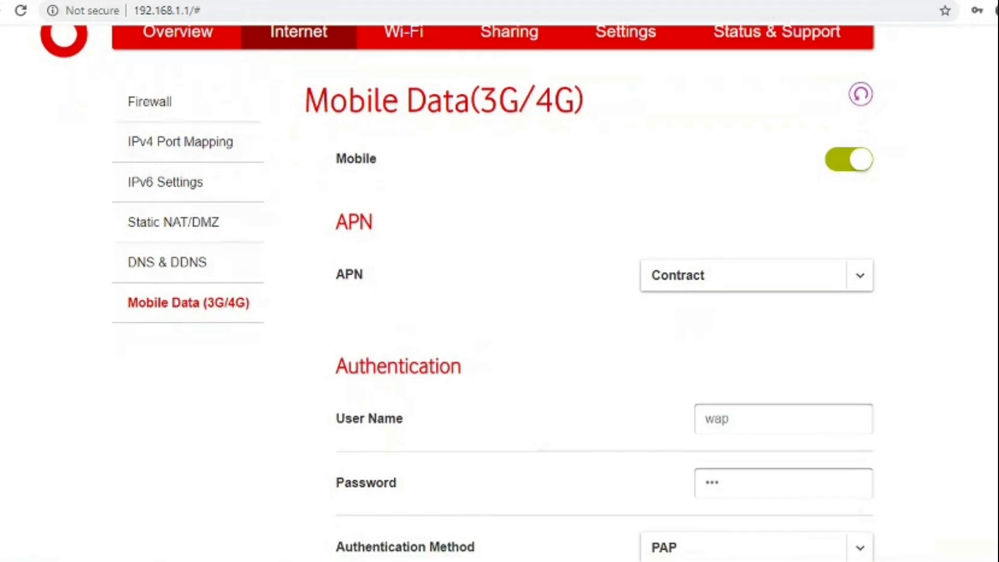
scroll("down", 3)
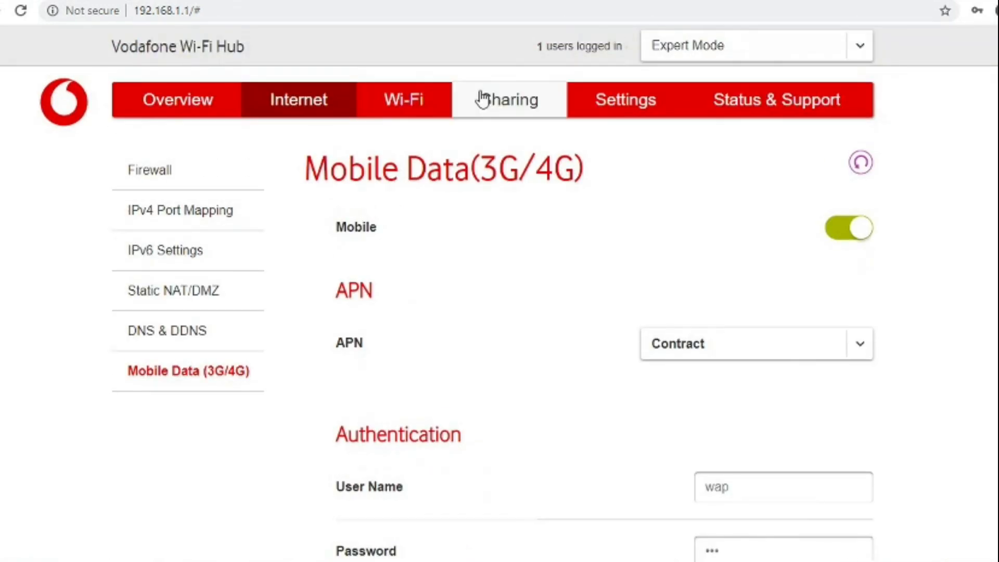
View the Sharing section's Sharing Settings, confirming DLNA and SAMBA are both on, down to the encryption warning.
left_click(507, 100)
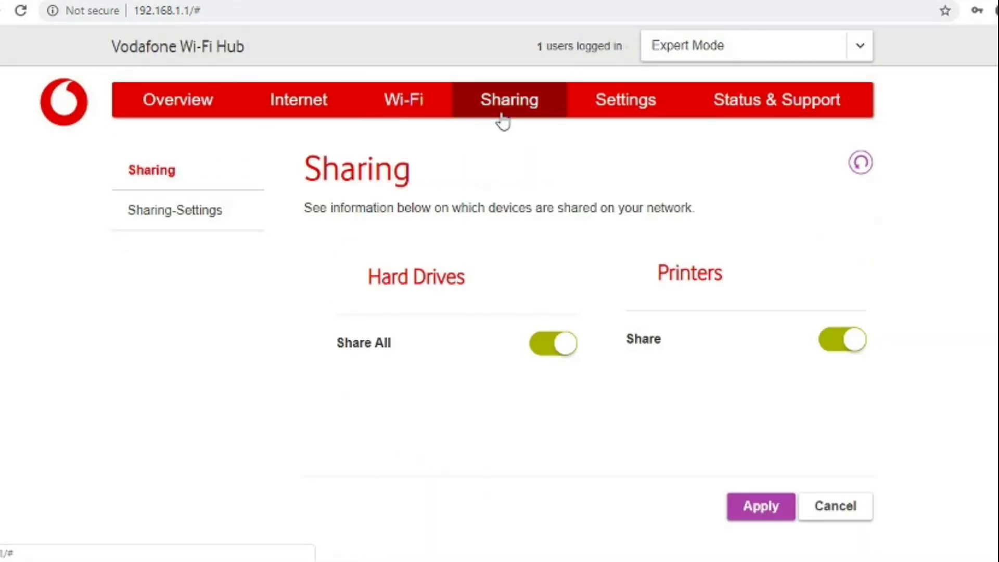
mouse_move(306, 210)
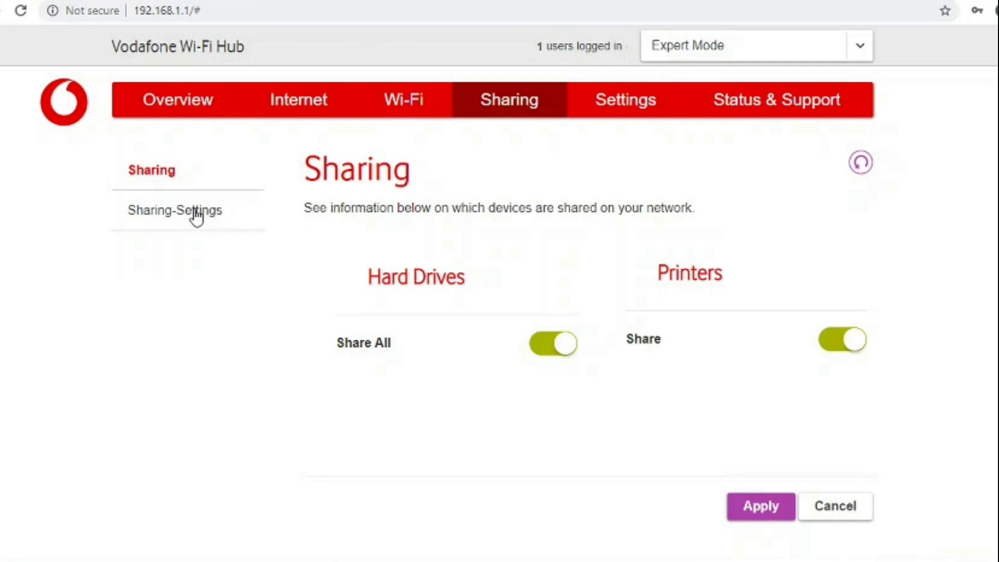
left_click(174, 211)
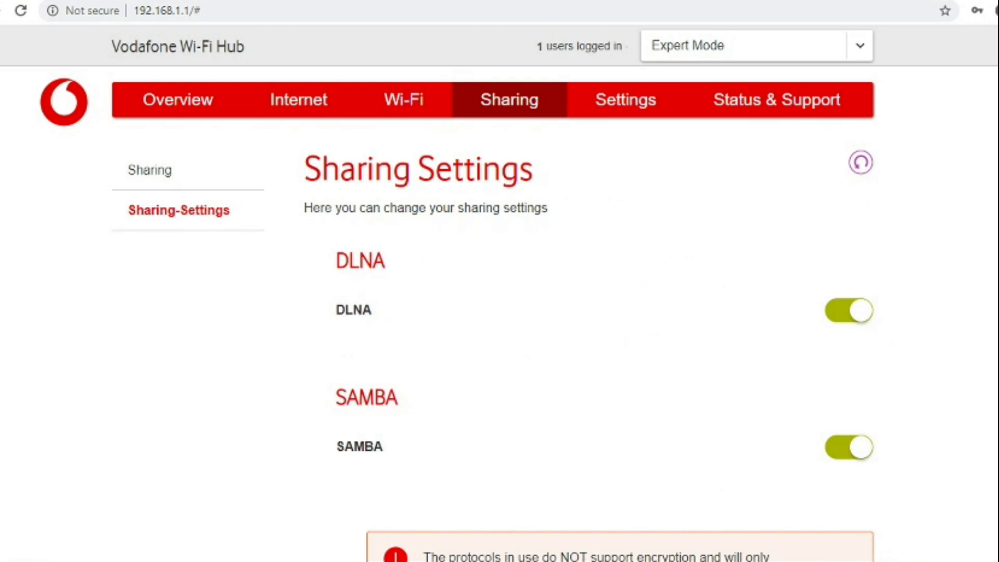
scroll("down", 3)
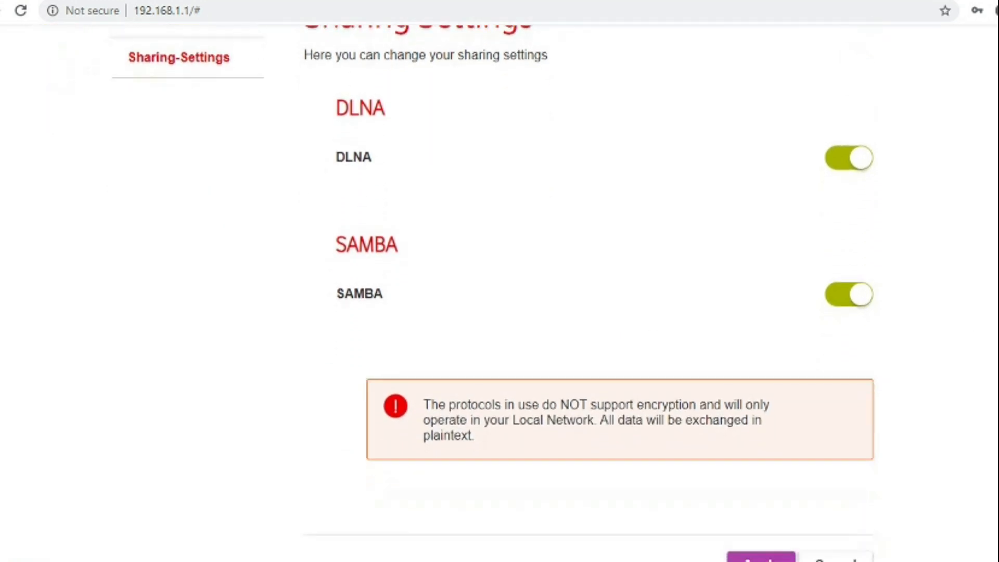
scroll("down", 3)
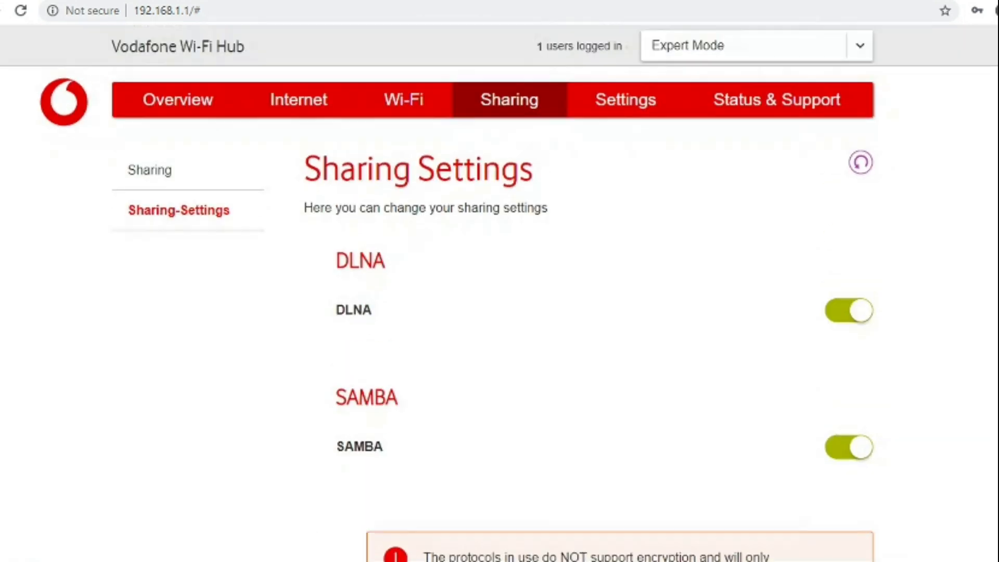
View Firmware Update under Settings (version 19.2.0203-3261005), start a check for updates and cancel at the warning.
left_click(624, 100)
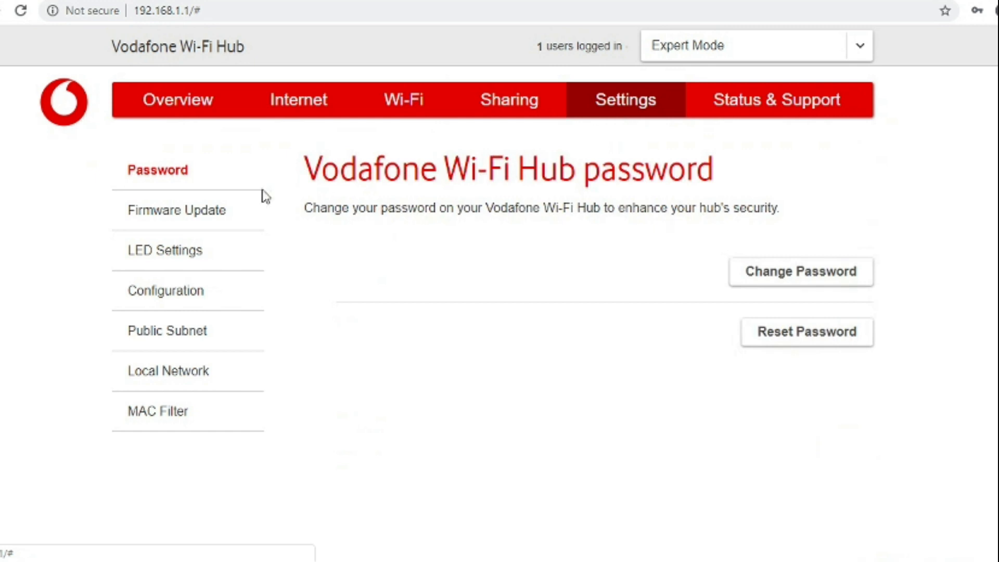
left_click(177, 210)
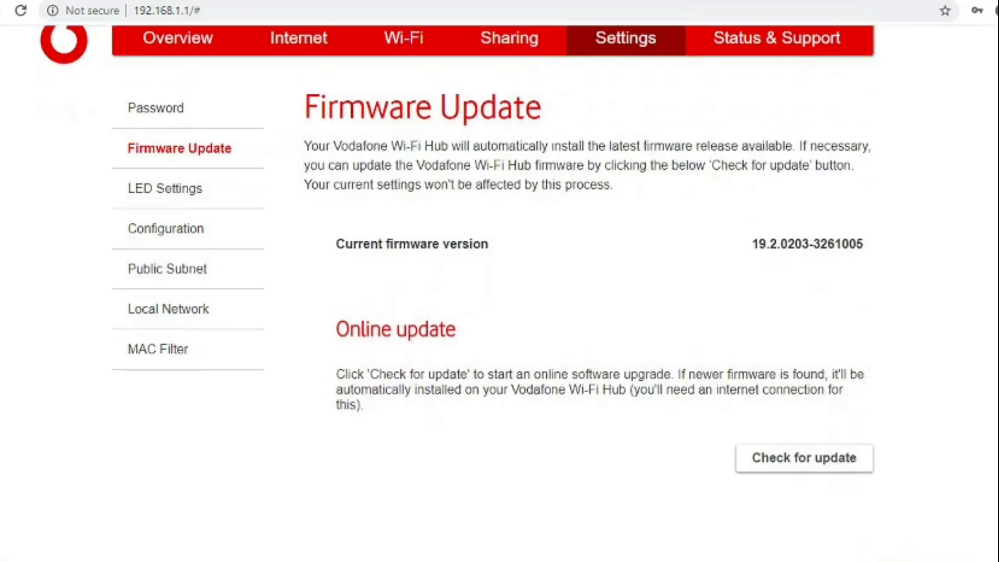
left_click(803, 458)
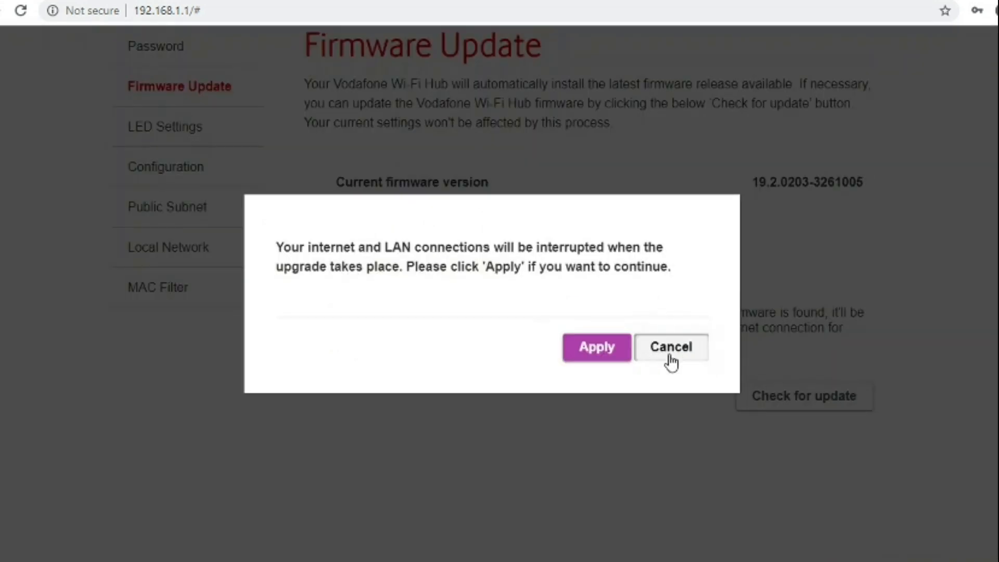
left_click(595, 347)
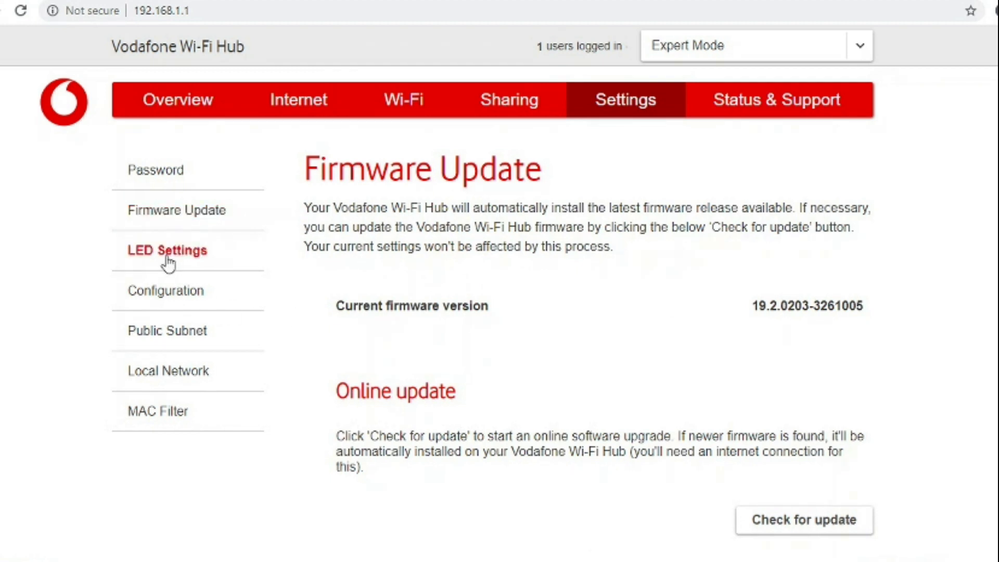
View the LED settings with the Status LEDs switched on.
left_click(166, 249)
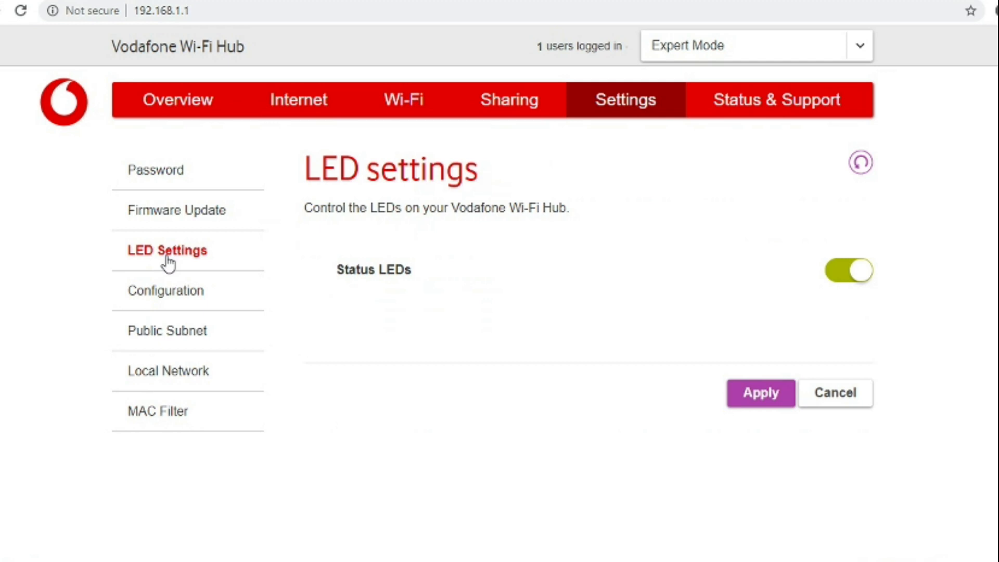
mouse_move(170, 297)
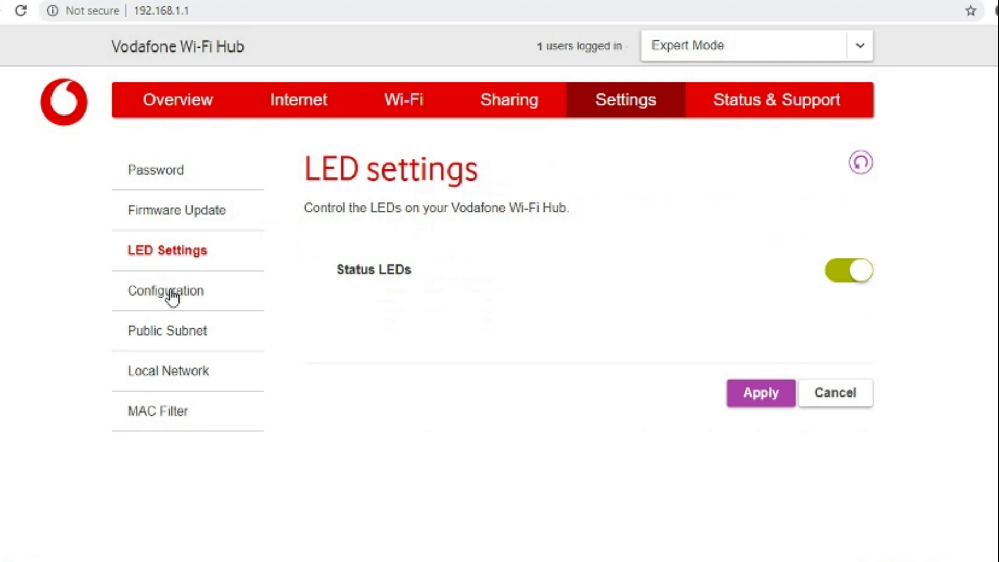
mouse_move(172, 299)
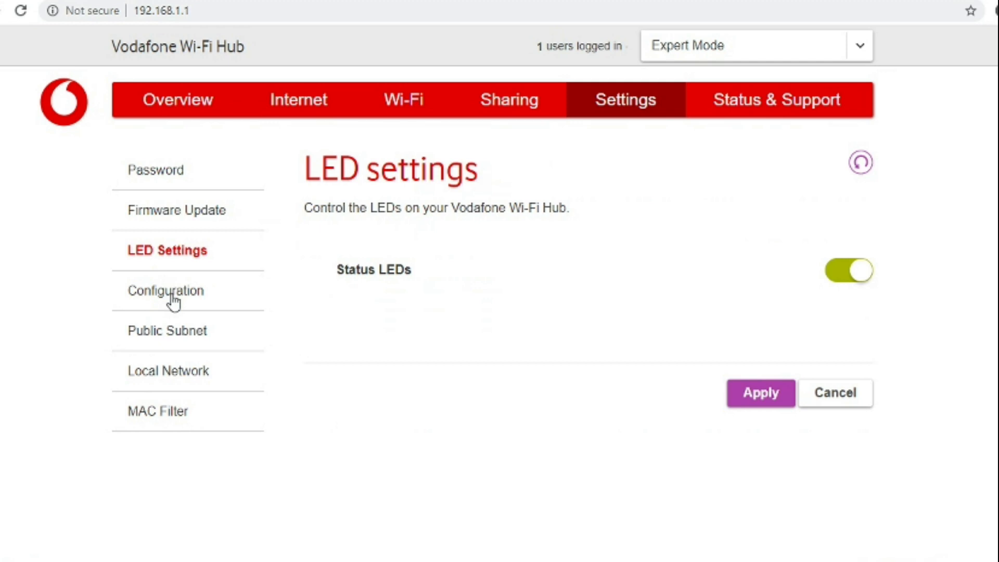
Review the Configuration page's backup, restore and reset options with UPnP on.
left_click(166, 290)
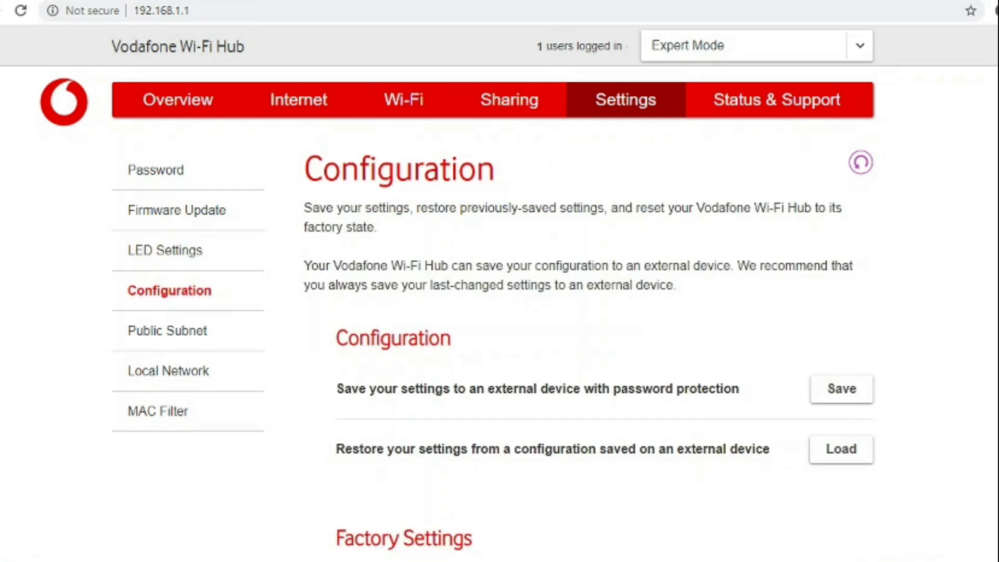
scroll("down", 3)
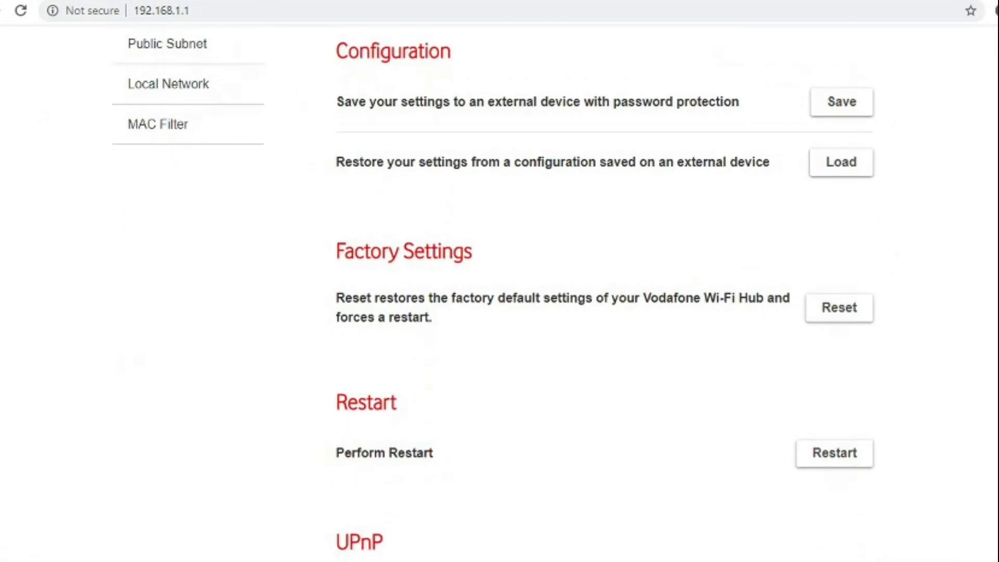
scroll("down", 3)
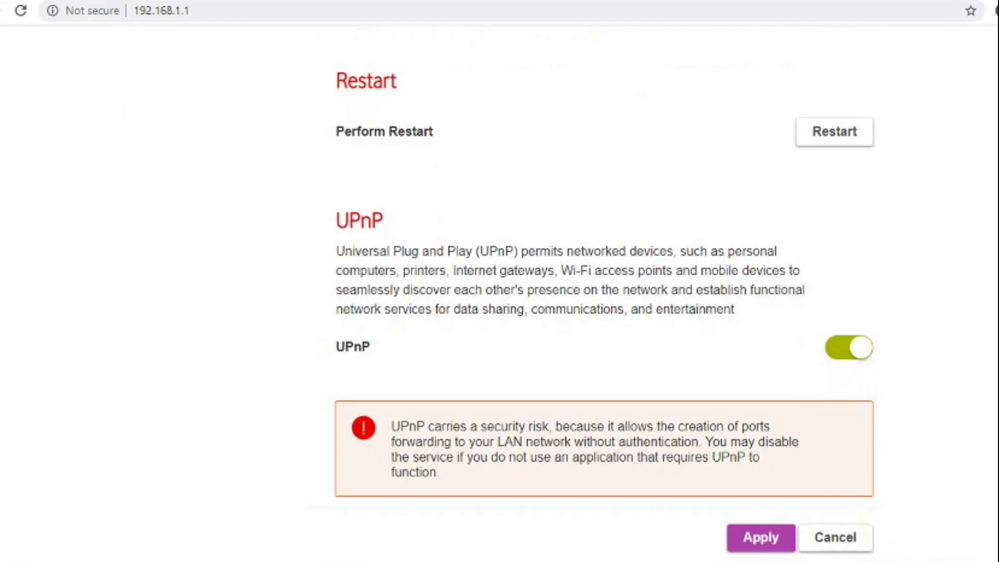
scroll("down", 3)
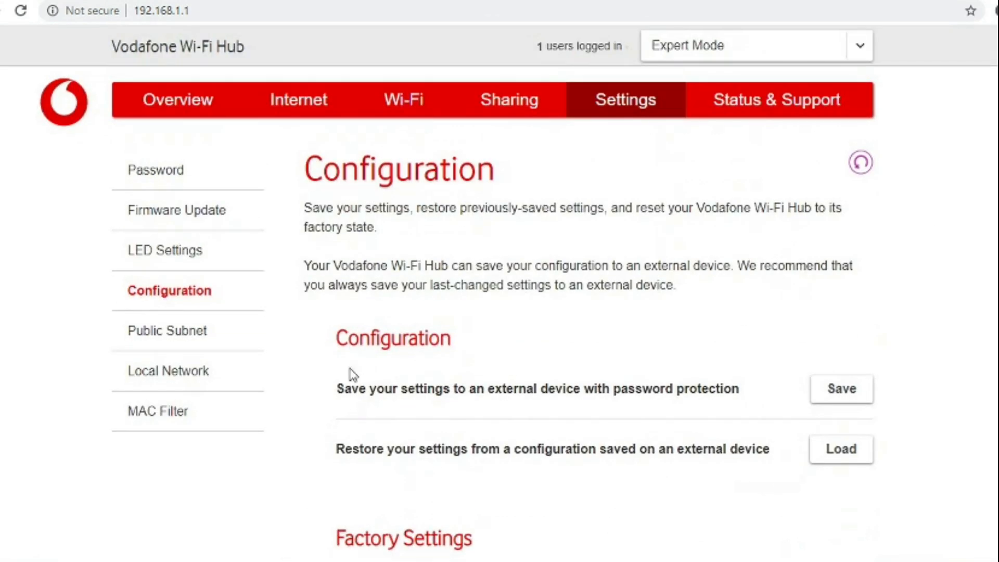
Toggle Public Subnet on and back off, then view Local Network with hub address 192.168.1.1.
left_click(166, 330)
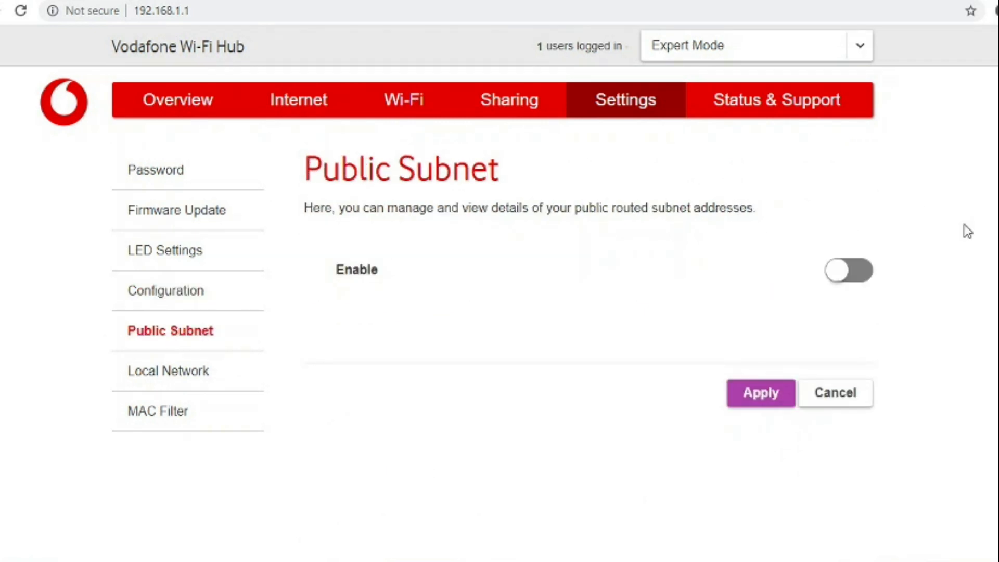
left_click(849, 270)
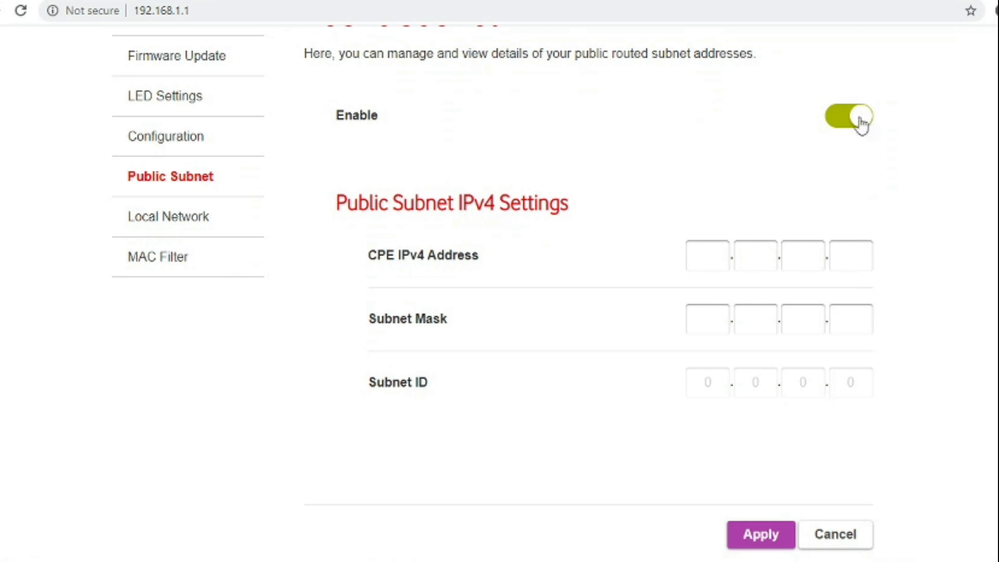
left_click(848, 115)
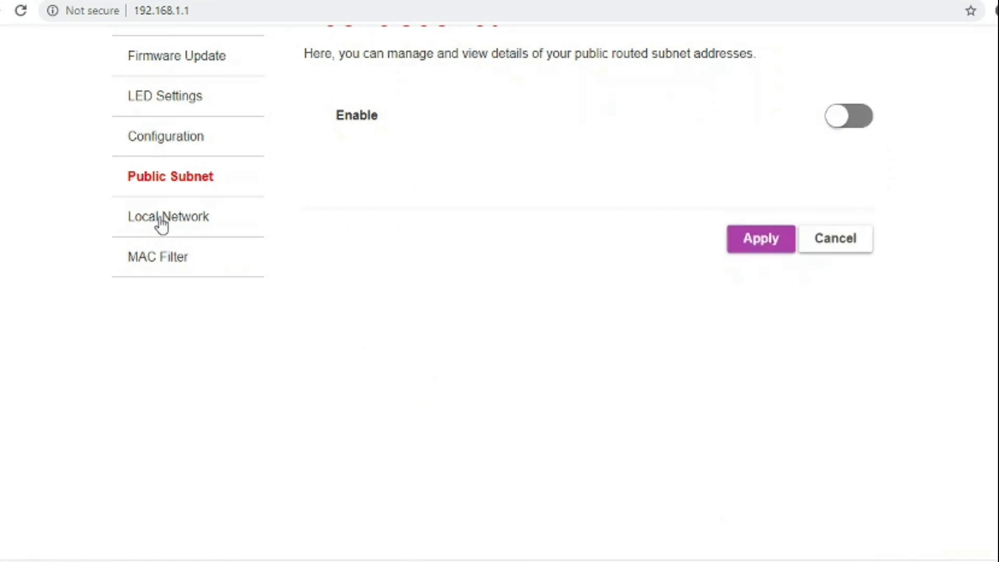
left_click(167, 216)
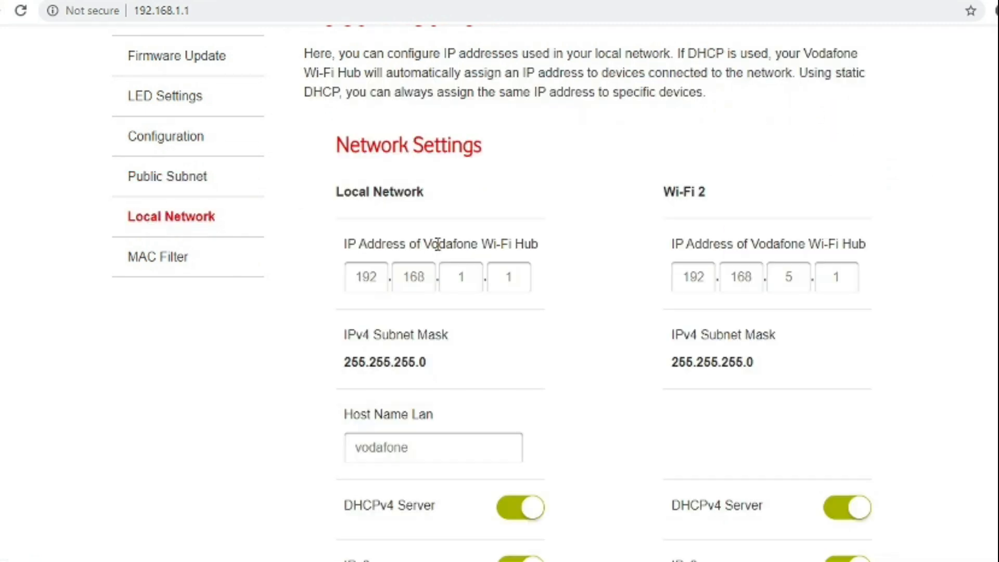
scroll("down", 3)
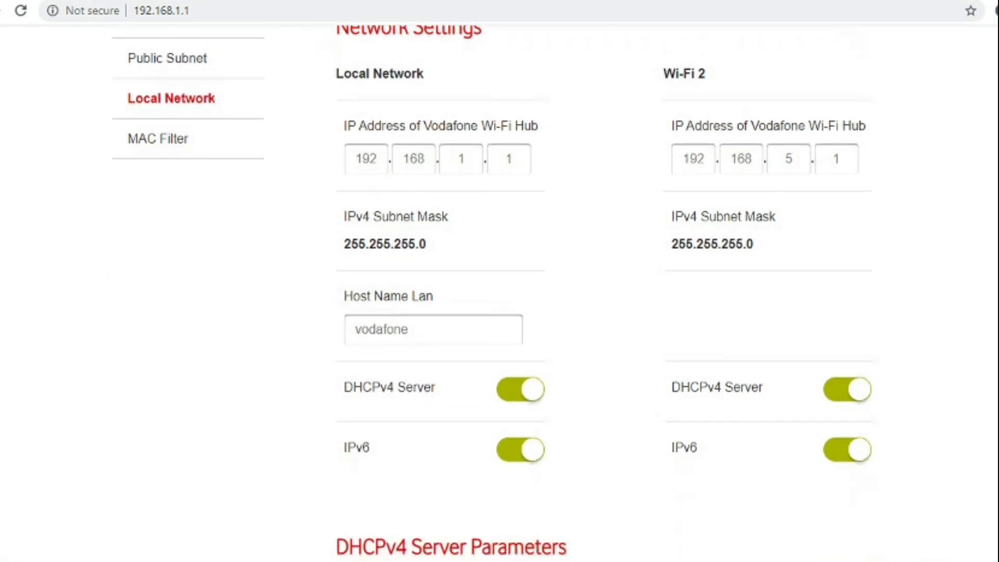
scroll("down", 3)
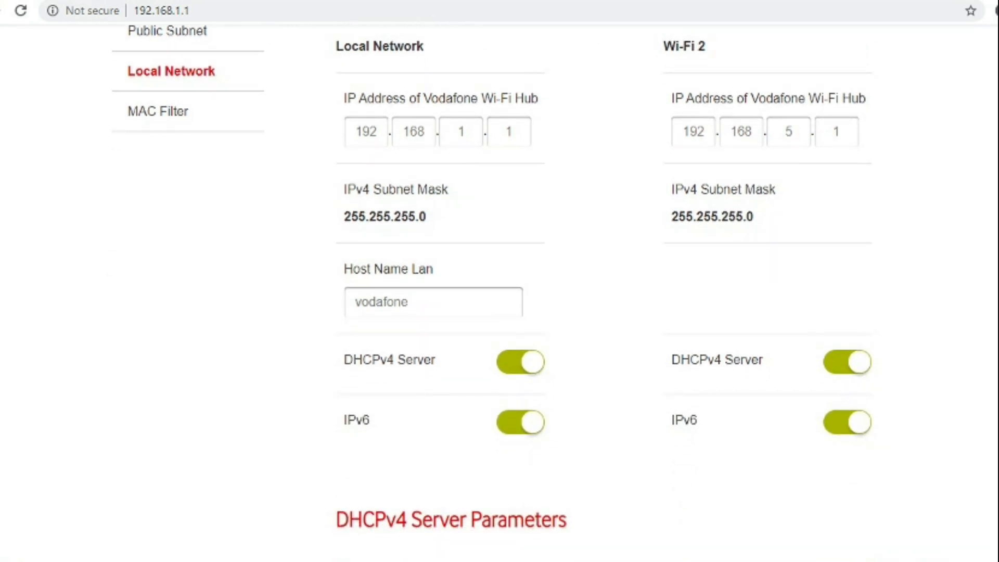
scroll("down", 3)
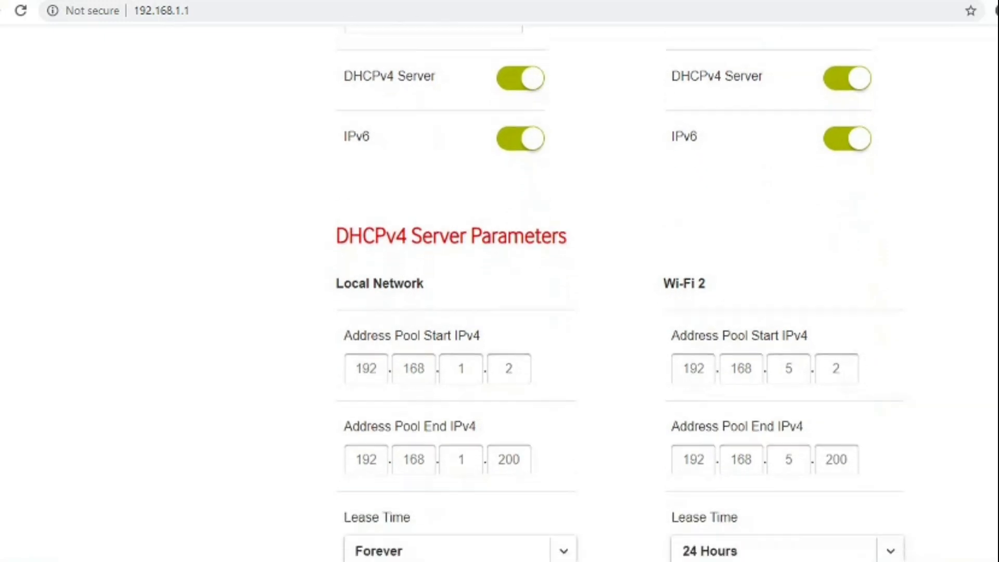
scroll("down", 3)
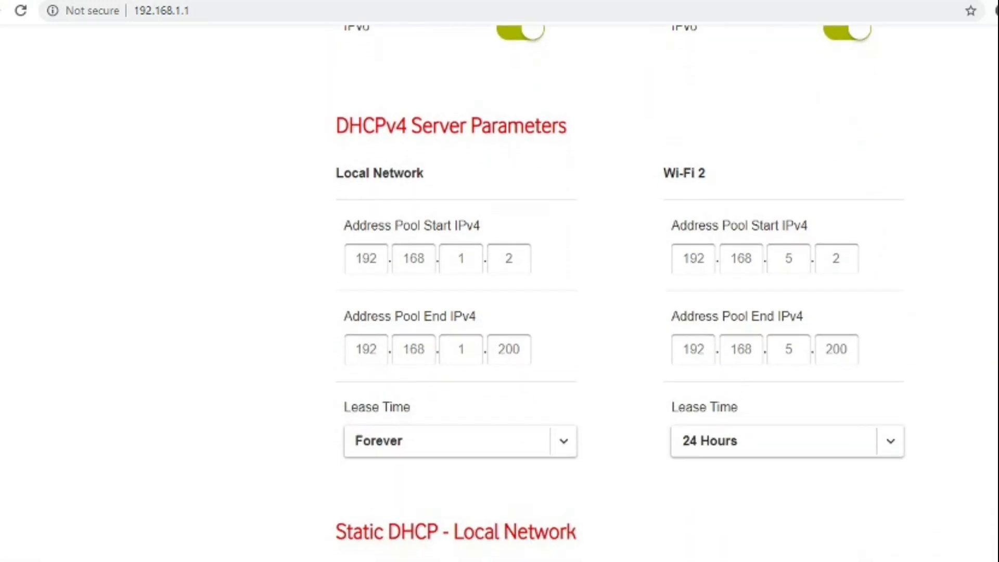
scroll("down", 3)
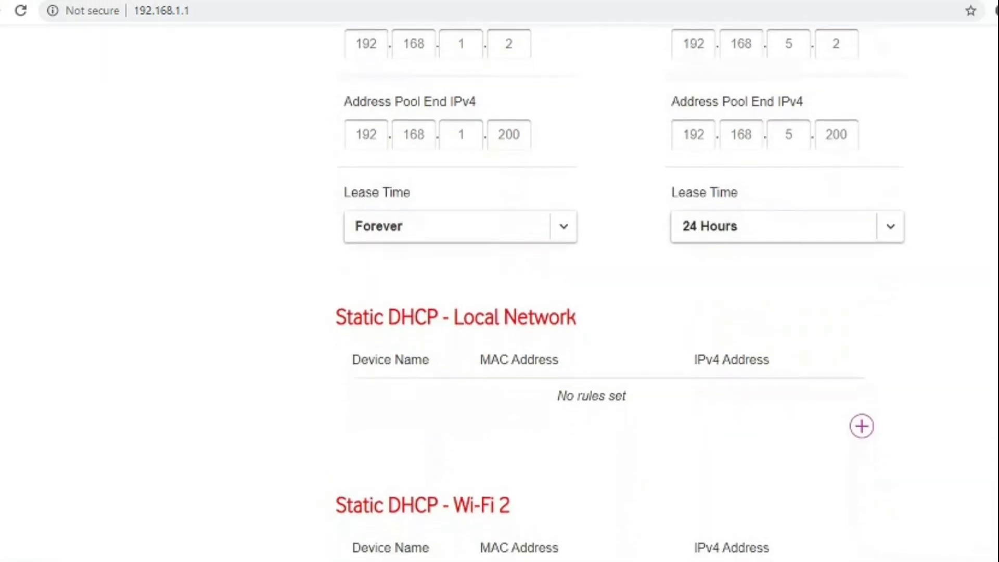
scroll("down", 3)
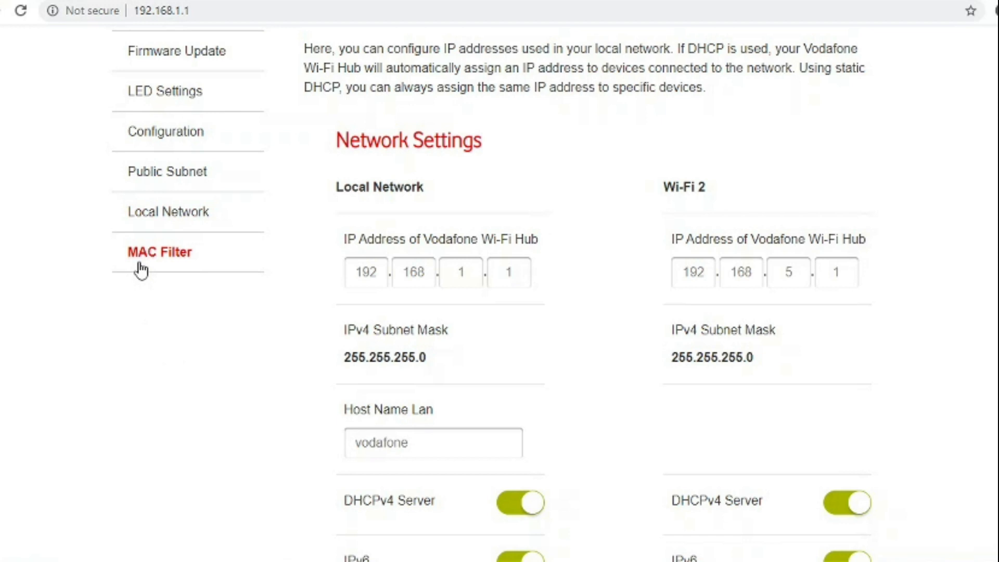
Review the empty MAC Filter list, then move to the Status & Support status page.
left_click(159, 252)
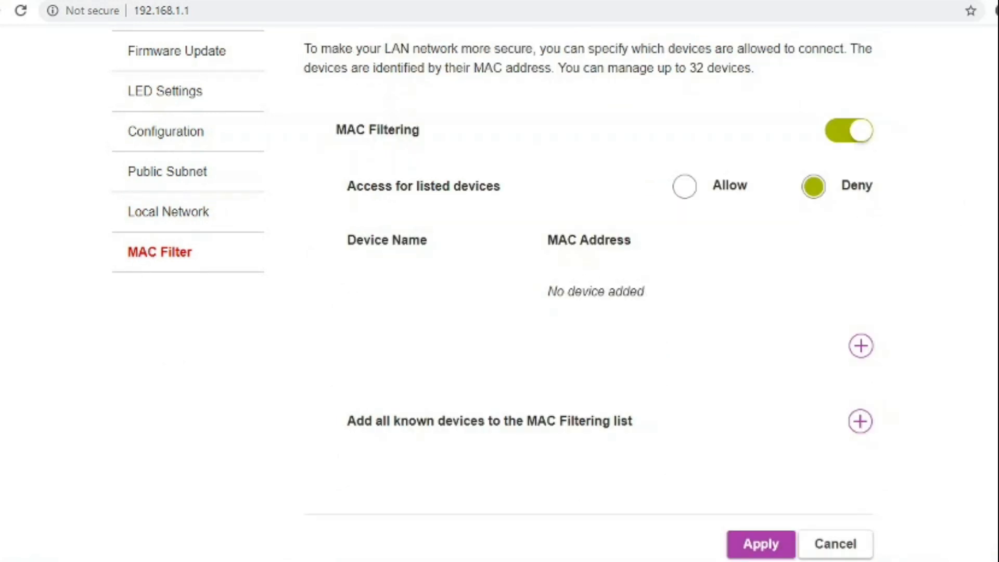
scroll("down", 3)
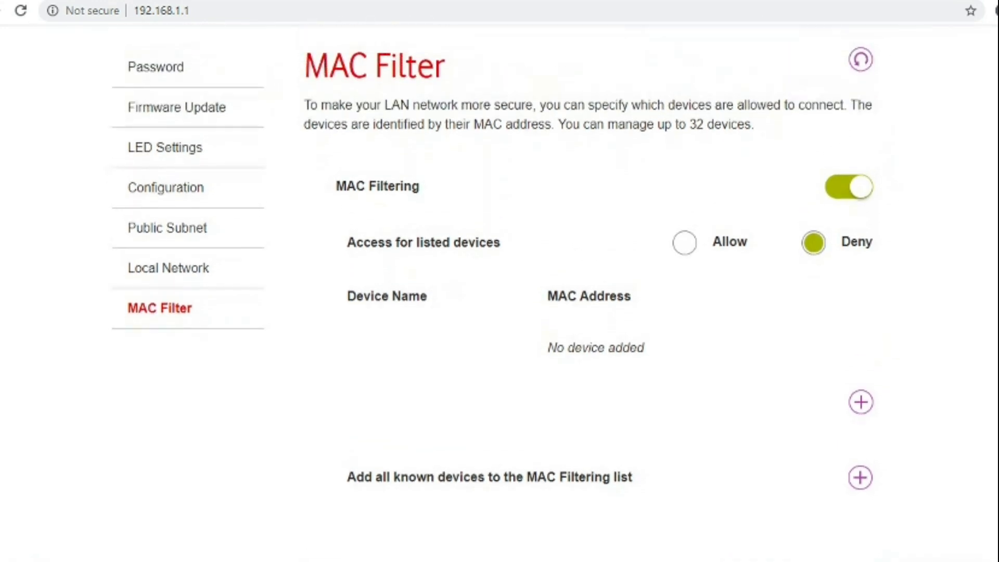
left_click(775, 100)
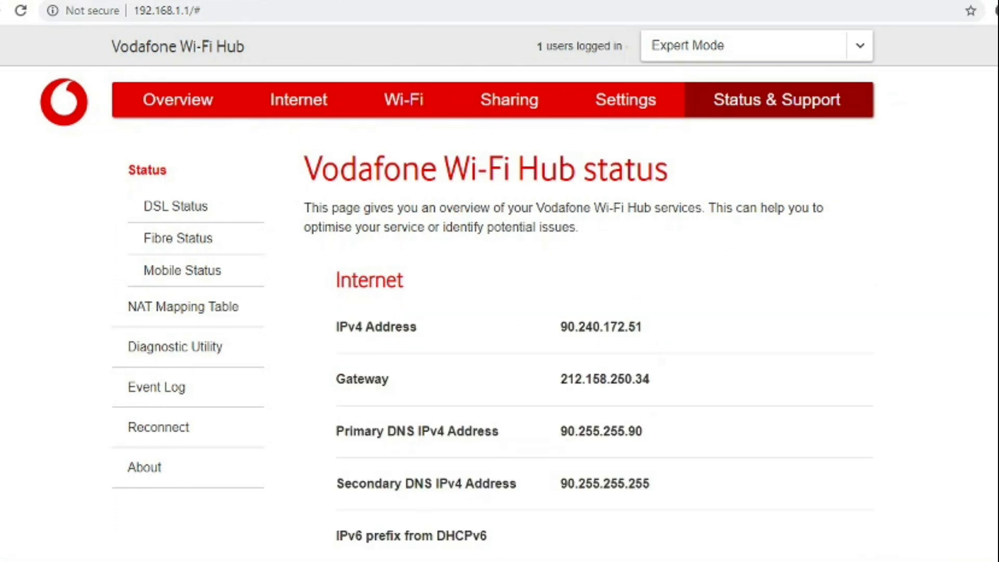
Scroll the status page through internet addresses, Wi-Fi 2 guest band and system details like firmware and uptime.
scroll("down", 3)
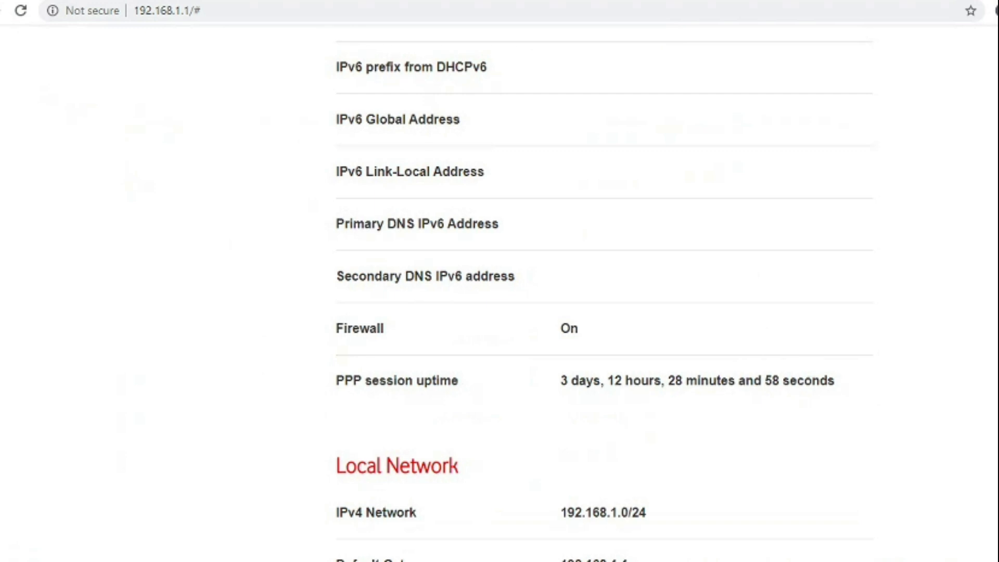
scroll("down", 3)
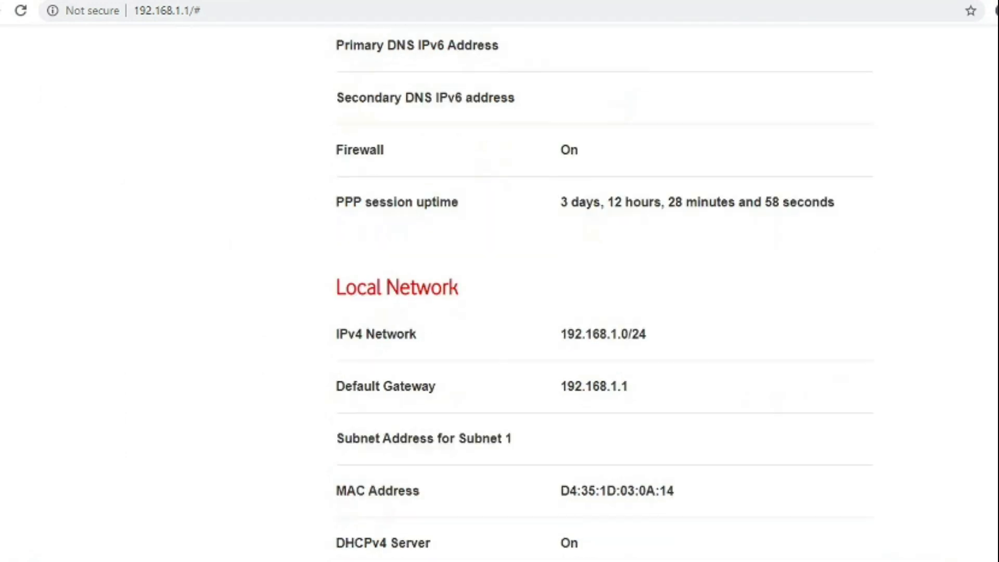
scroll("down", 3)
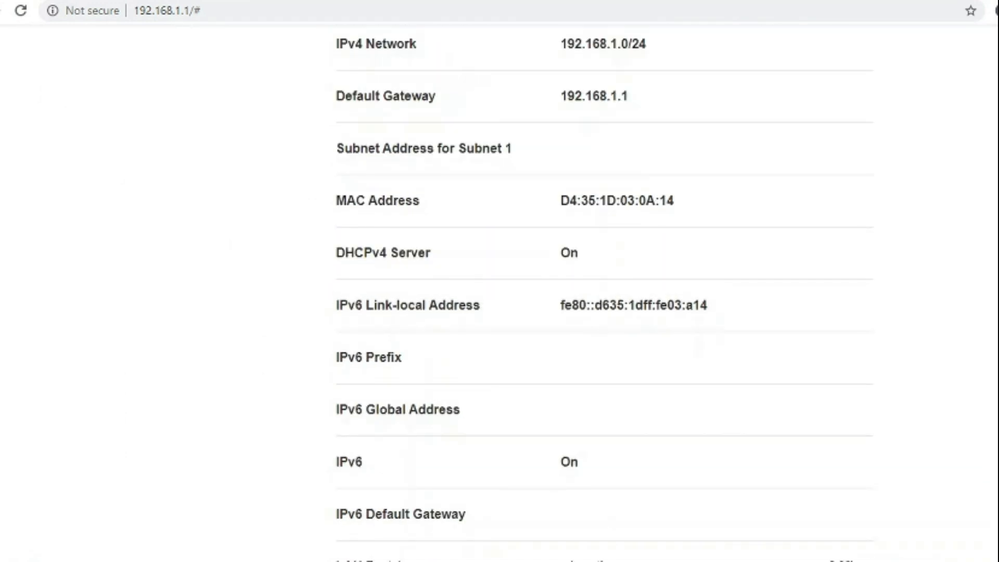
scroll("down", 3)
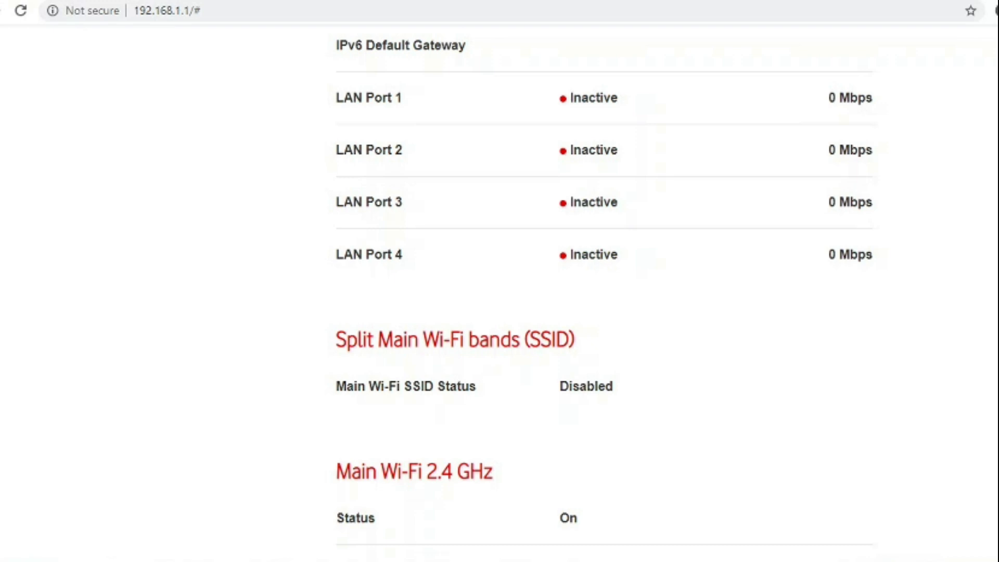
scroll("down", 3)
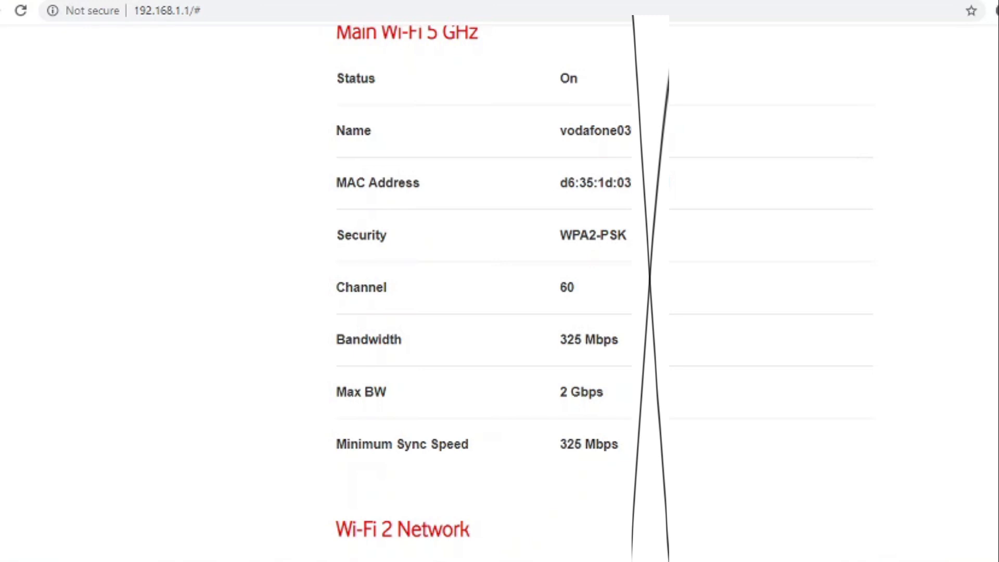
scroll("down", 3)
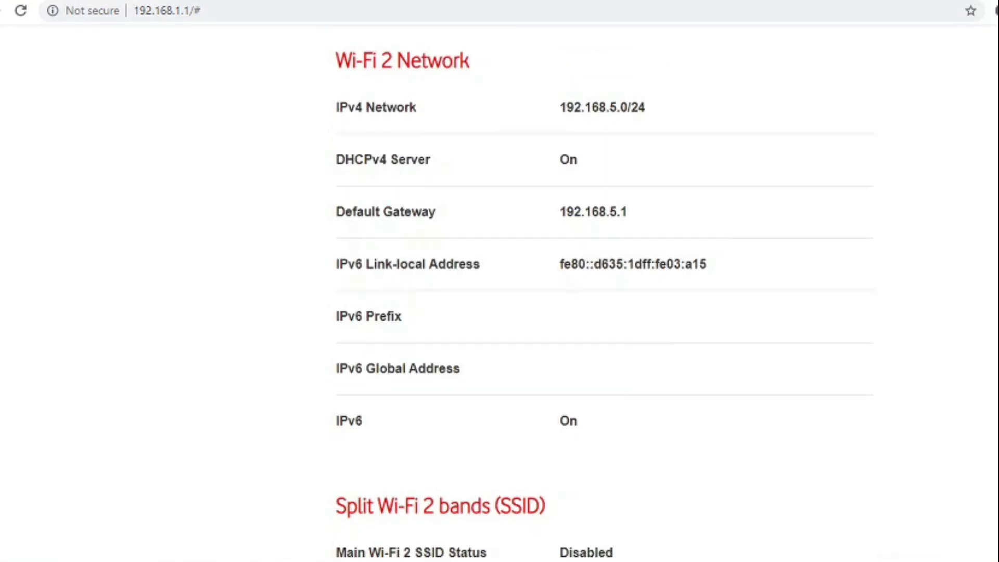
scroll("down", 3)
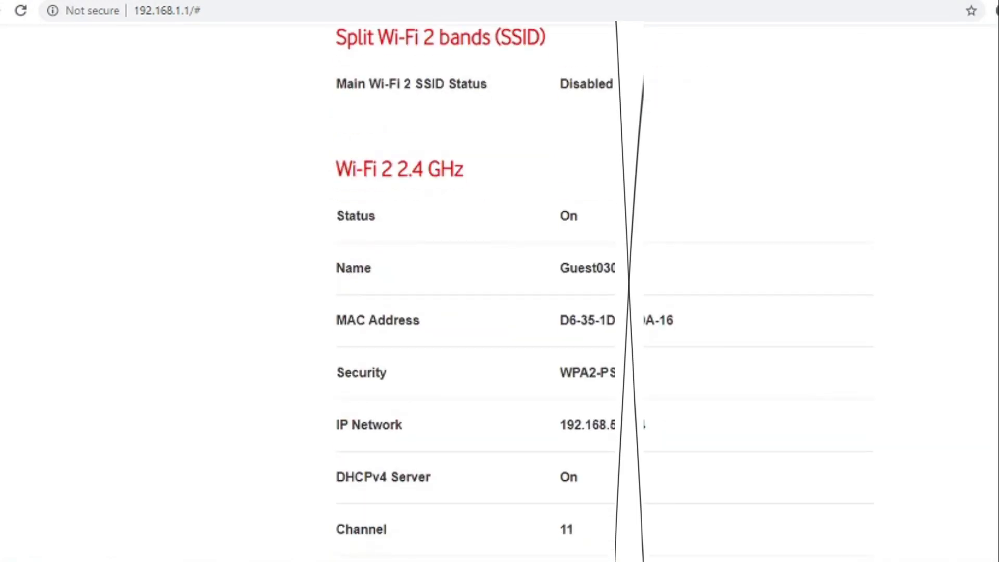
scroll("down", 3)
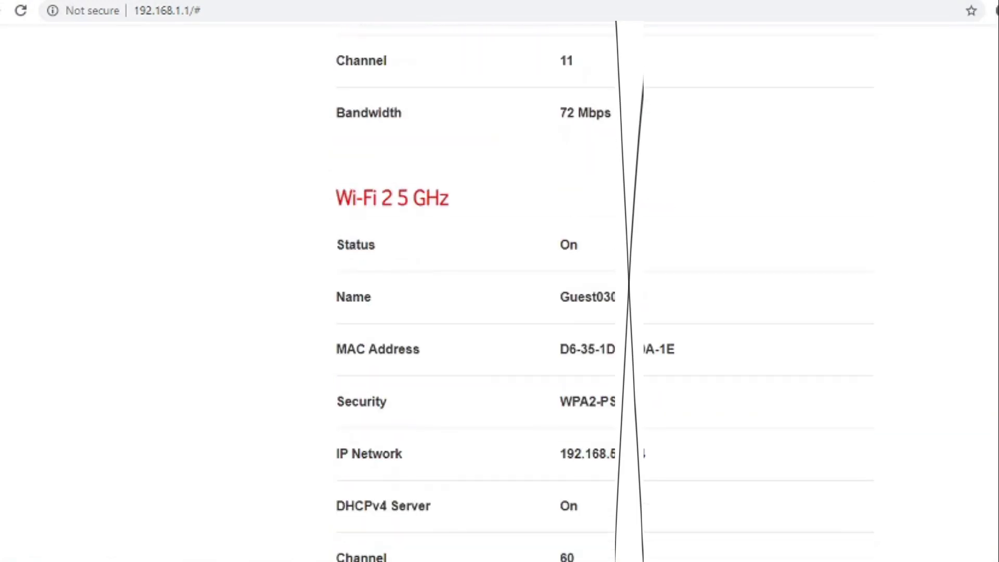
scroll("down", 3)
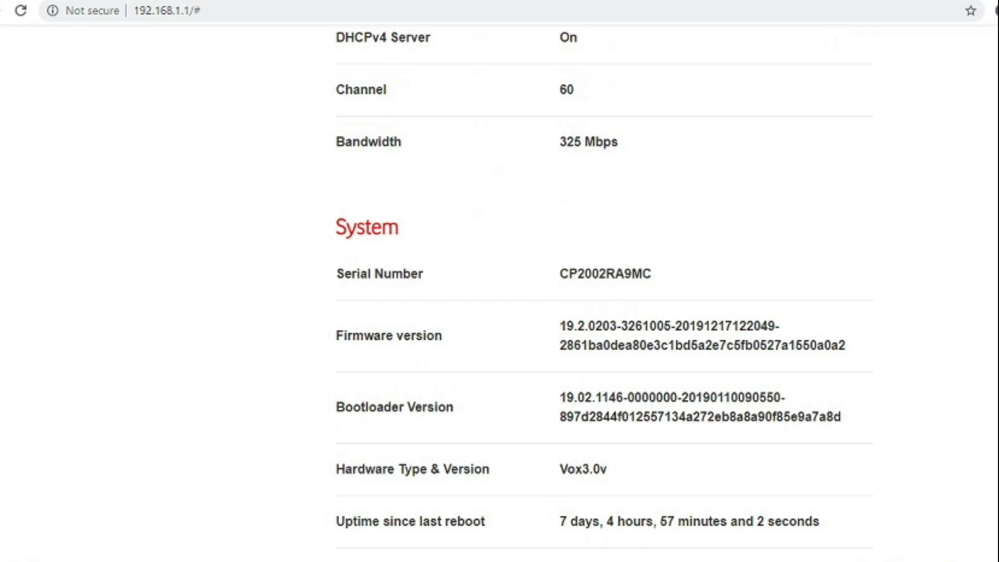
scroll("down", 3)
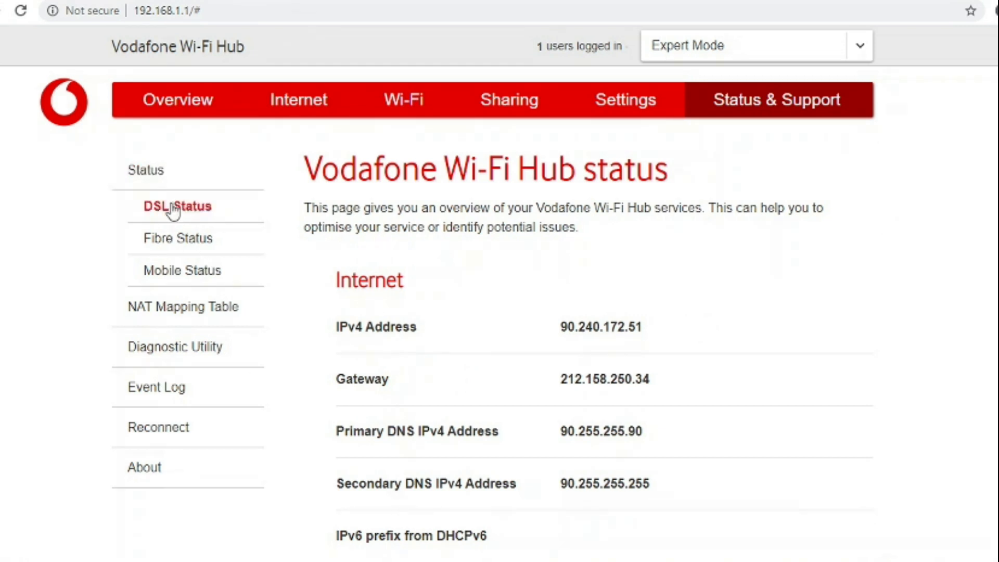
Review the DSL Status page's line quality statistics in full.
left_click(178, 206)
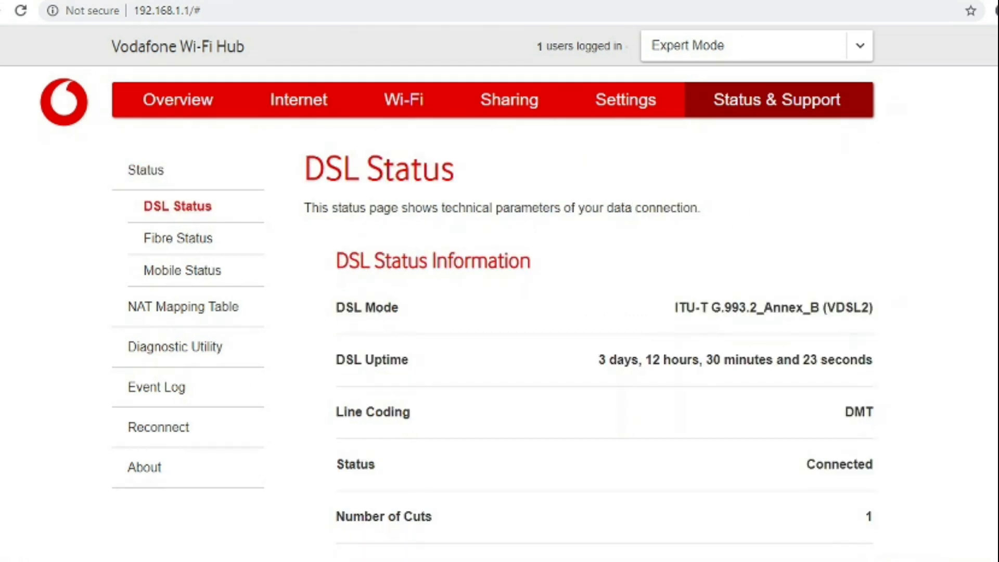
scroll("down", 3)
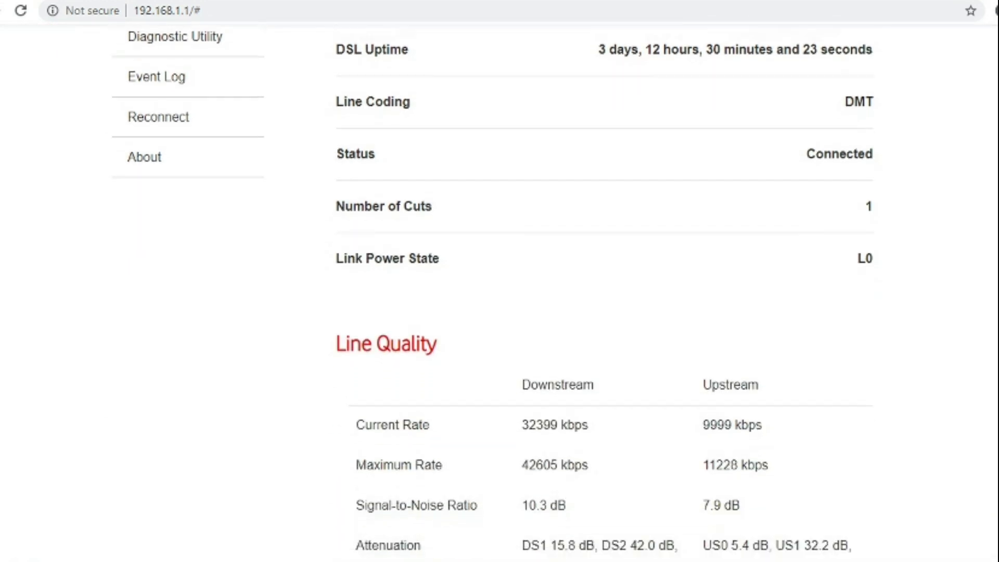
scroll("down", 3)
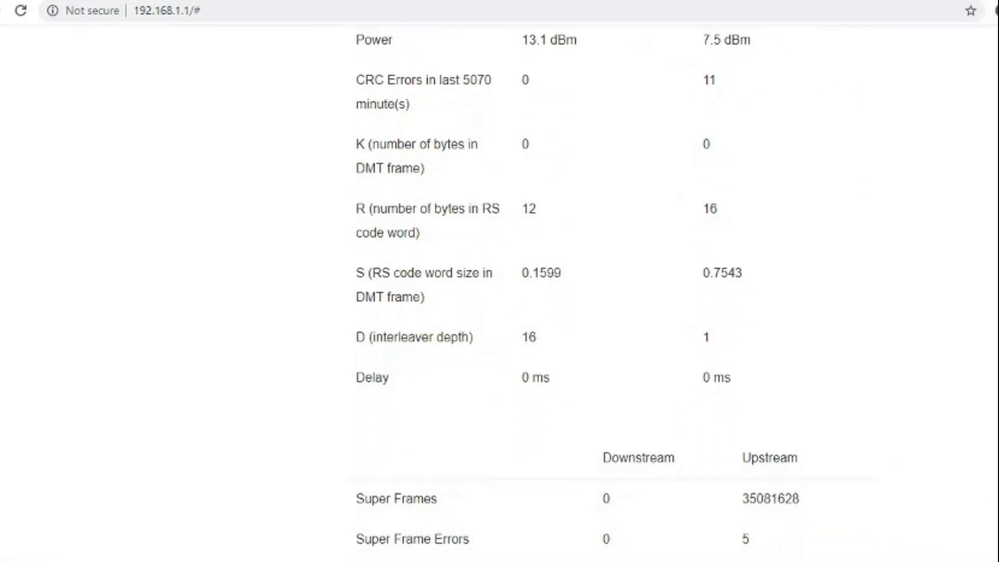
scroll("down", 3)
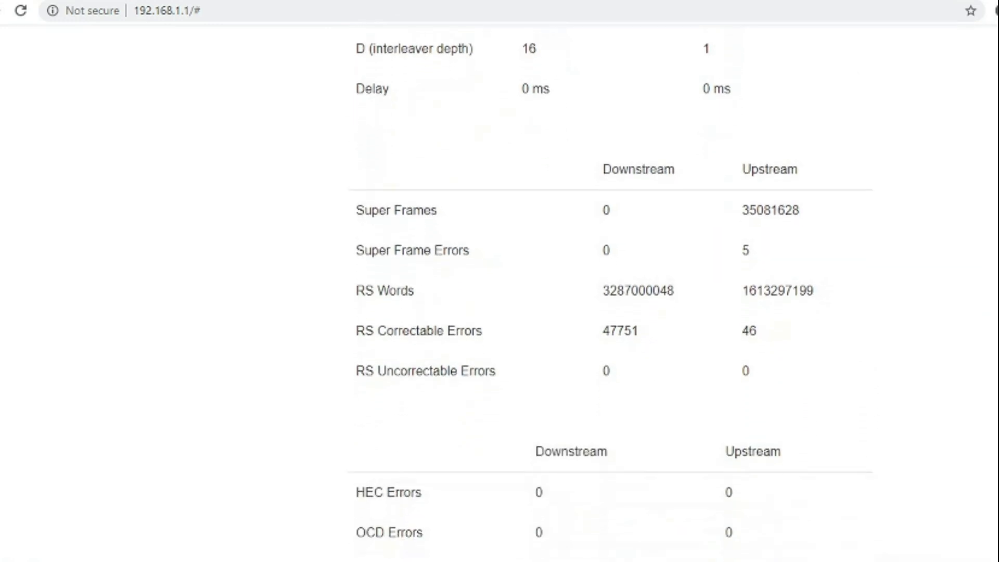
scroll("down", 3)
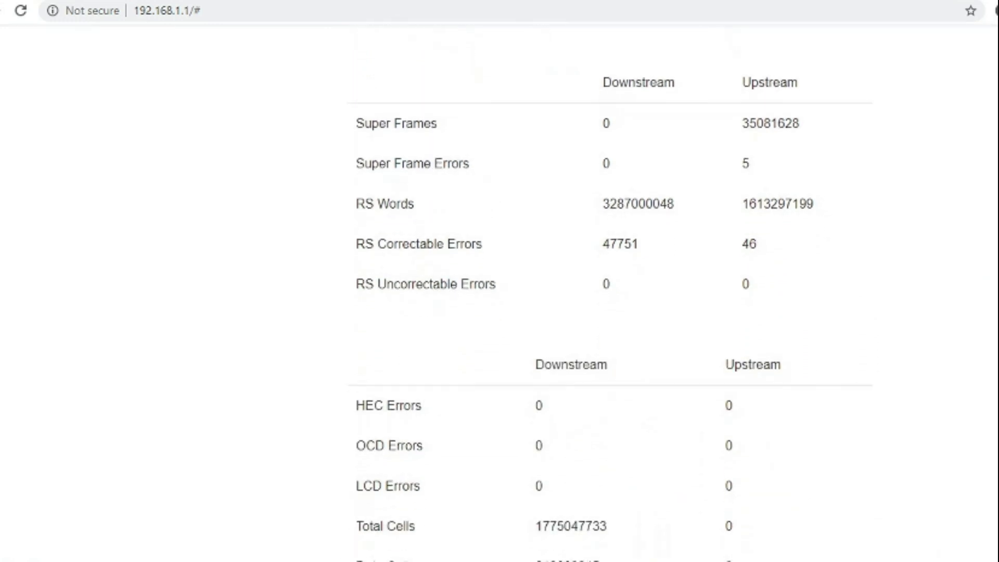
scroll("down", 3)
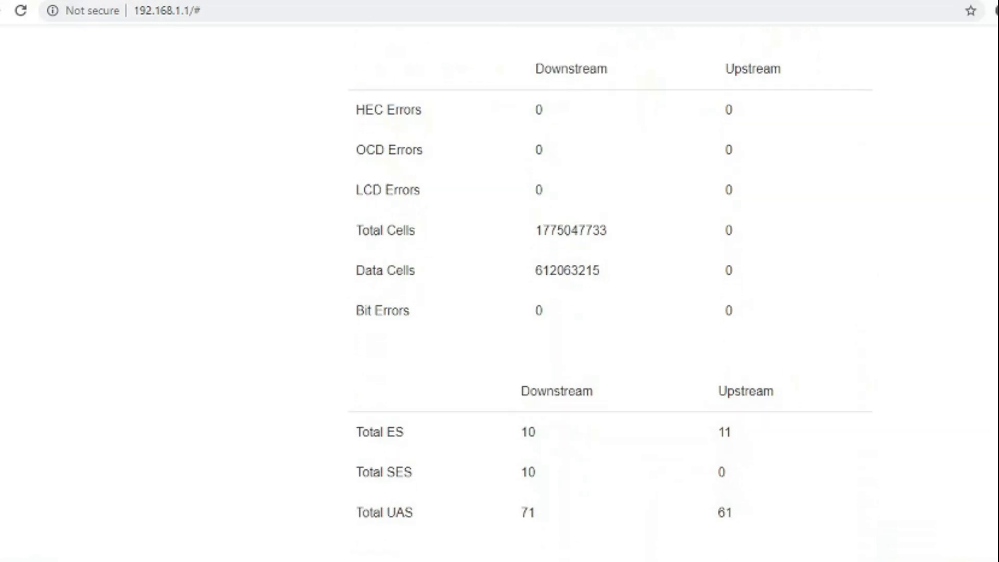
scroll("down", 3)
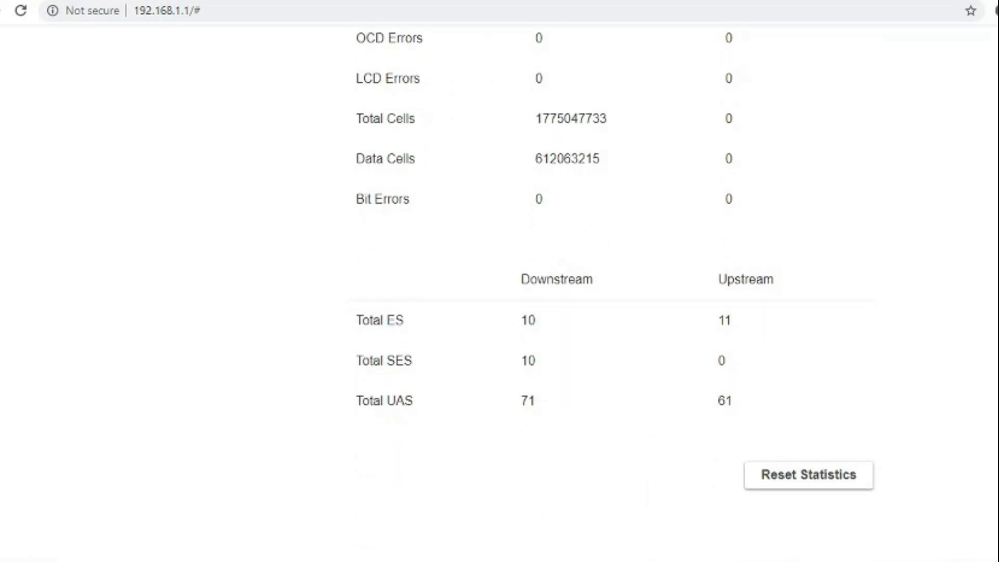
View Fibre Status (down) and Mobile Status, then move to the NAT Mapping Table.
left_click(180, 237)
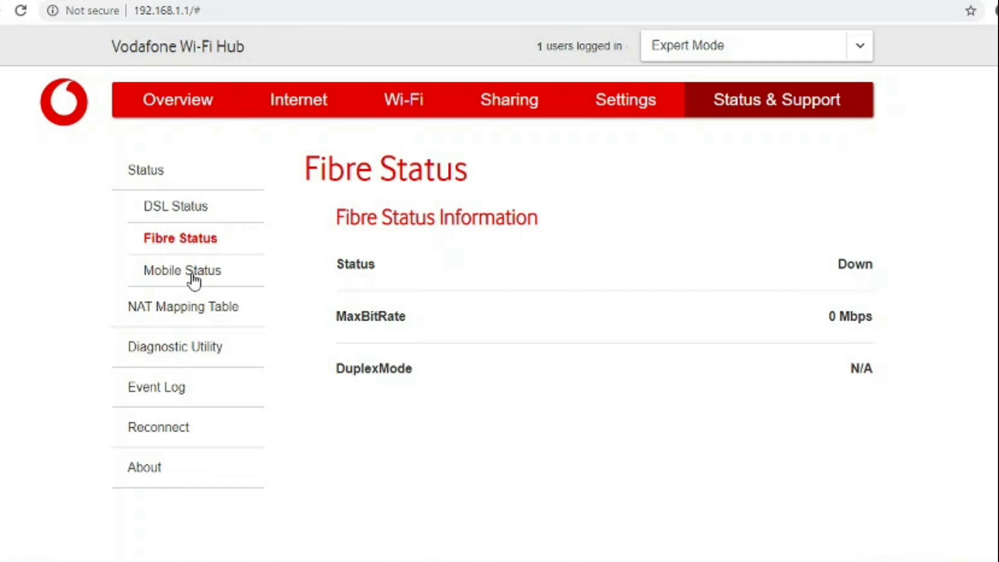
left_click(182, 271)
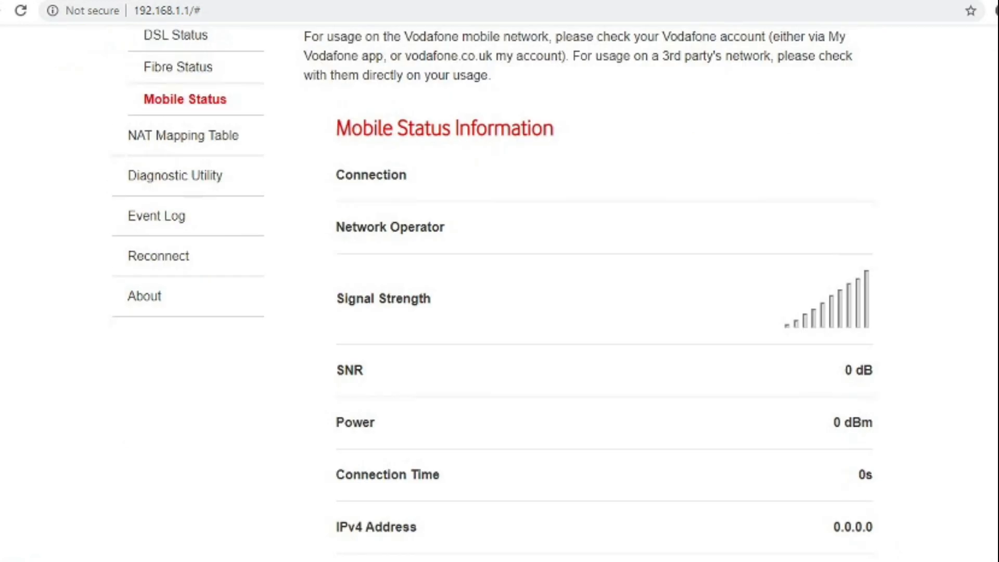
scroll("down", 3)
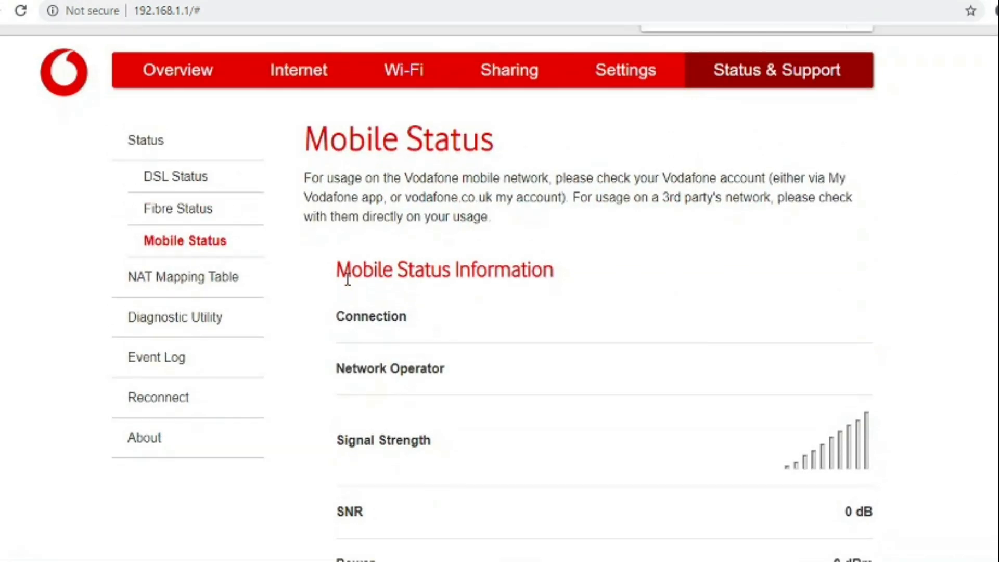
left_click(183, 276)
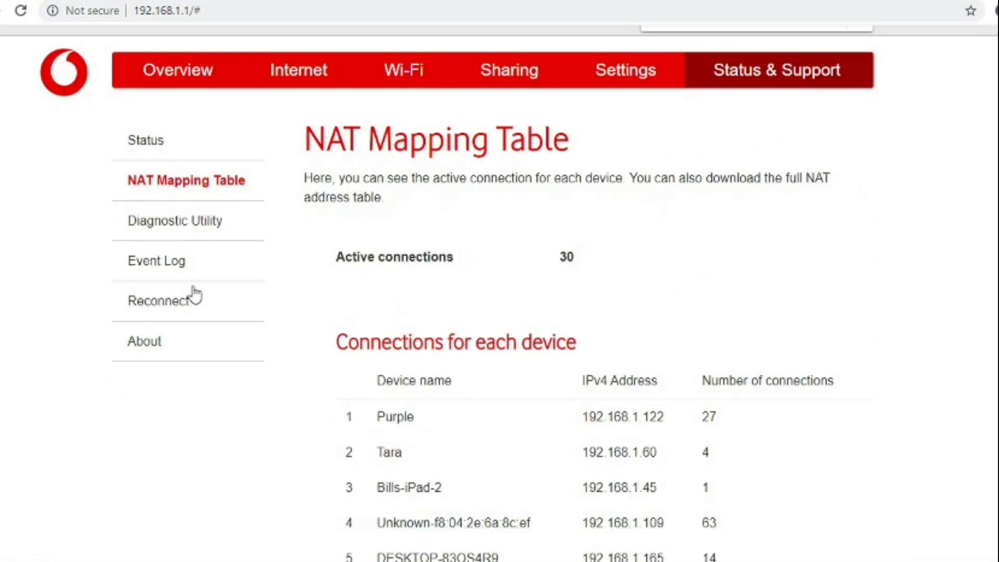
Review per-device NAT connection counts, then the Diagnostic Utility's Automated Diagnosis and Ping Test tools.
scroll("down", 3)
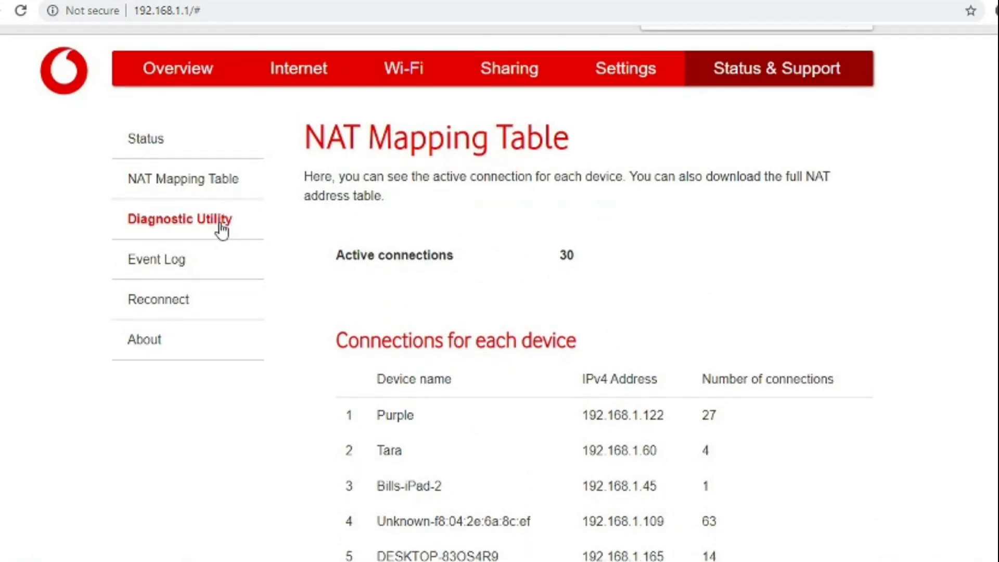
left_click(180, 219)
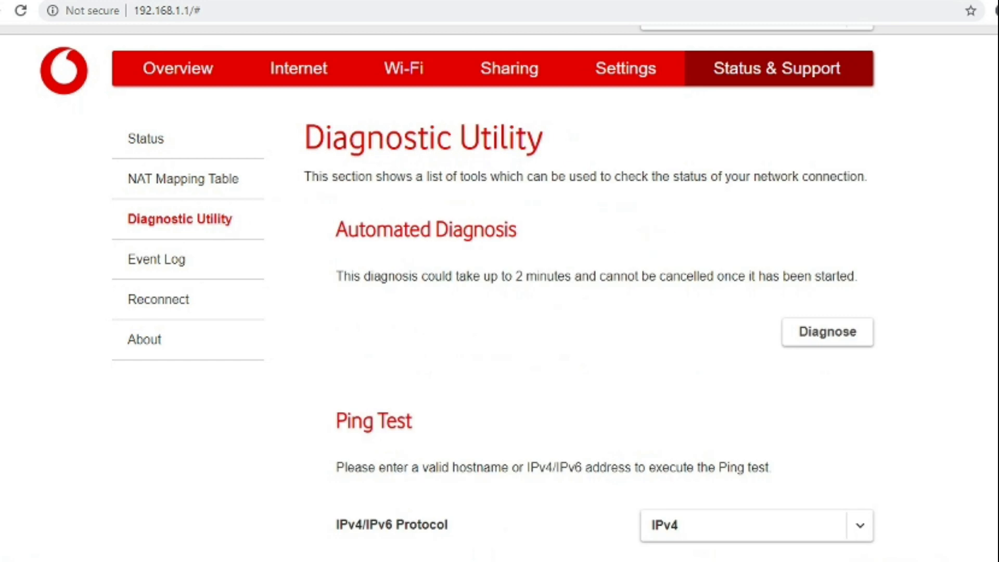
scroll("down", 3)
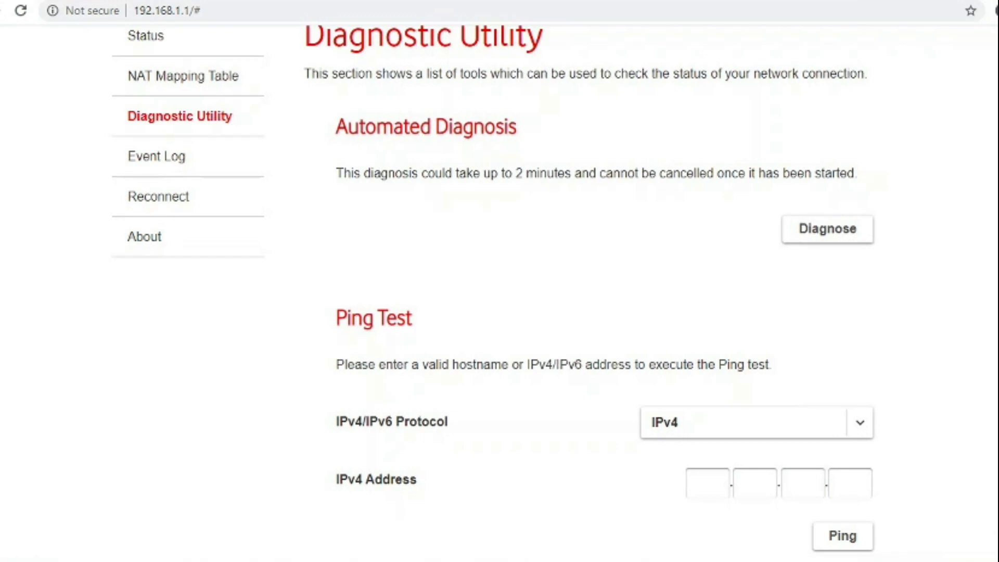
scroll("down", 3)
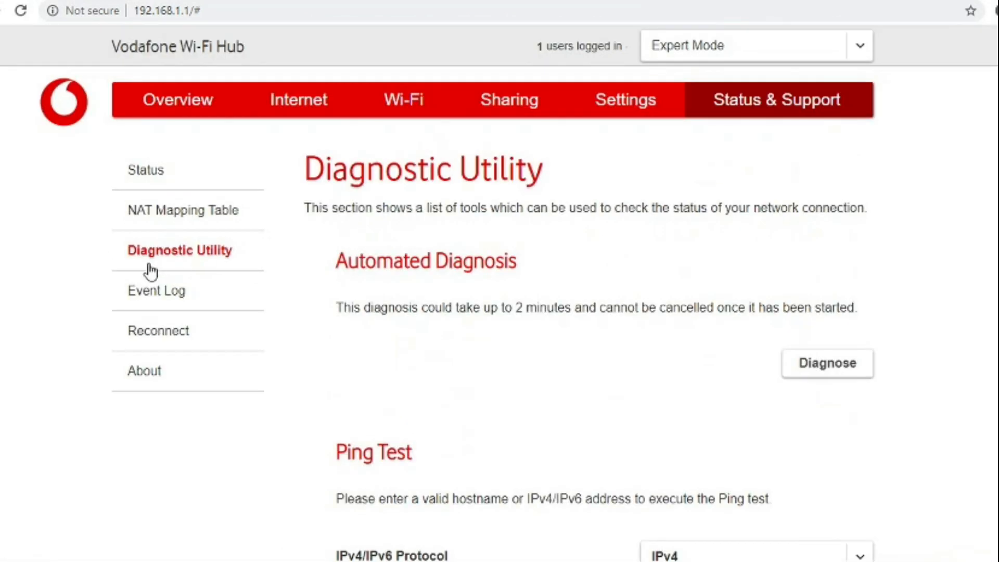
Review the Event Log across all categories, including LAN DHCPv6 messages and firewall drops.
left_click(156, 290)
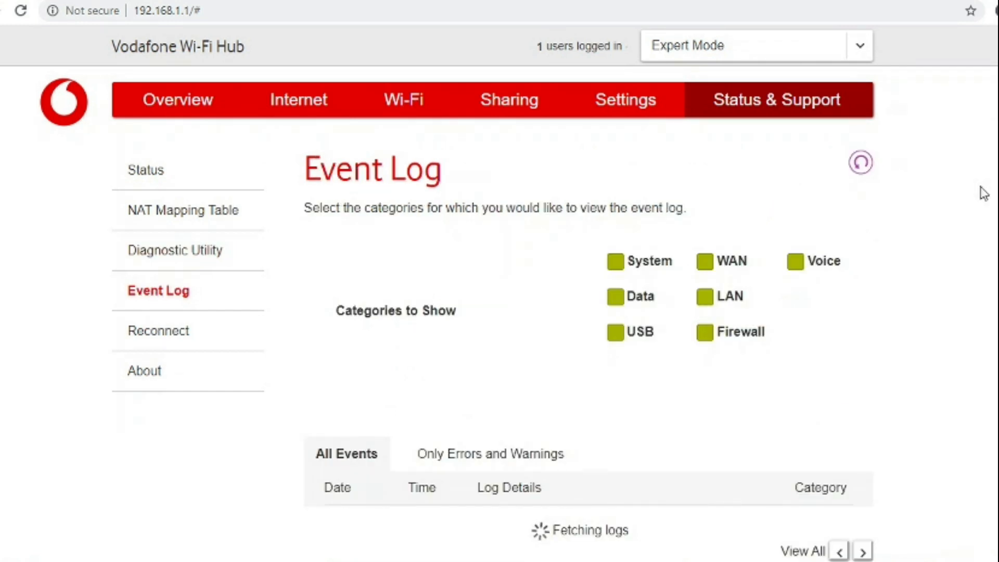
scroll("down", 3)
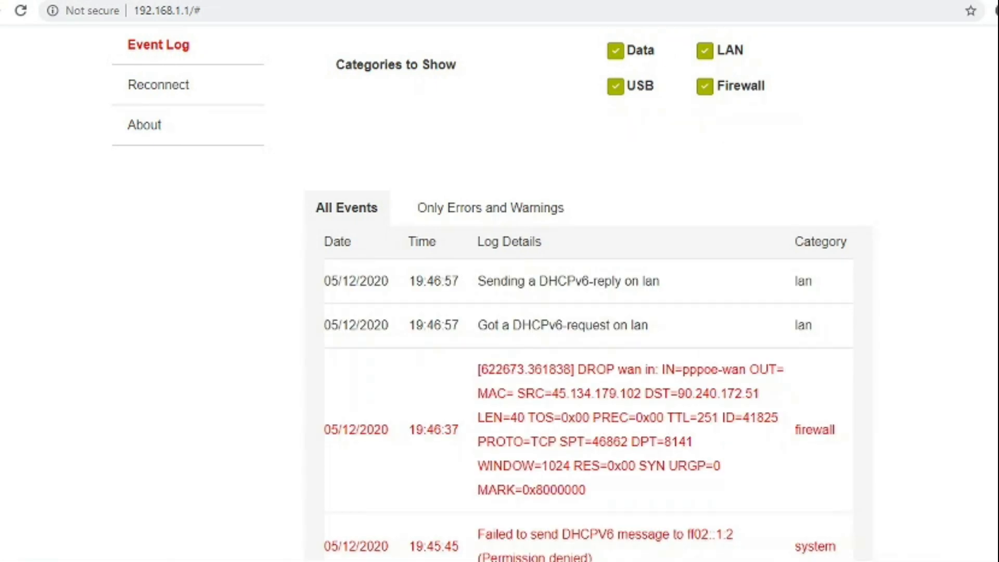
scroll("down", 3)
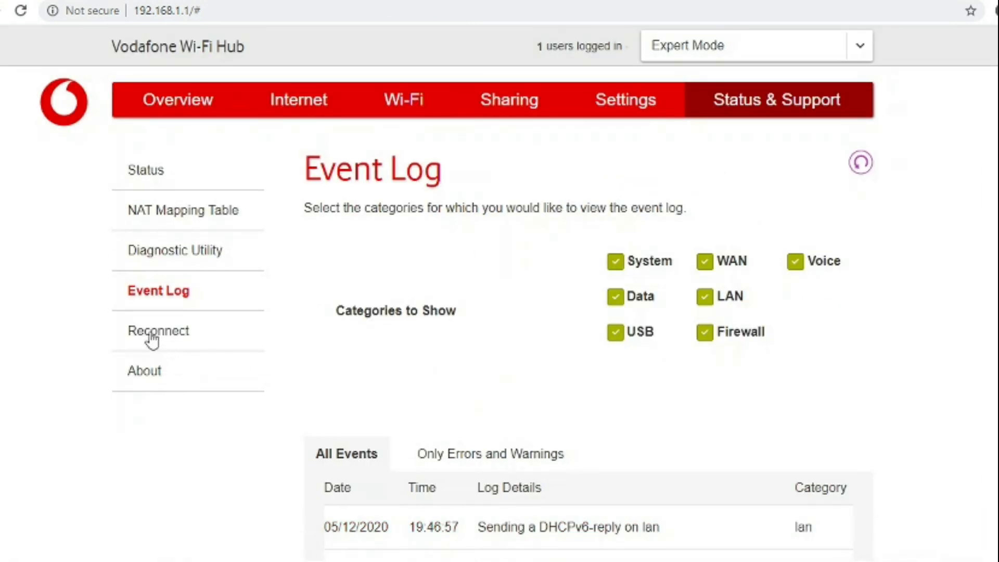
View the Reconnect page's active DSL IPv4 and IPv6 connection details.
left_click(158, 330)
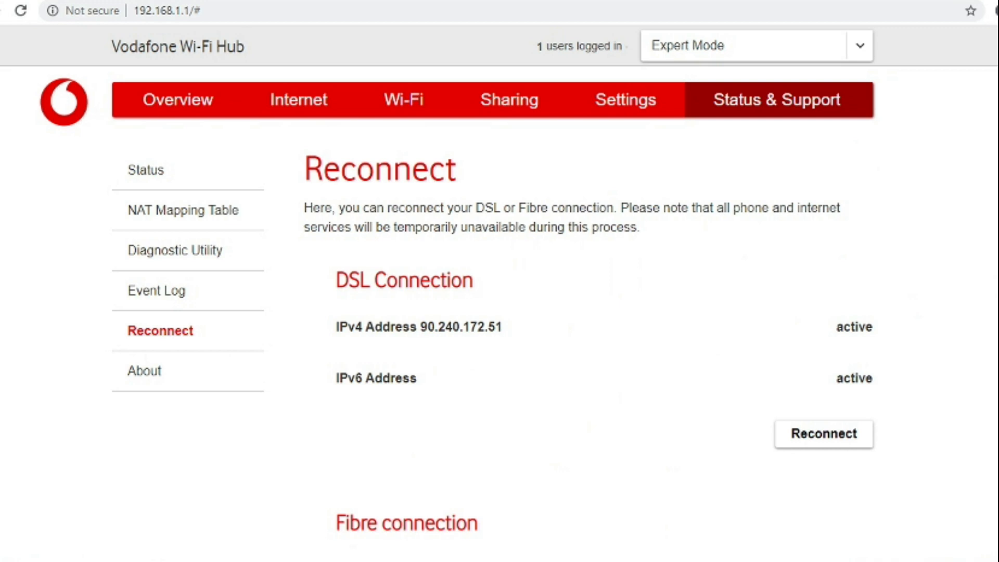
scroll("down", 3)
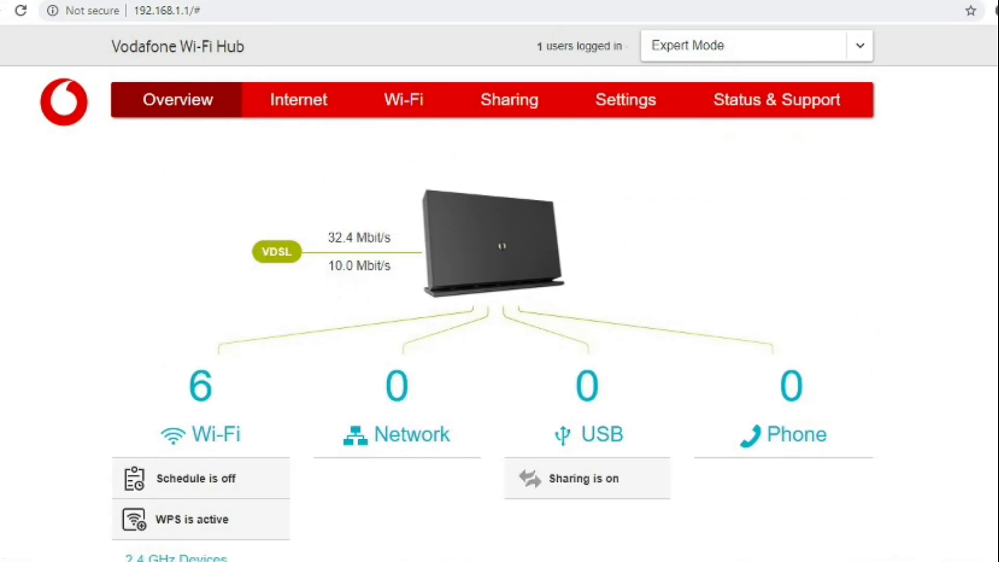
scroll("down", 3)
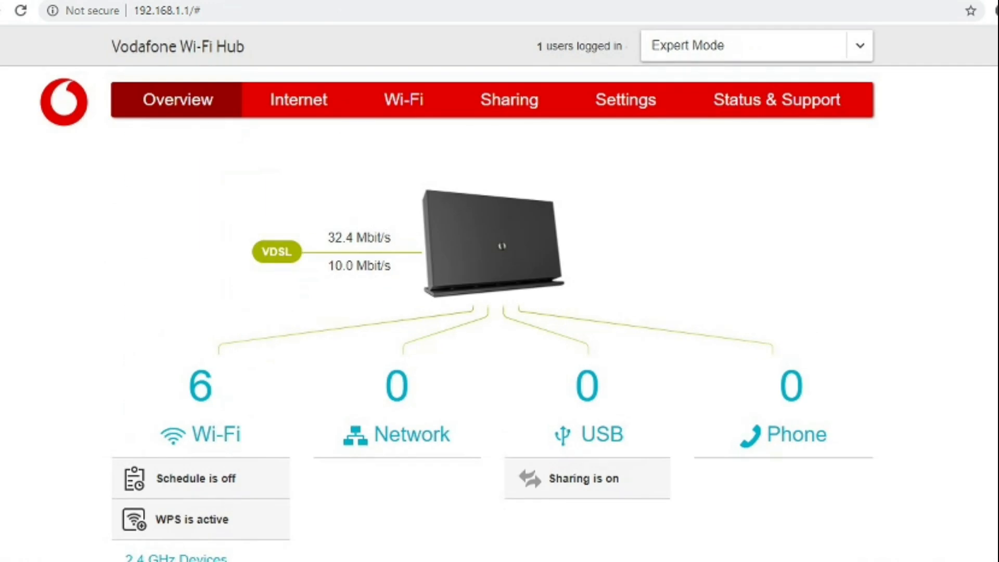
mouse_move(777, 100)
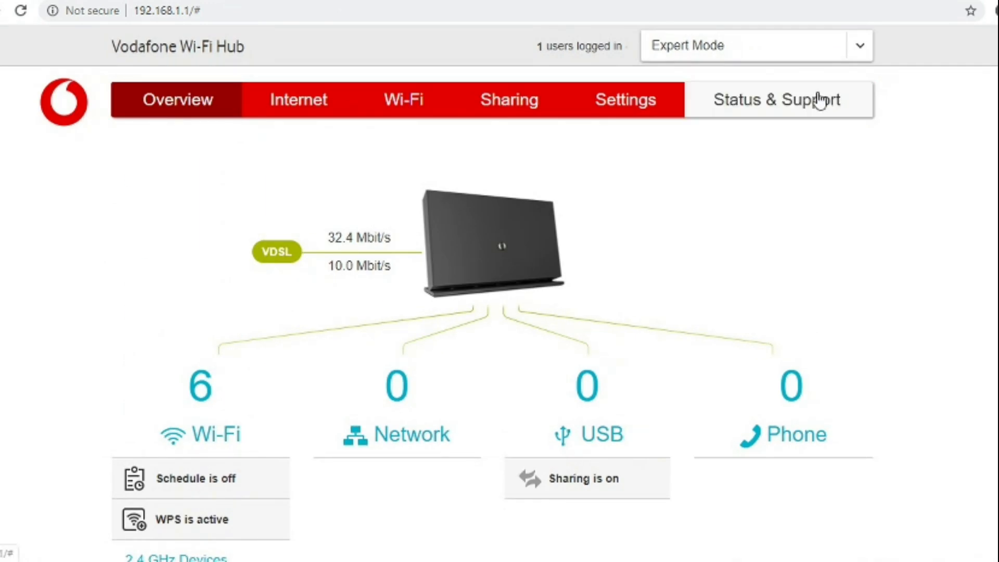